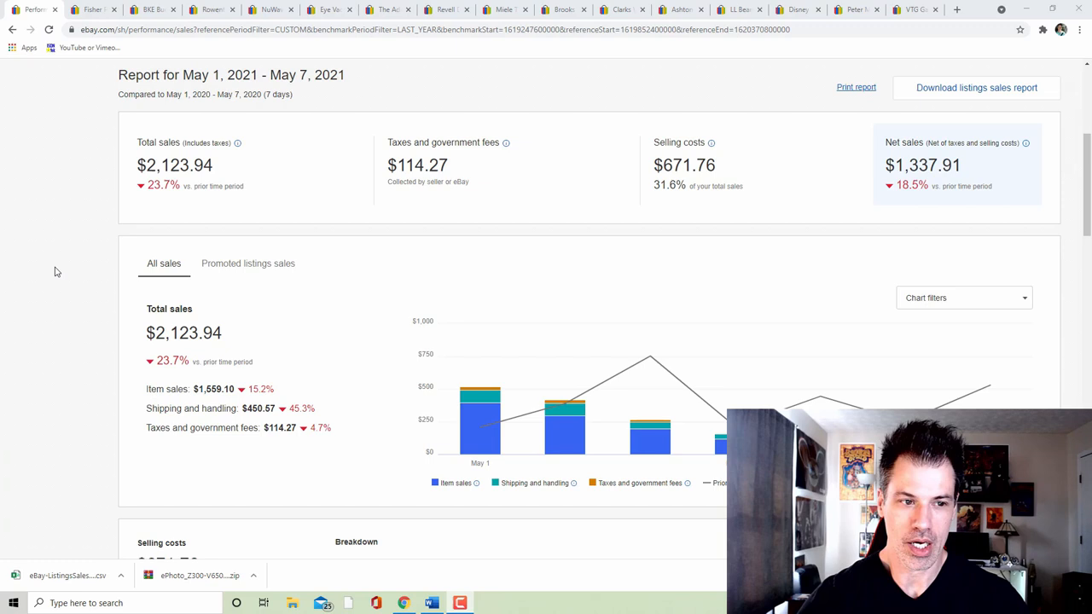
{"action": "mouse_move", "coordinate": [102, 245]}
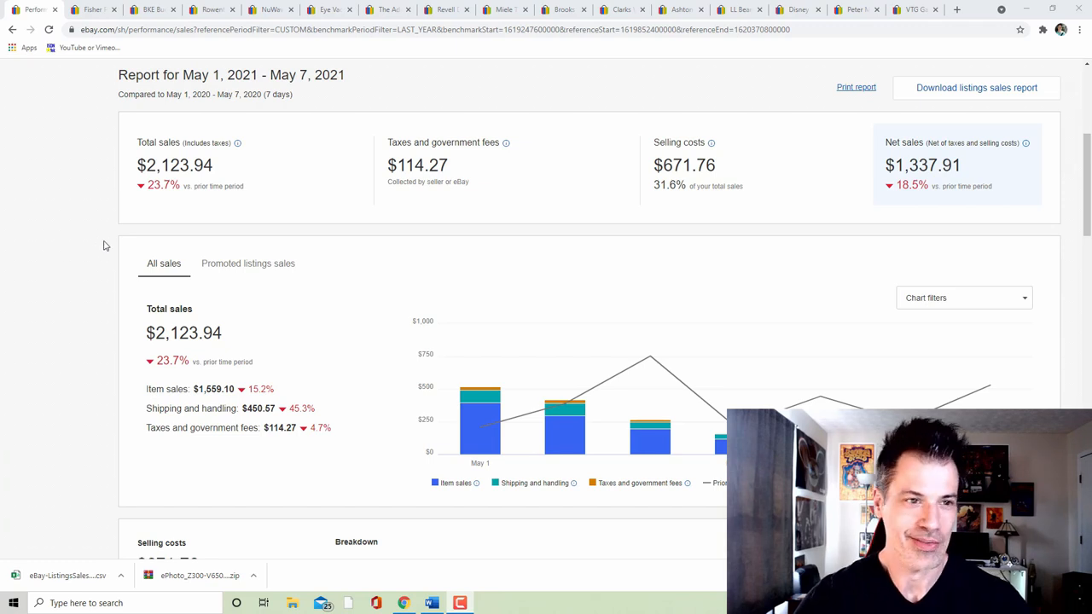
{"action": "mouse_move", "coordinate": [94, 236]}
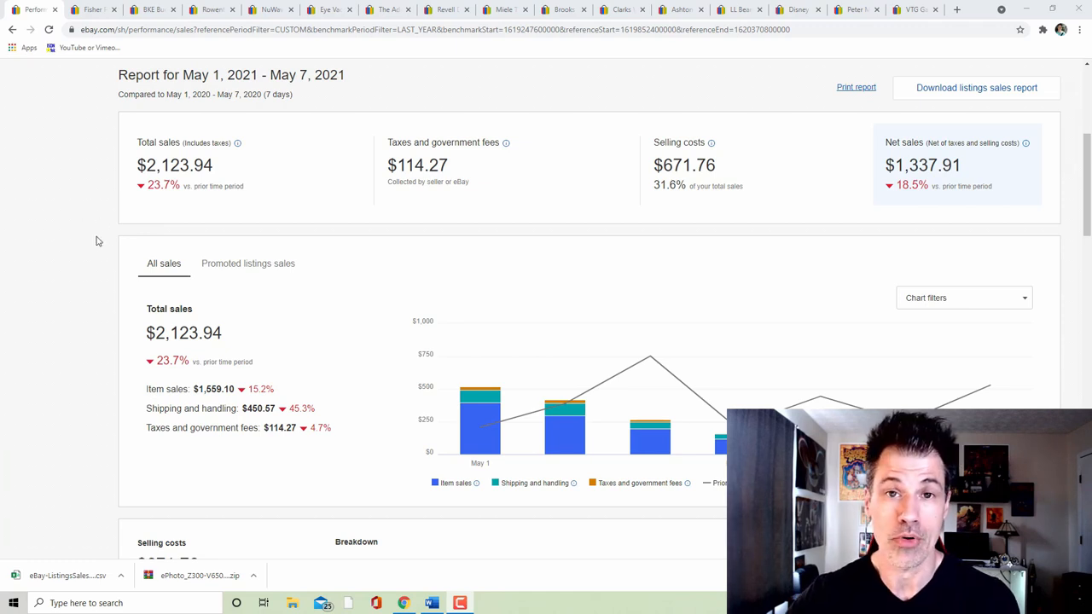
- View the Fisher Price haunted house listing and page through its photo gallery
{"action": "left_click", "coordinate": [92, 10]}
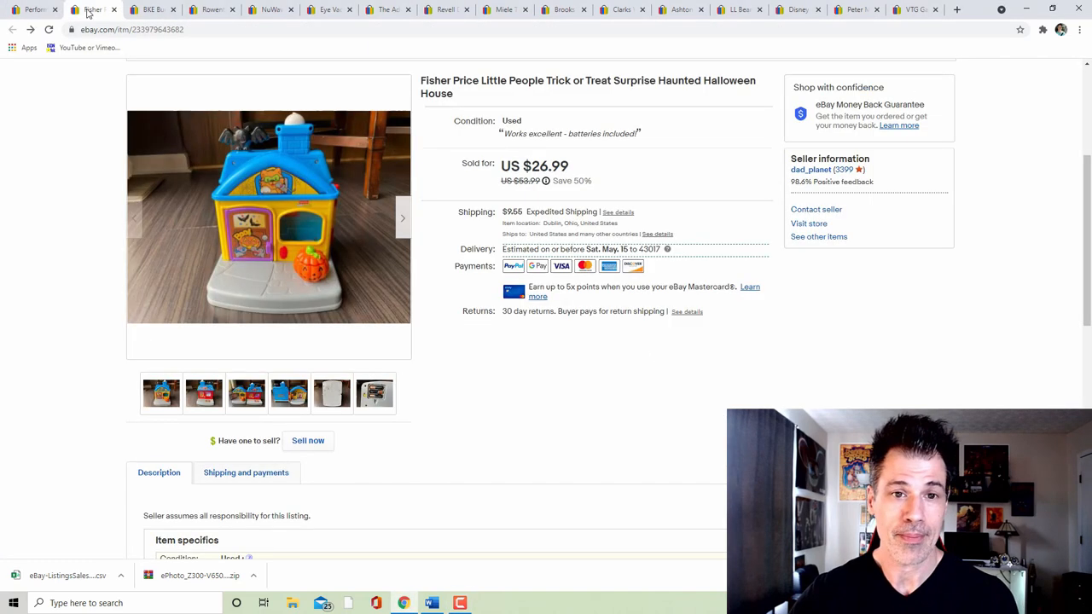
{"action": "mouse_move", "coordinate": [37, 312]}
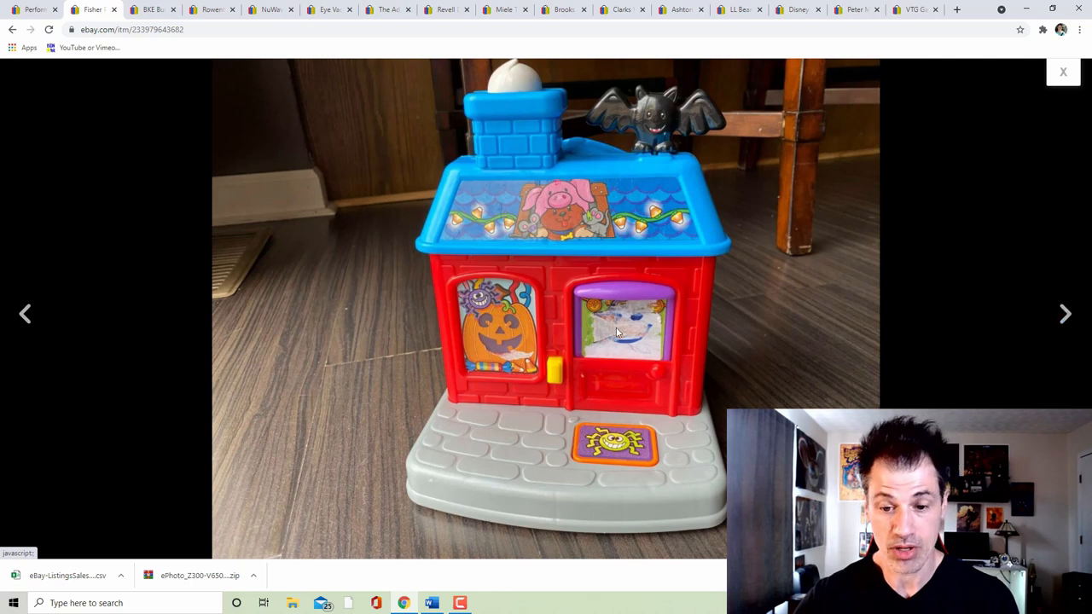
{"action": "mouse_move", "coordinate": [1065, 311]}
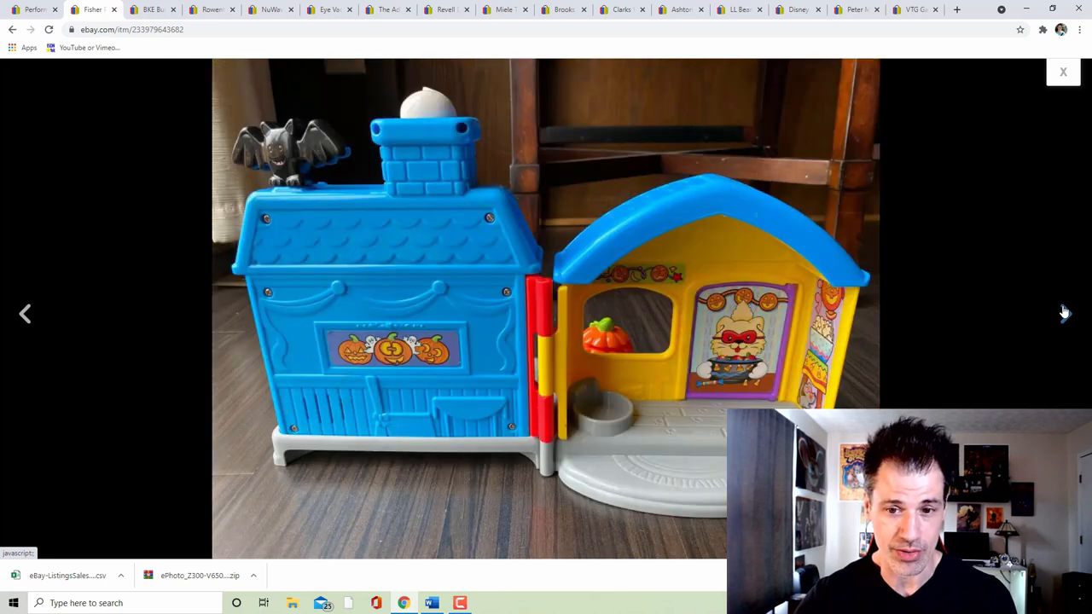
{"action": "left_click", "coordinate": [1065, 314]}
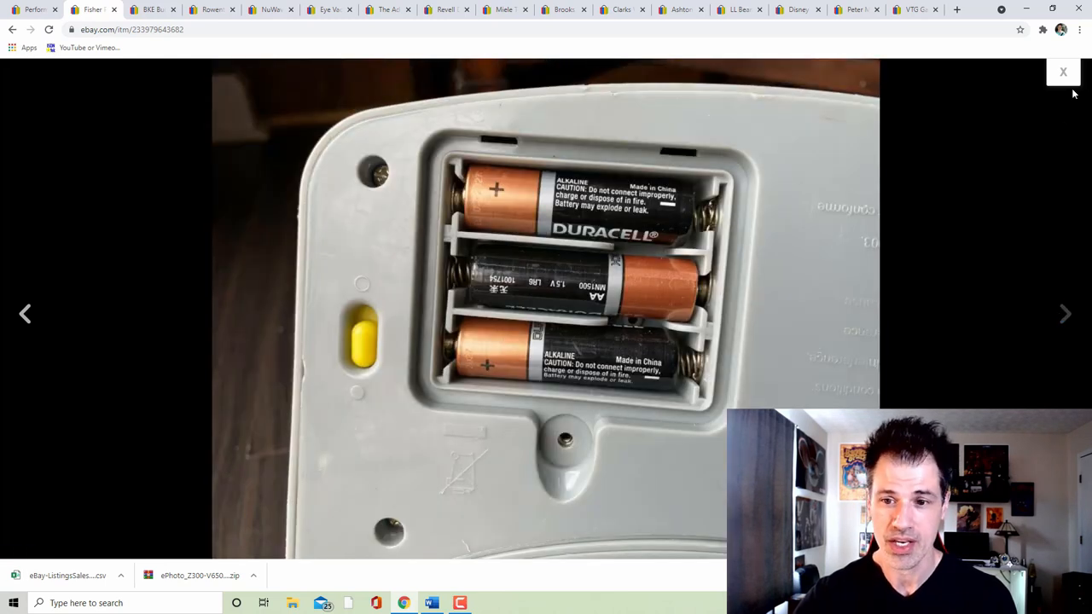
{"action": "left_click", "coordinate": [1063, 72]}
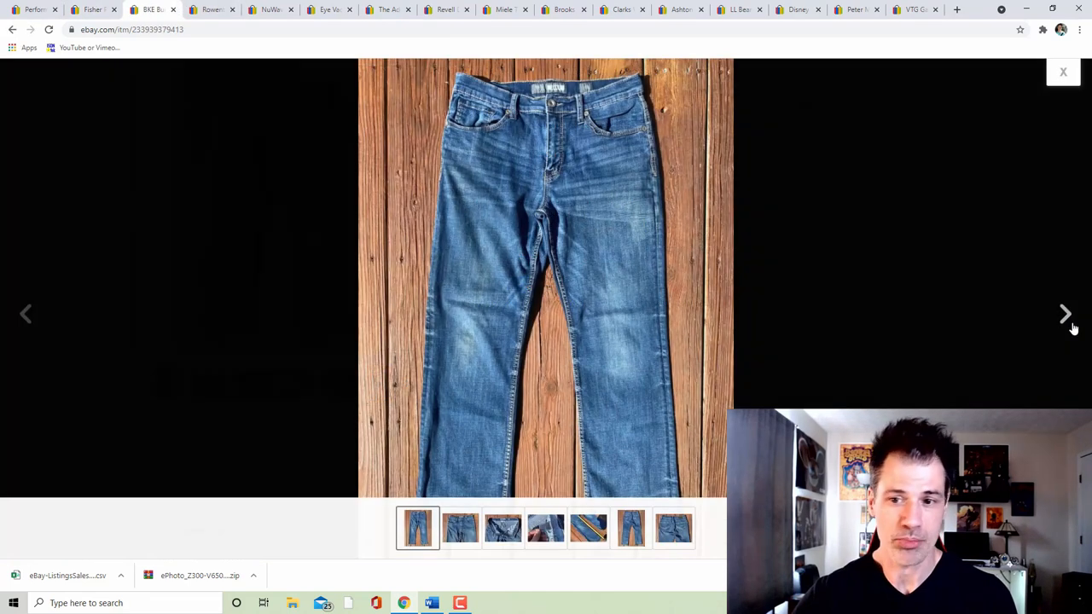
- Page through all the BKE bootleg jeans photos and return to the listing page
{"action": "left_click", "coordinate": [1063, 72]}
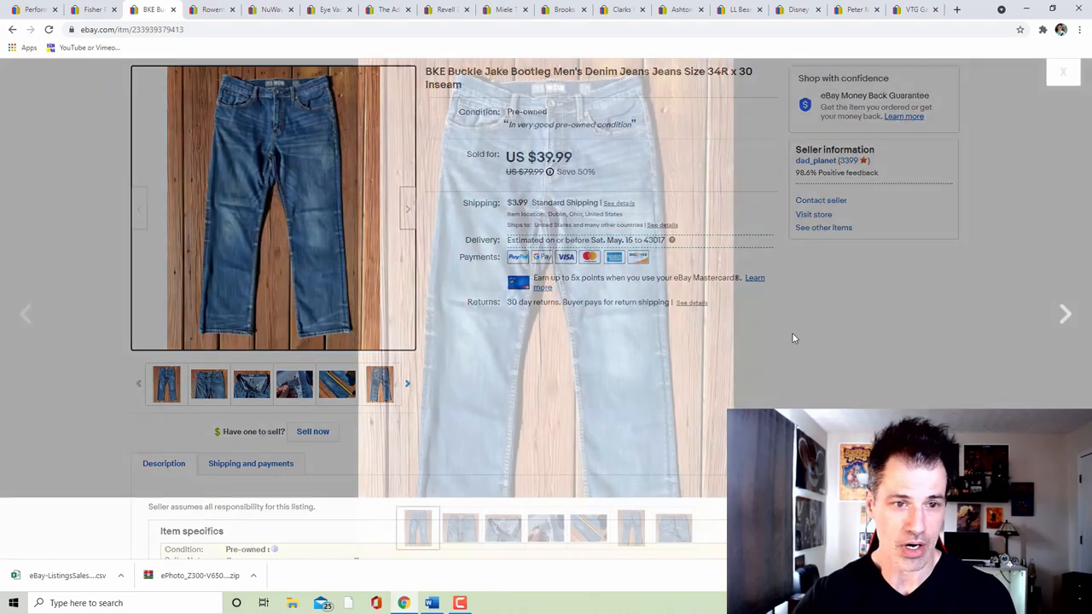
{"action": "left_click", "coordinate": [273, 205]}
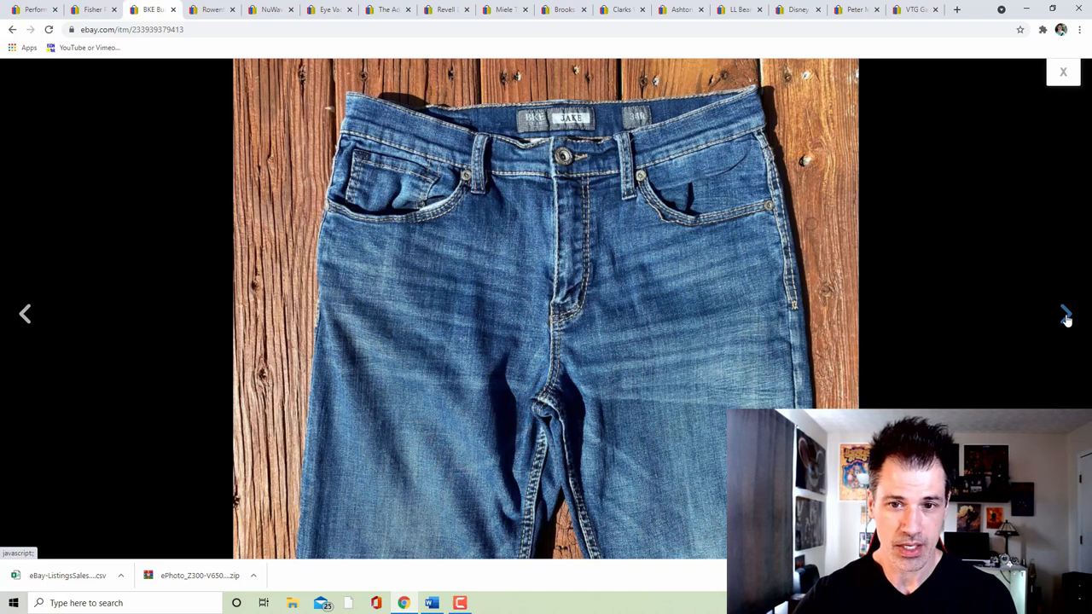
{"action": "left_click", "coordinate": [1065, 314]}
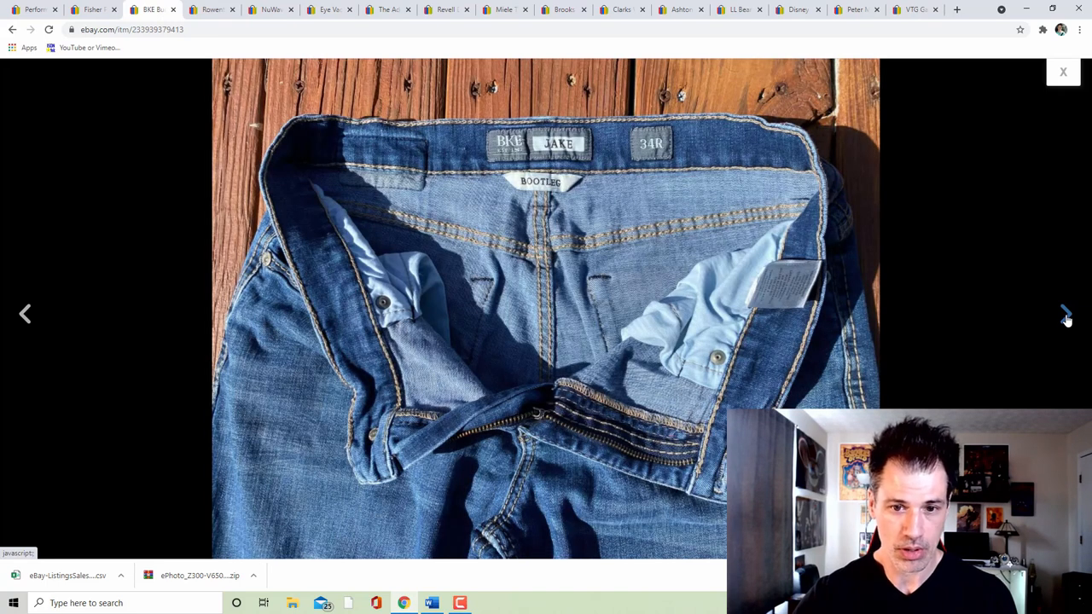
{"action": "left_click", "coordinate": [1065, 314]}
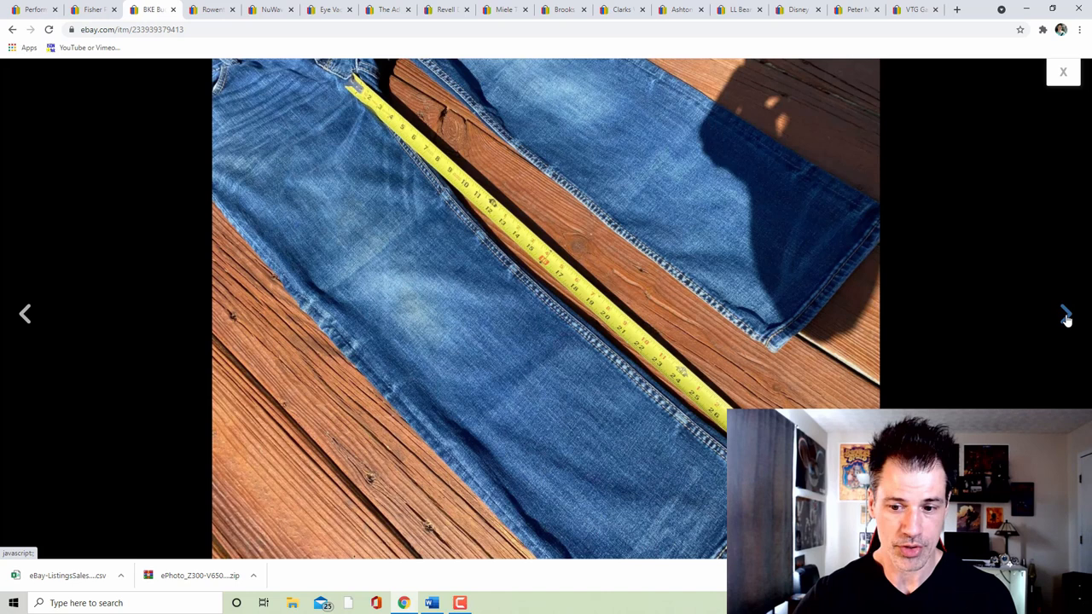
{"action": "left_click", "coordinate": [1065, 314]}
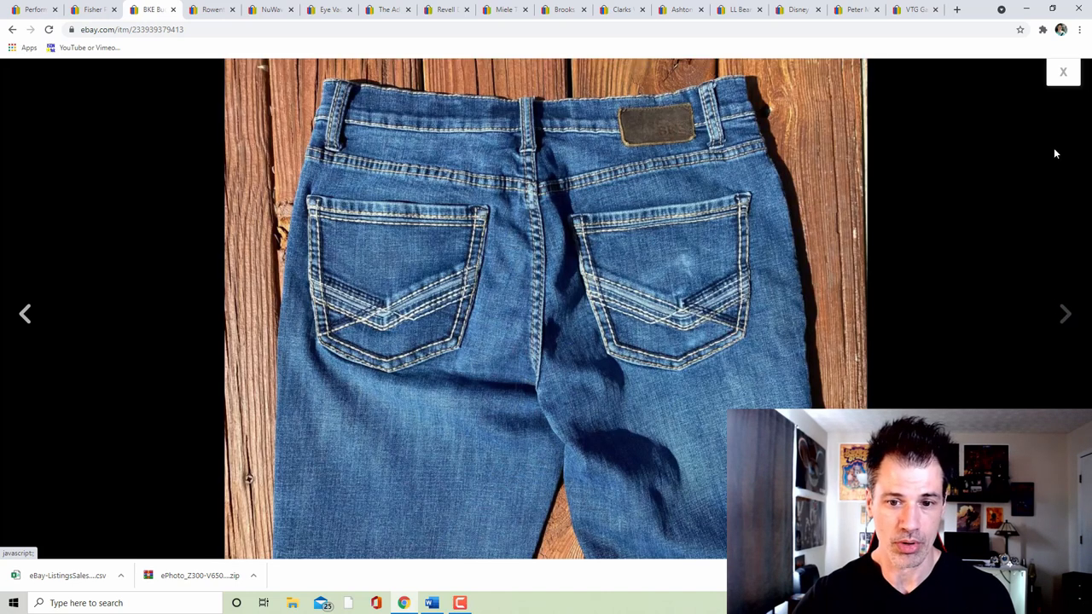
{"action": "mouse_move", "coordinate": [1065, 72]}
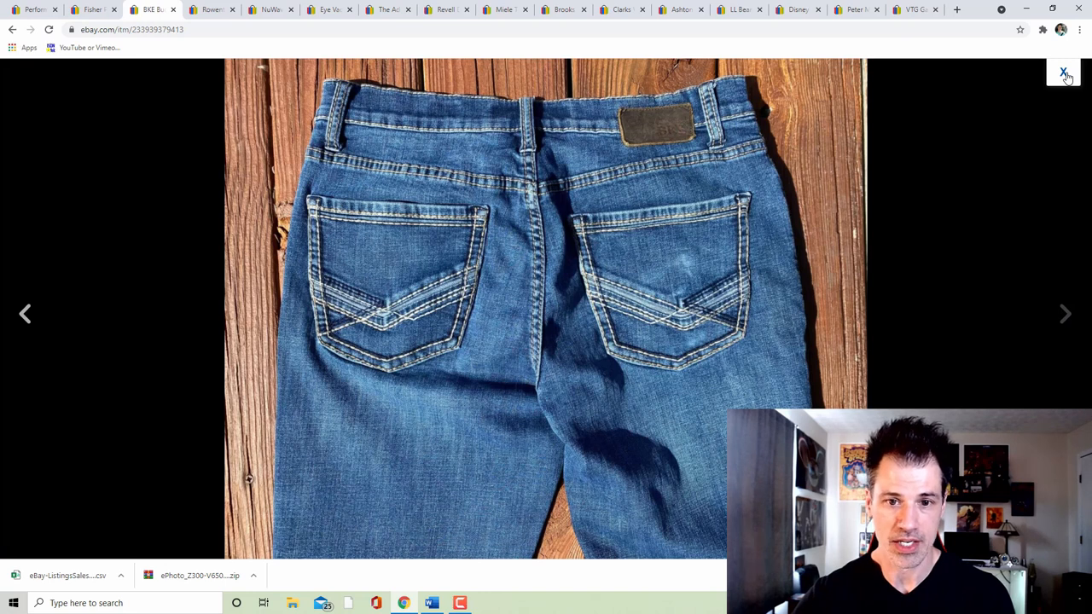
{"action": "left_click", "coordinate": [1065, 73]}
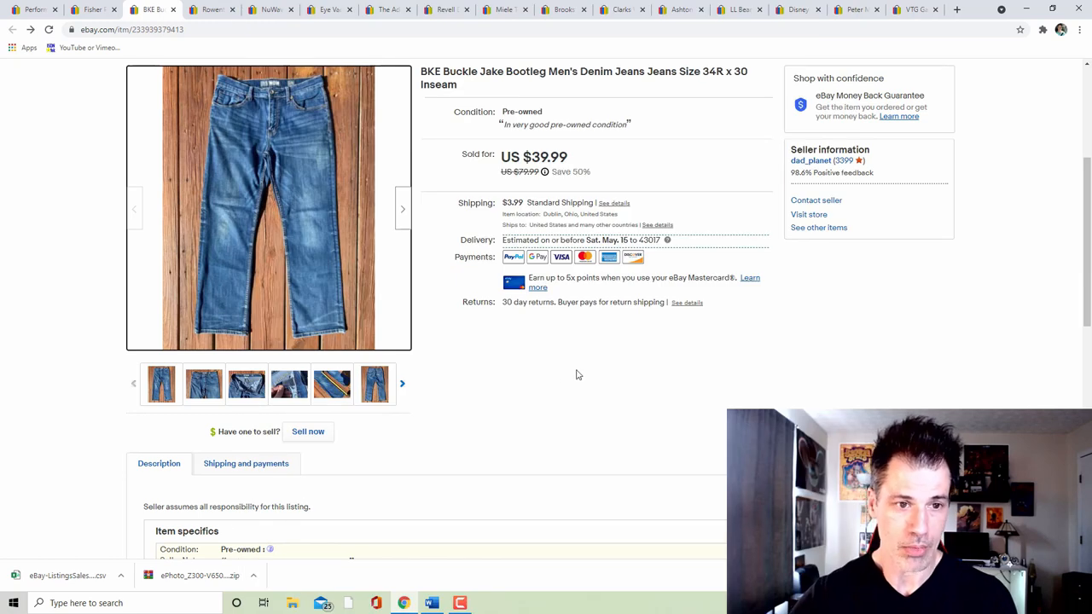
{"action": "mouse_move", "coordinate": [572, 379]}
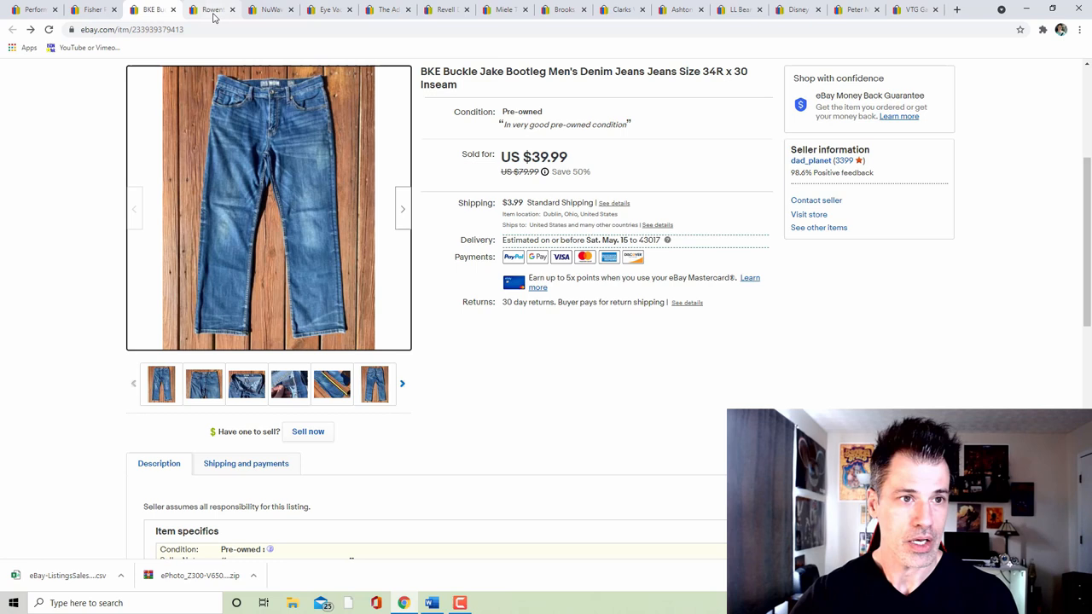
- View the Rowenta iron listing and page through its enlarged photos
{"action": "left_click", "coordinate": [212, 10]}
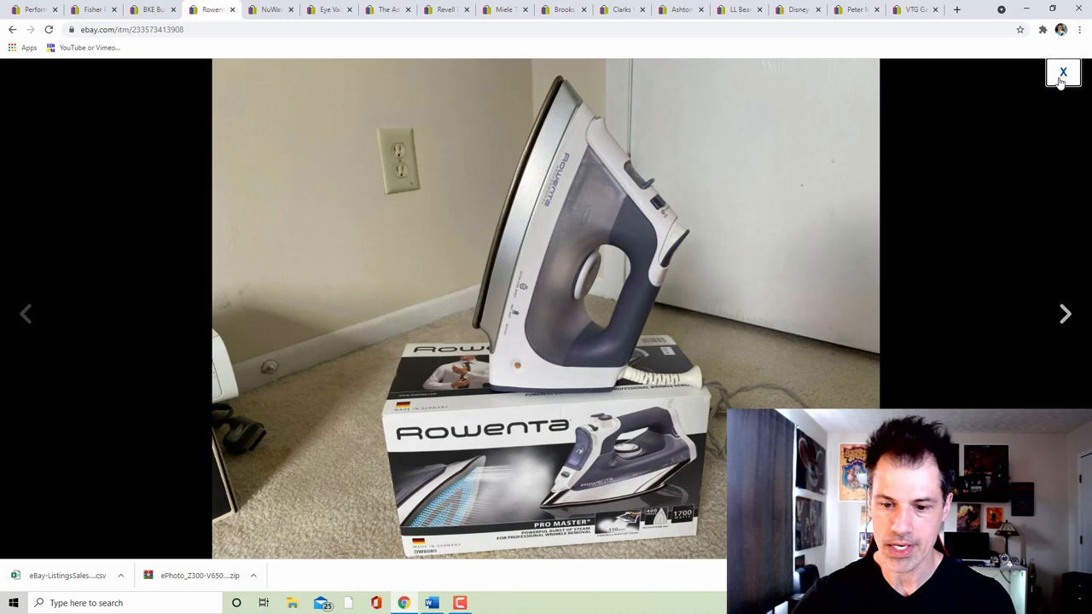
{"action": "left_click", "coordinate": [1063, 72]}
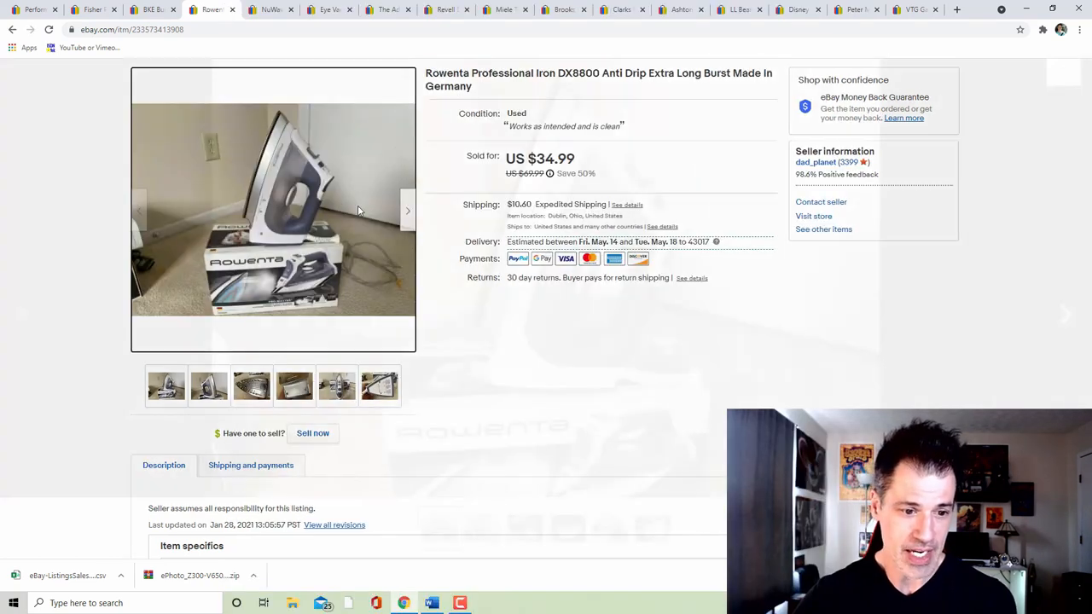
{"action": "left_click", "coordinate": [273, 208]}
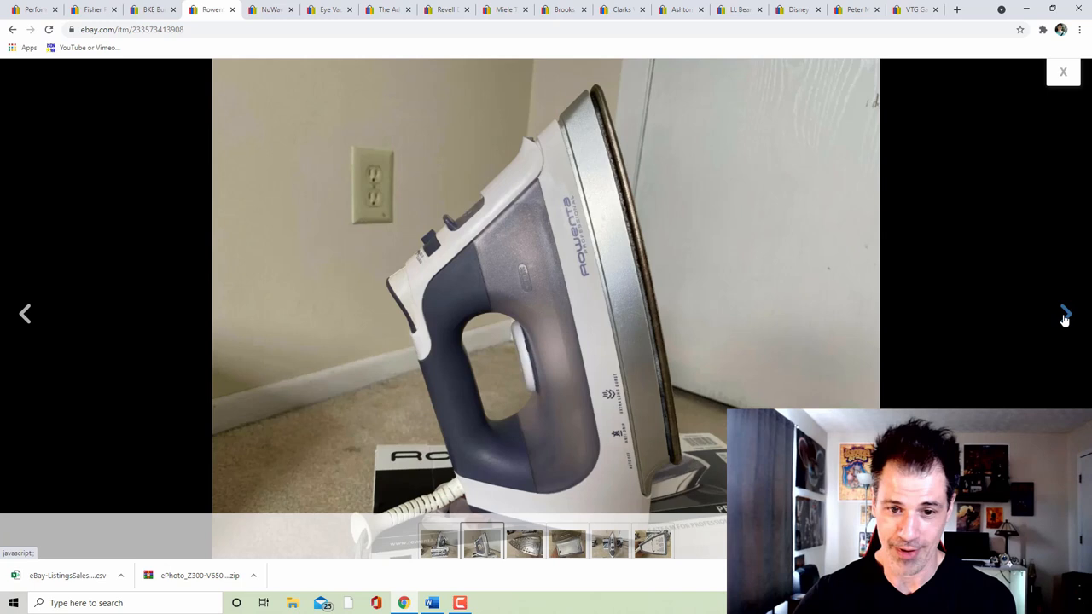
{"action": "left_click", "coordinate": [1065, 314]}
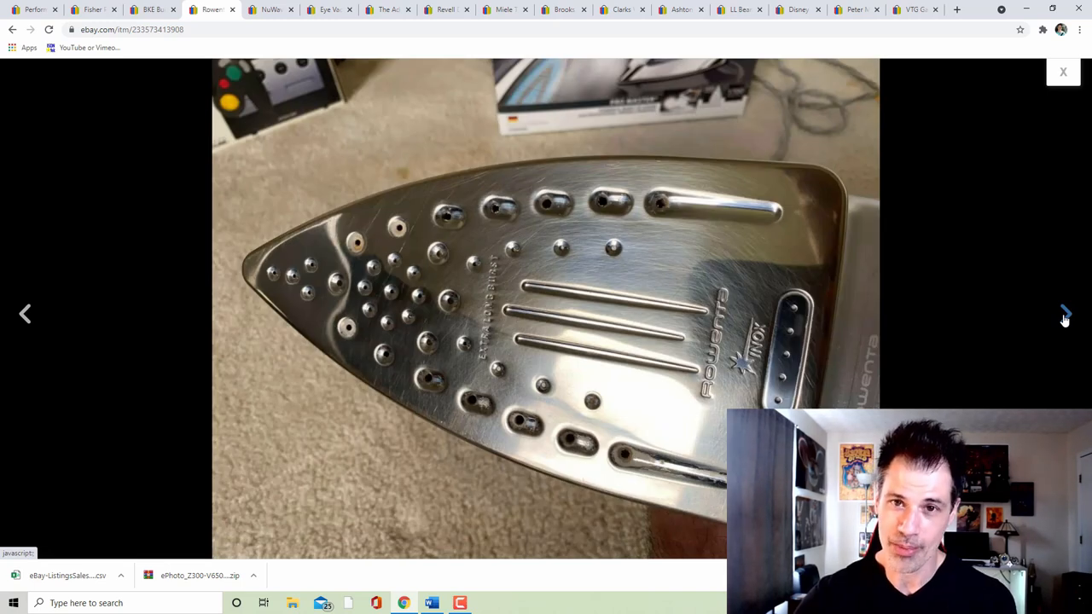
{"action": "left_click", "coordinate": [1065, 314]}
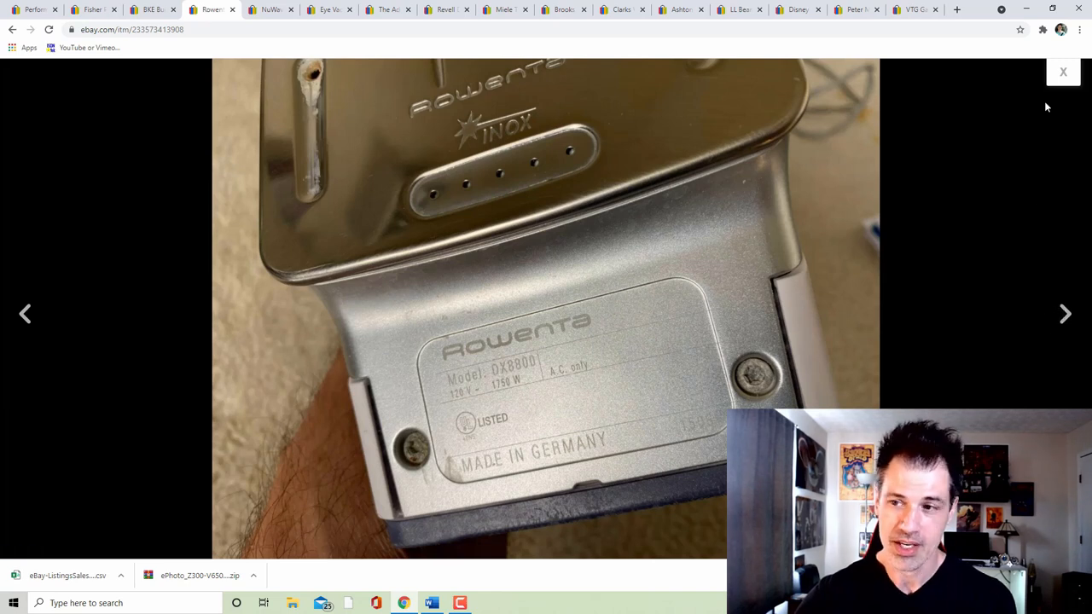
{"action": "left_click", "coordinate": [1063, 72]}
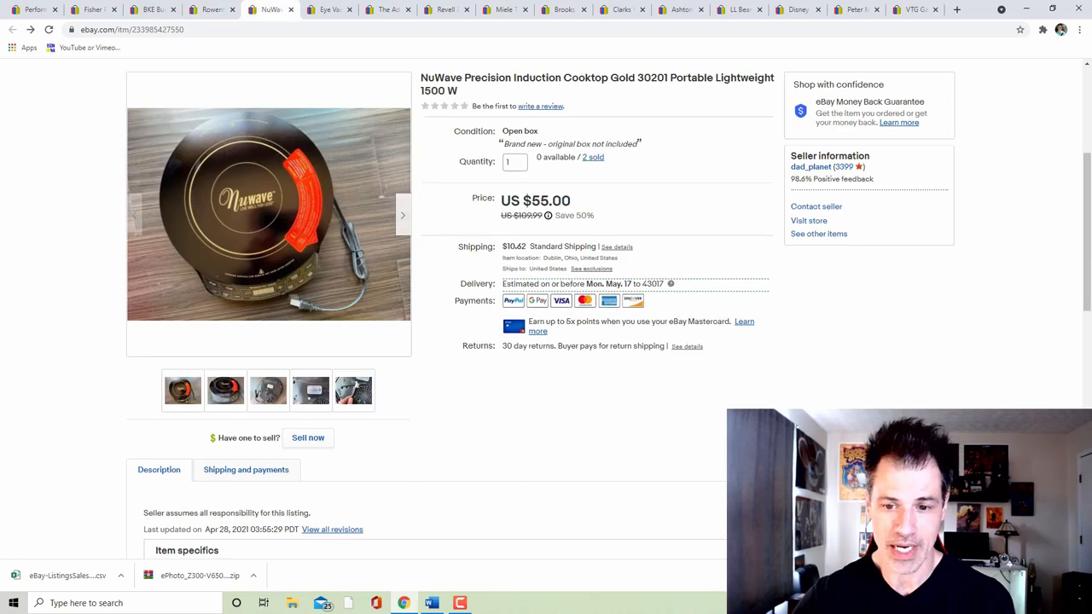
{"action": "mouse_move", "coordinate": [699, 402]}
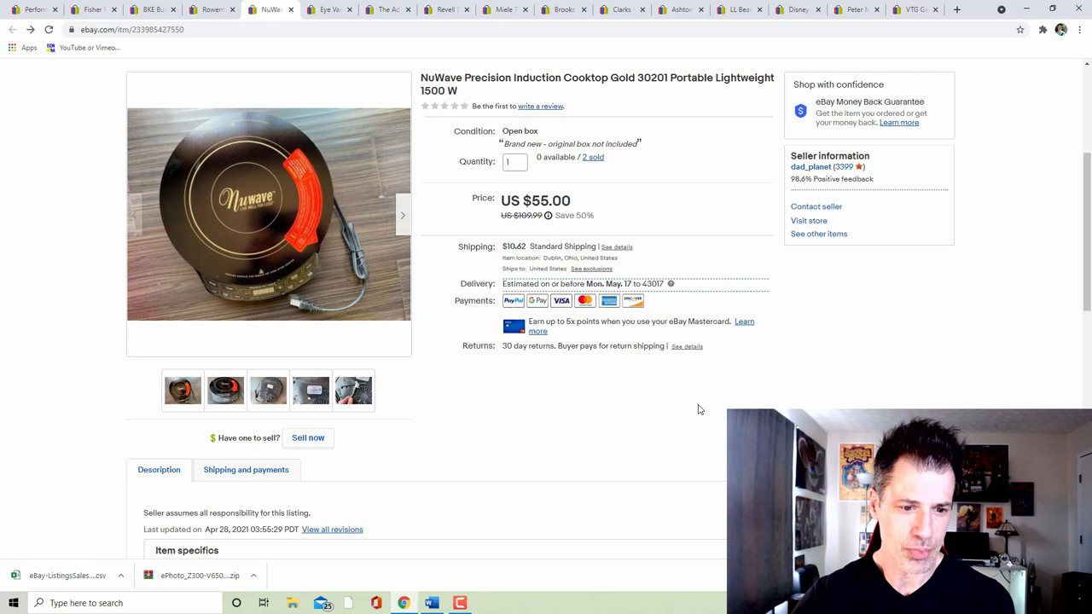
- Page through the NuWave induction cooktop's enlarged photos and return to its listing
{"action": "left_click", "coordinate": [268, 214]}
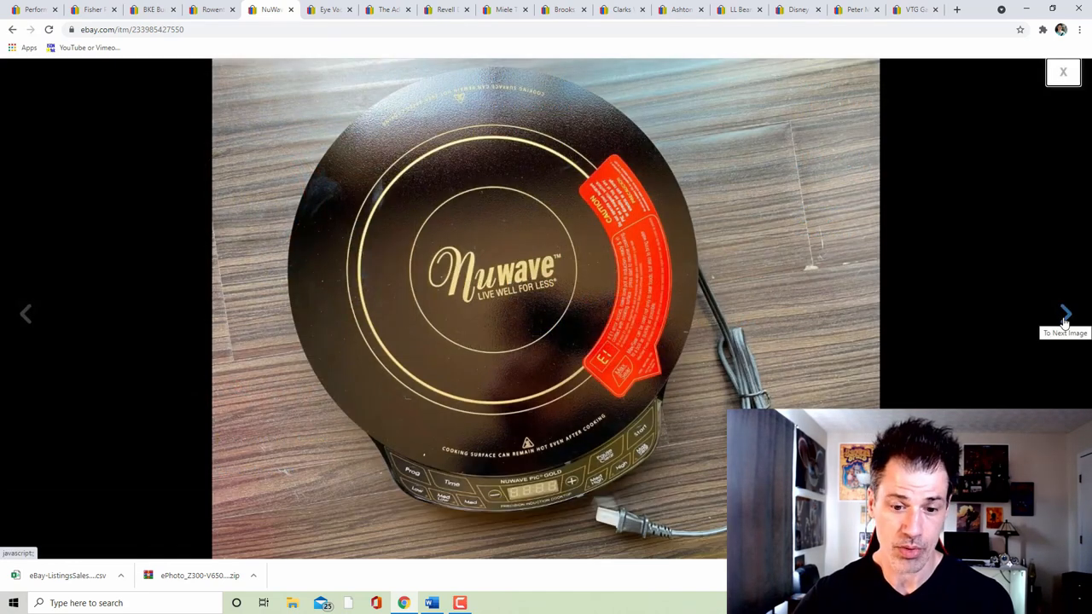
{"action": "left_click", "coordinate": [1065, 314]}
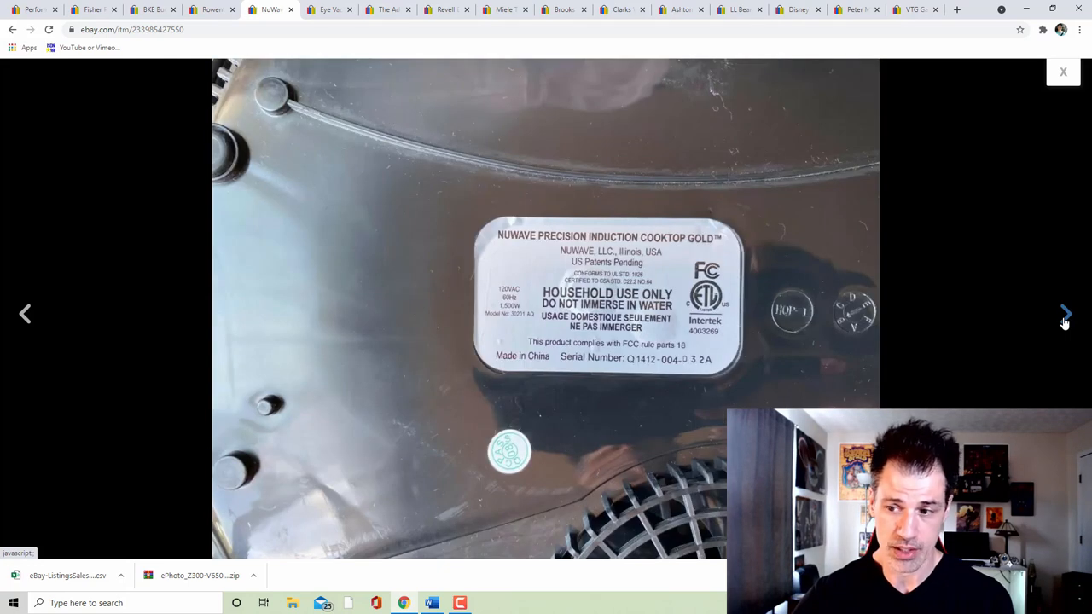
{"action": "left_click", "coordinate": [1065, 314]}
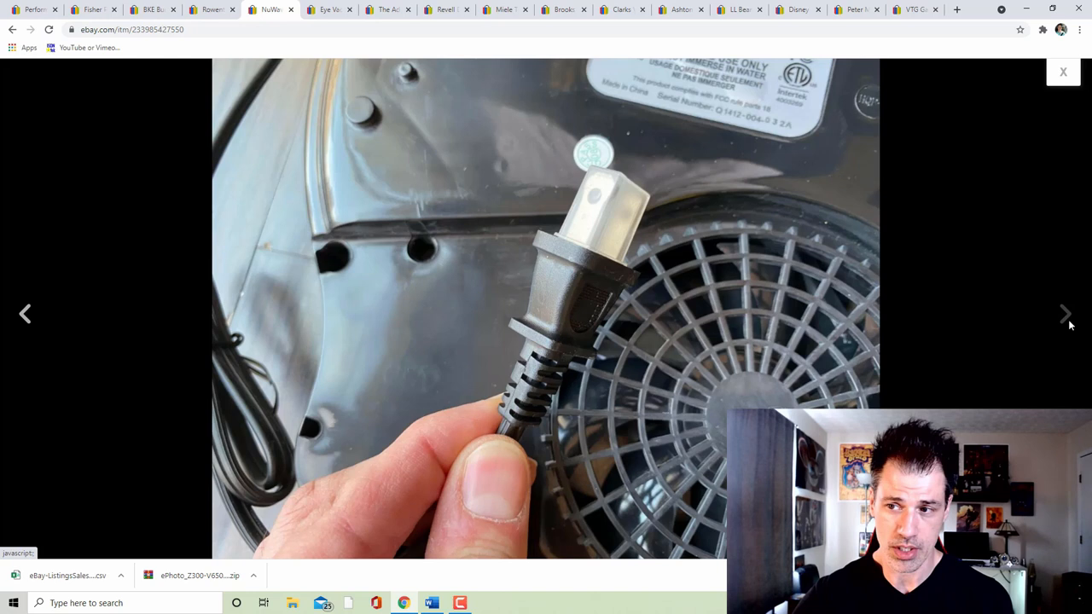
{"action": "left_click", "coordinate": [1063, 72]}
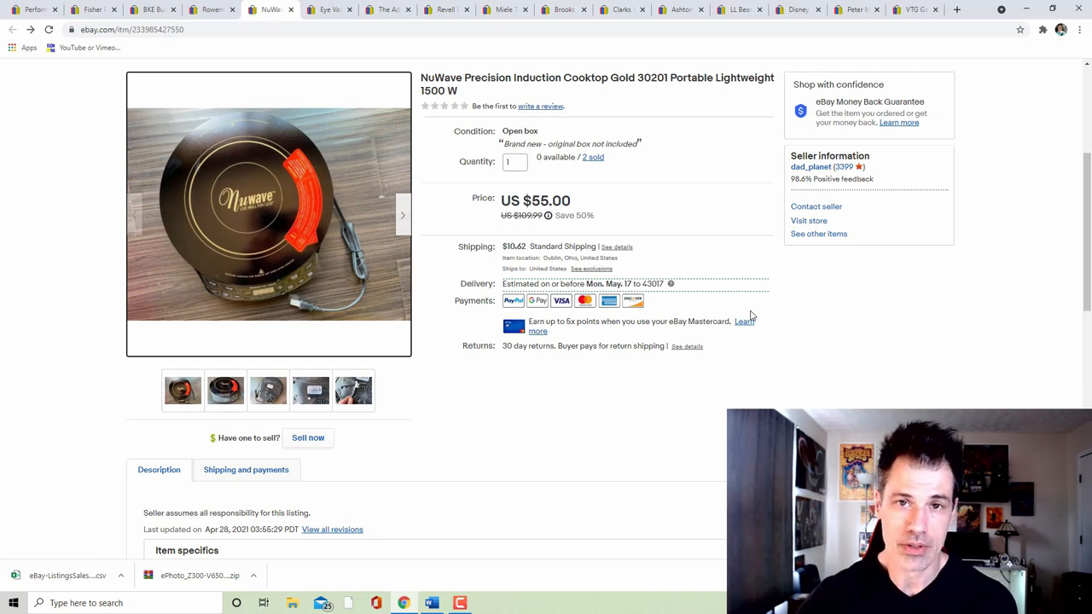
{"action": "mouse_move", "coordinate": [771, 314]}
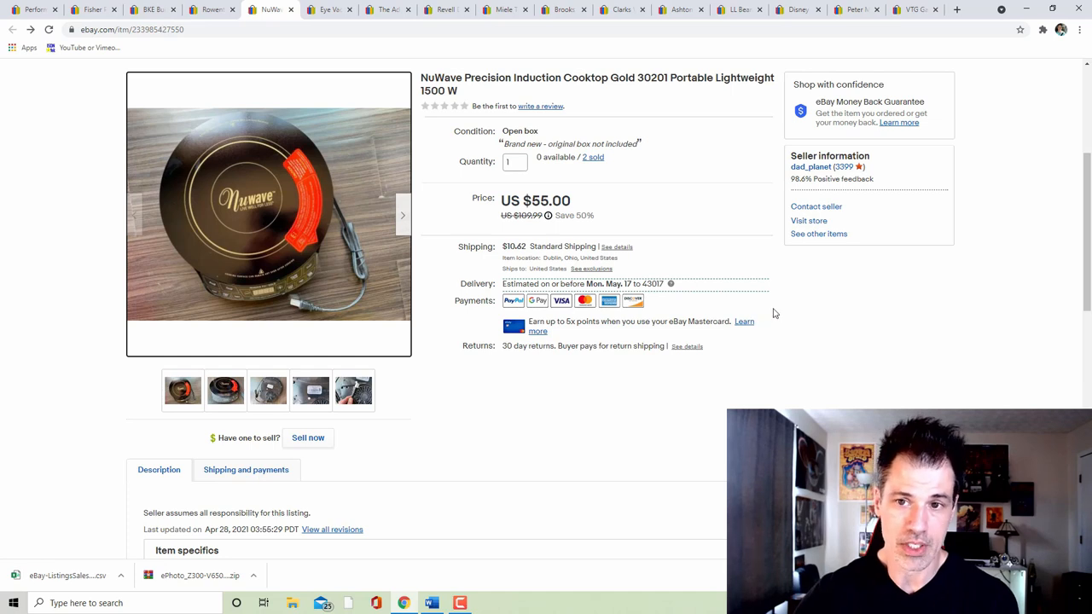
{"action": "mouse_move", "coordinate": [713, 242]}
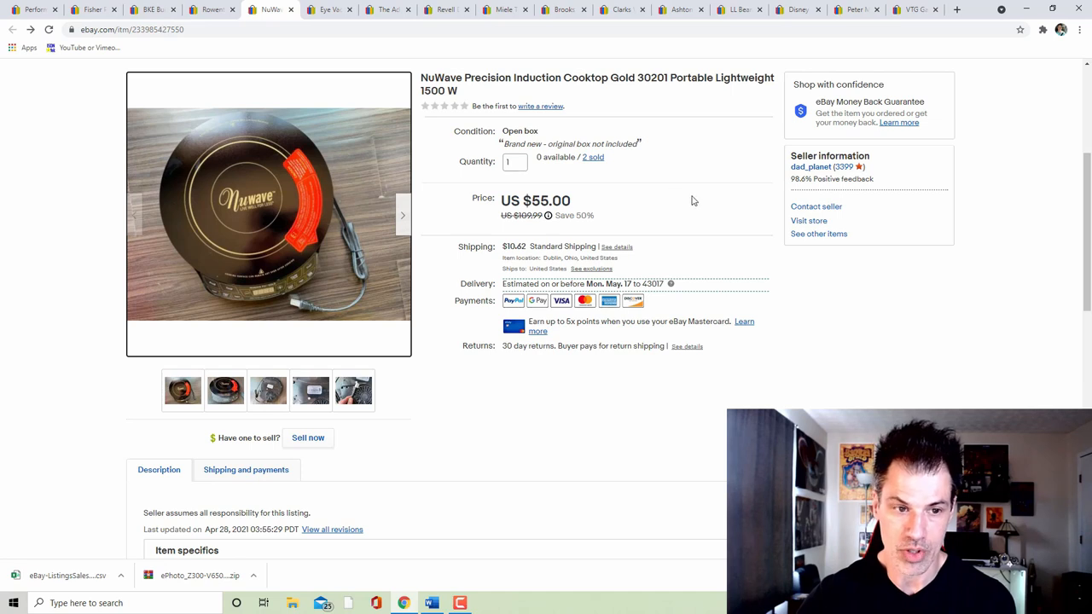
{"action": "mouse_move", "coordinate": [621, 102]}
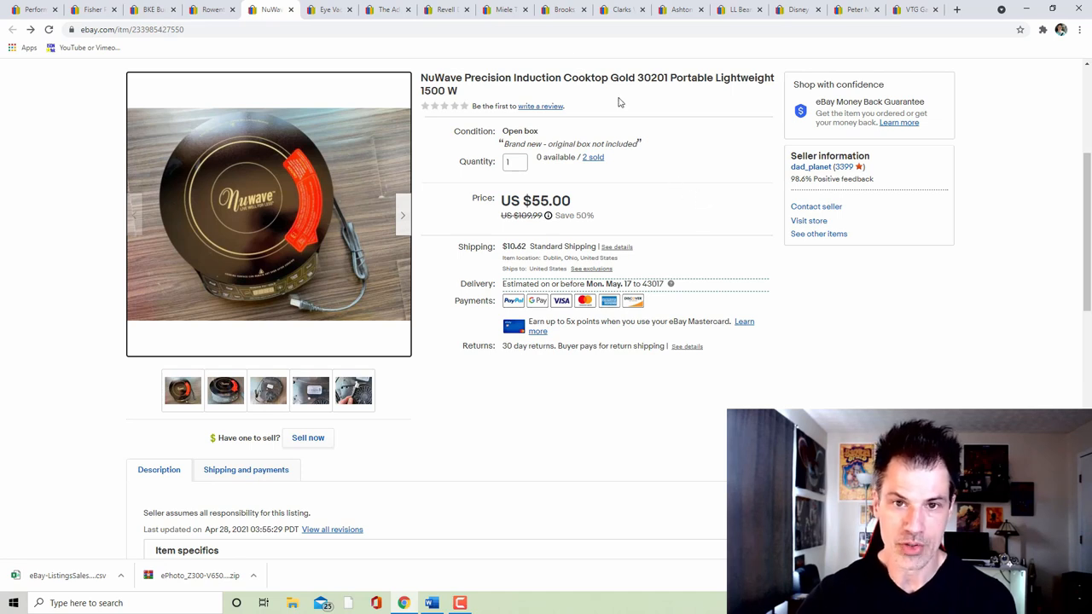
- View the Eye Vac touchless vacuum listing and page through its enlarged photos
{"action": "left_click", "coordinate": [328, 10]}
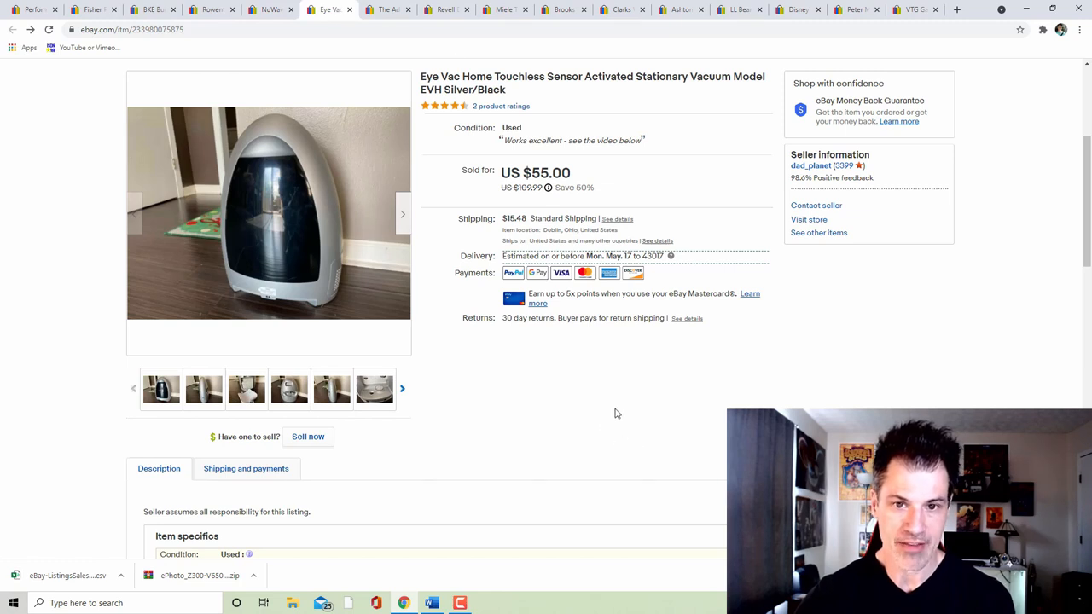
{"action": "mouse_move", "coordinate": [613, 389]}
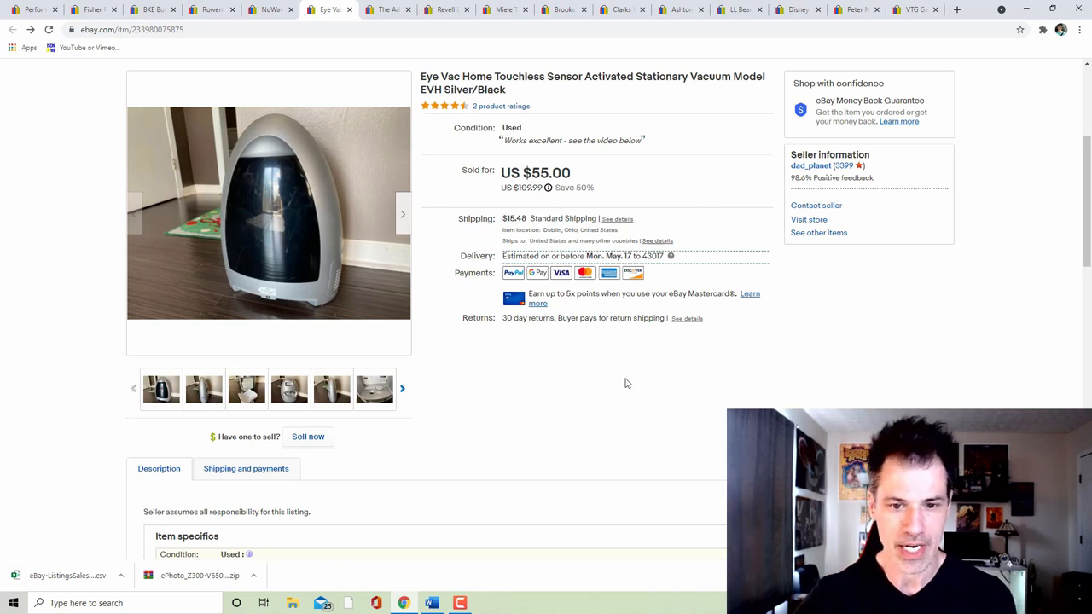
{"action": "mouse_move", "coordinate": [605, 348]}
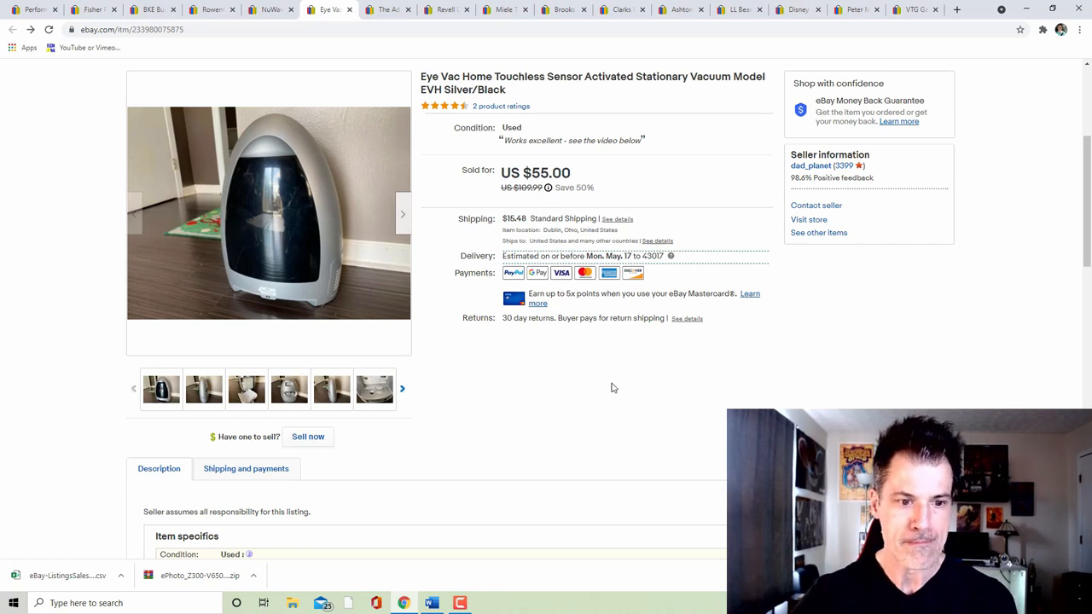
{"action": "mouse_move", "coordinate": [611, 395]}
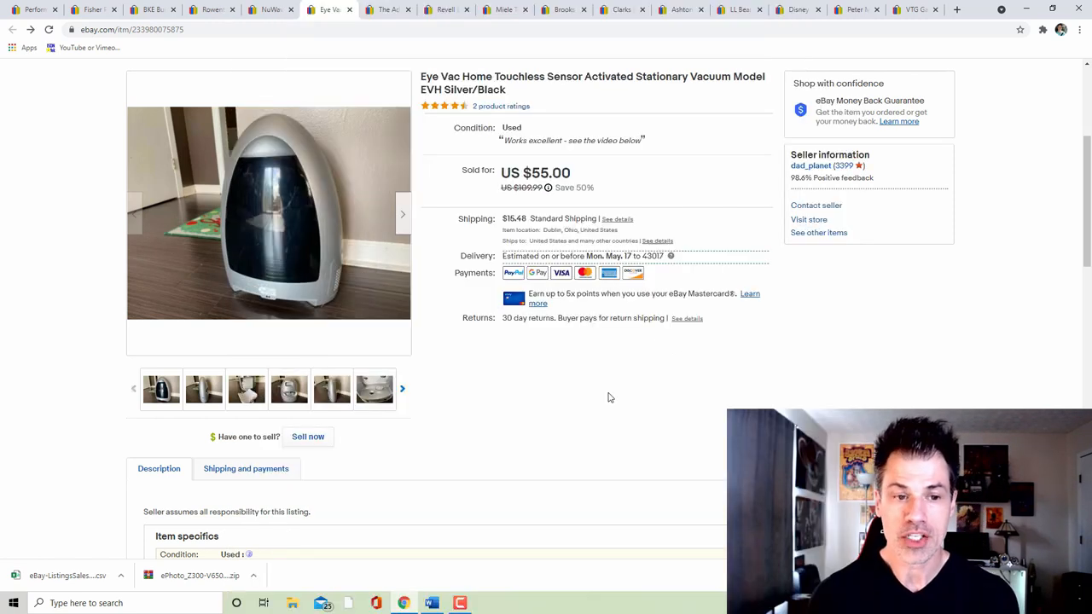
{"action": "mouse_move", "coordinate": [579, 385]}
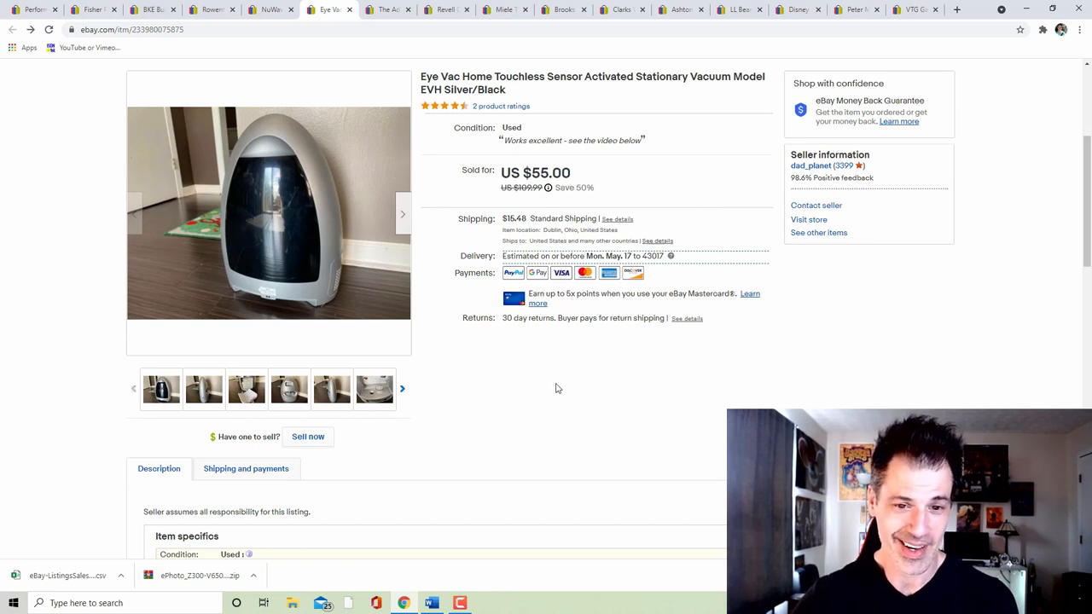
{"action": "mouse_move", "coordinate": [270, 213]}
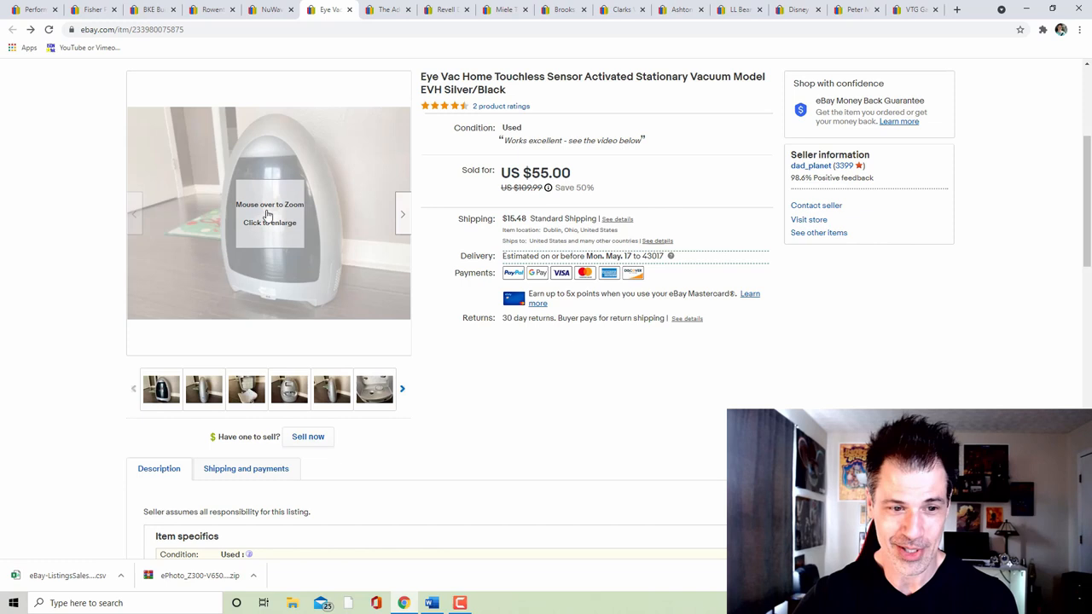
{"action": "left_click", "coordinate": [269, 214]}
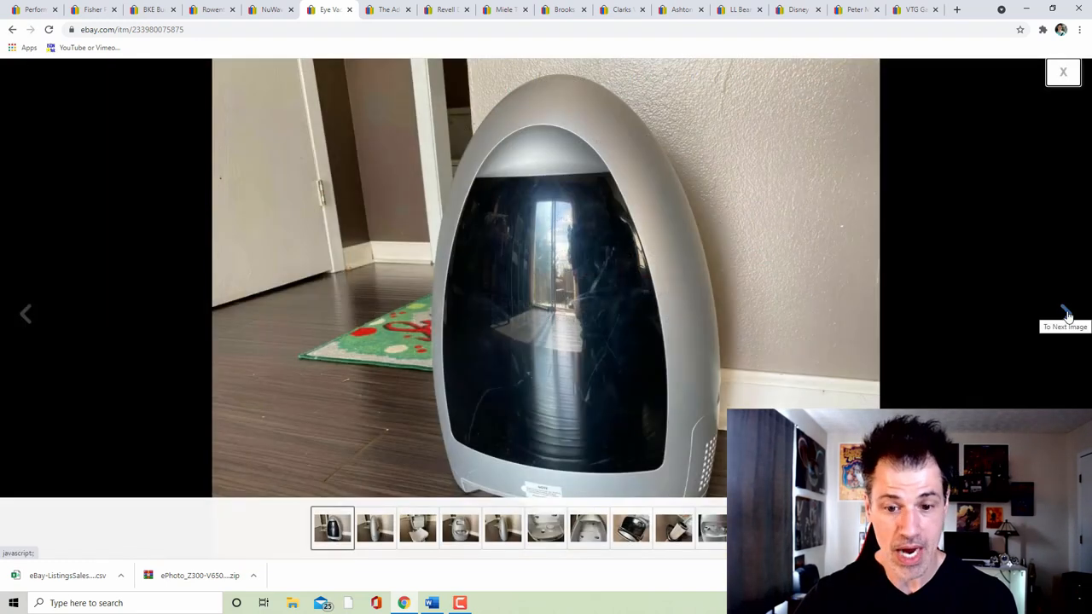
{"action": "left_click", "coordinate": [1065, 314]}
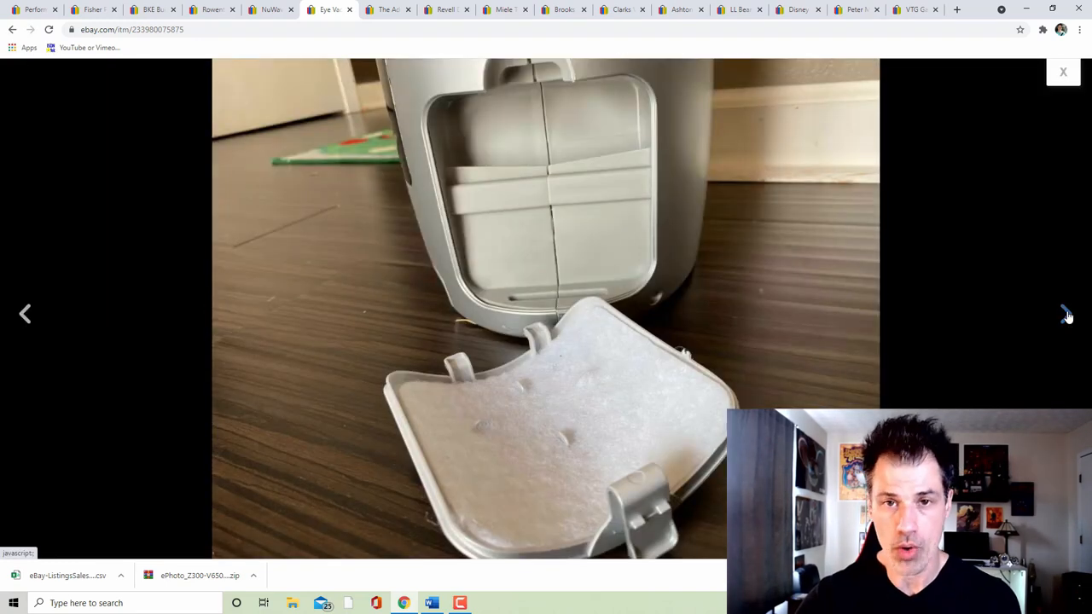
{"action": "left_click", "coordinate": [1066, 314]}
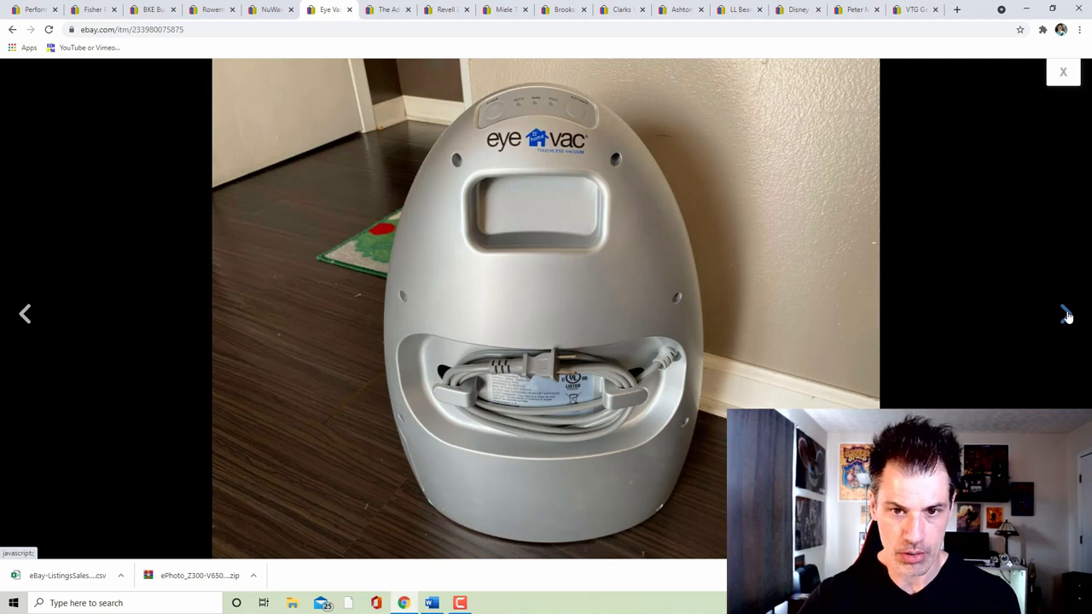
{"action": "left_click", "coordinate": [1063, 71]}
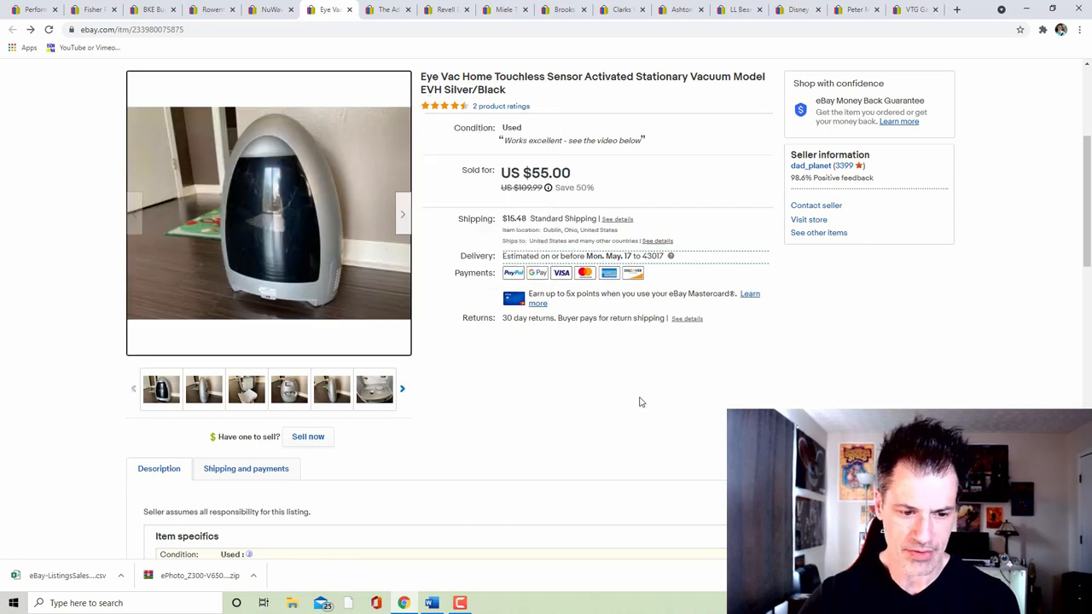
{"action": "mouse_move", "coordinate": [833, 386]}
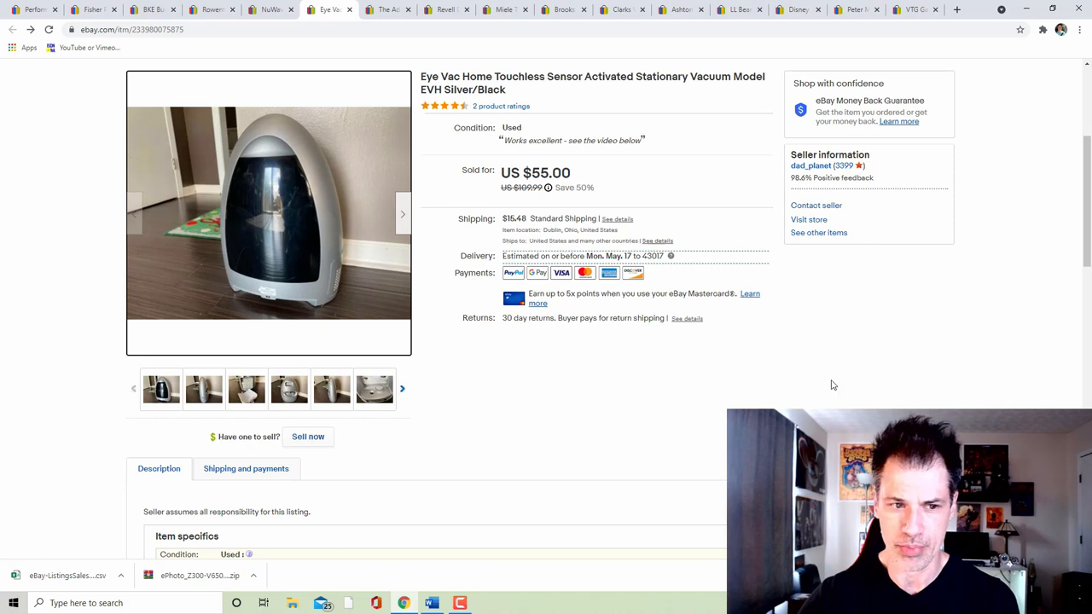
{"action": "mouse_move", "coordinate": [631, 141]}
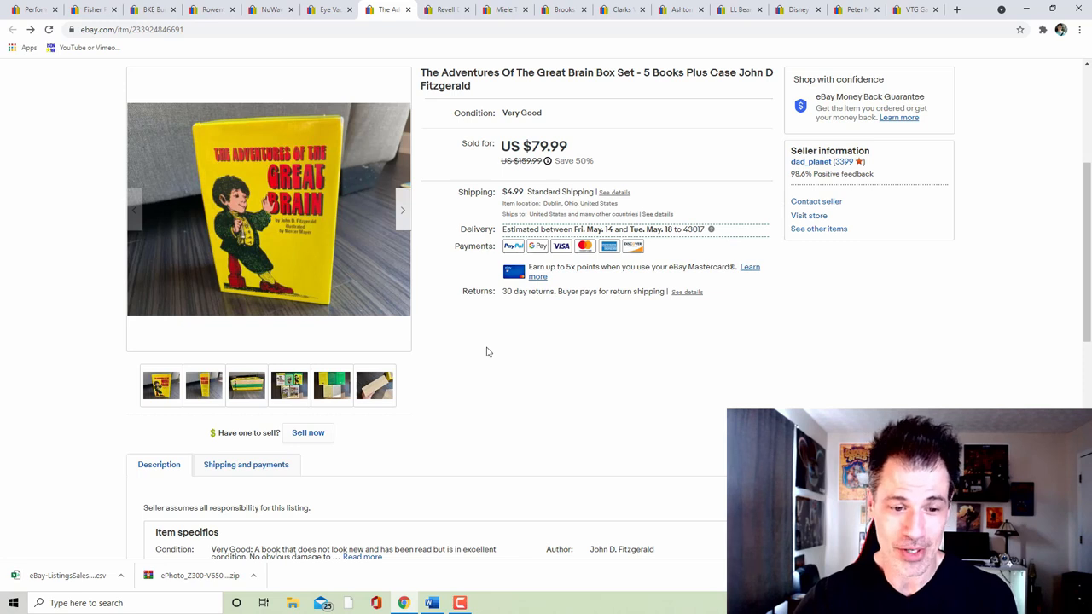
{"action": "left_click", "coordinate": [270, 208]}
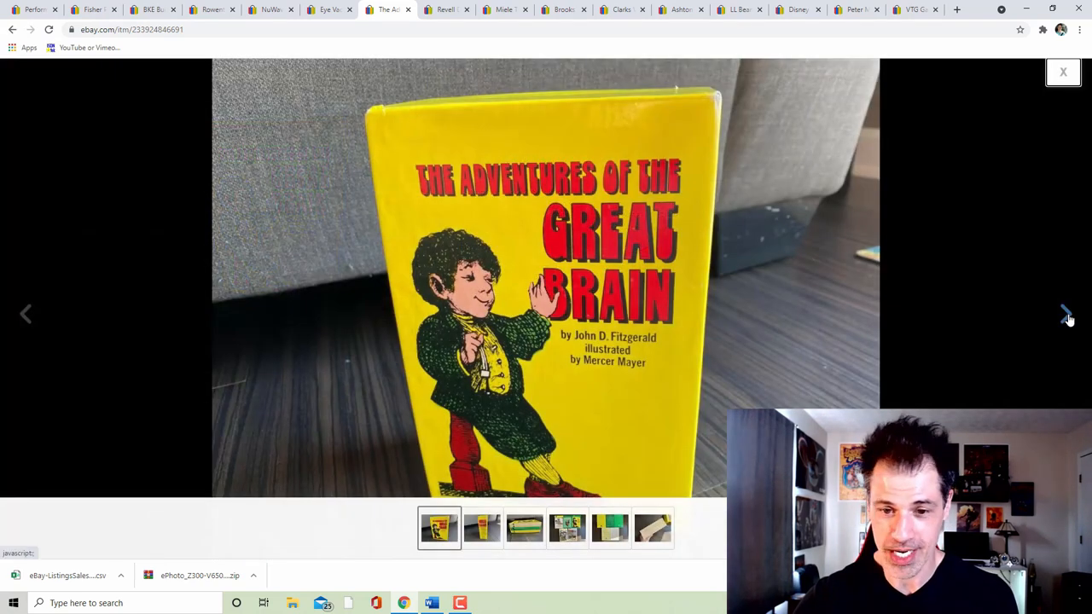
{"action": "left_click", "coordinate": [1066, 314]}
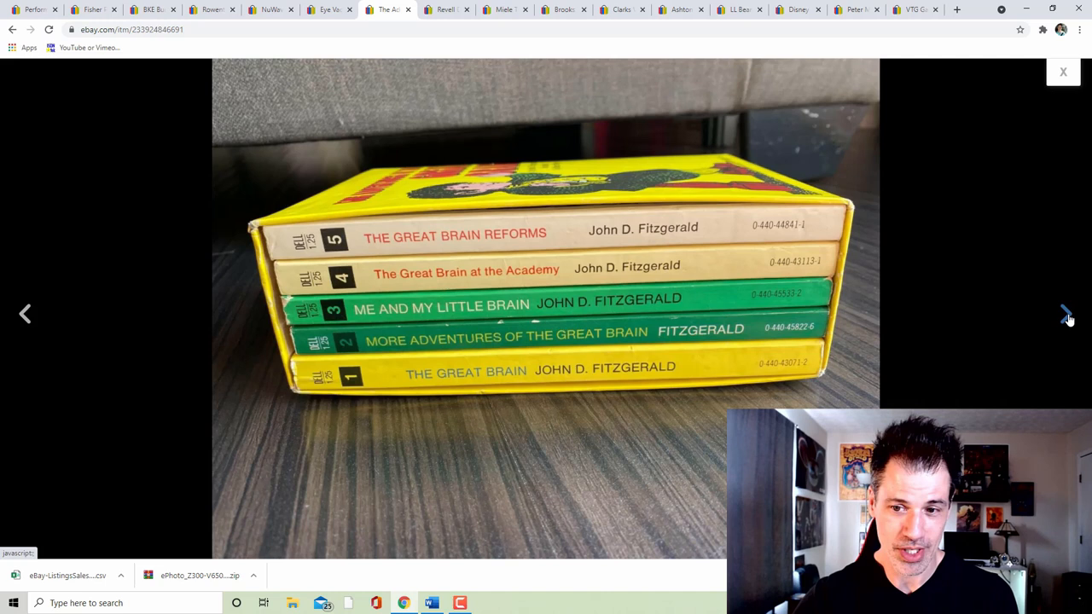
{"action": "left_click", "coordinate": [1065, 314]}
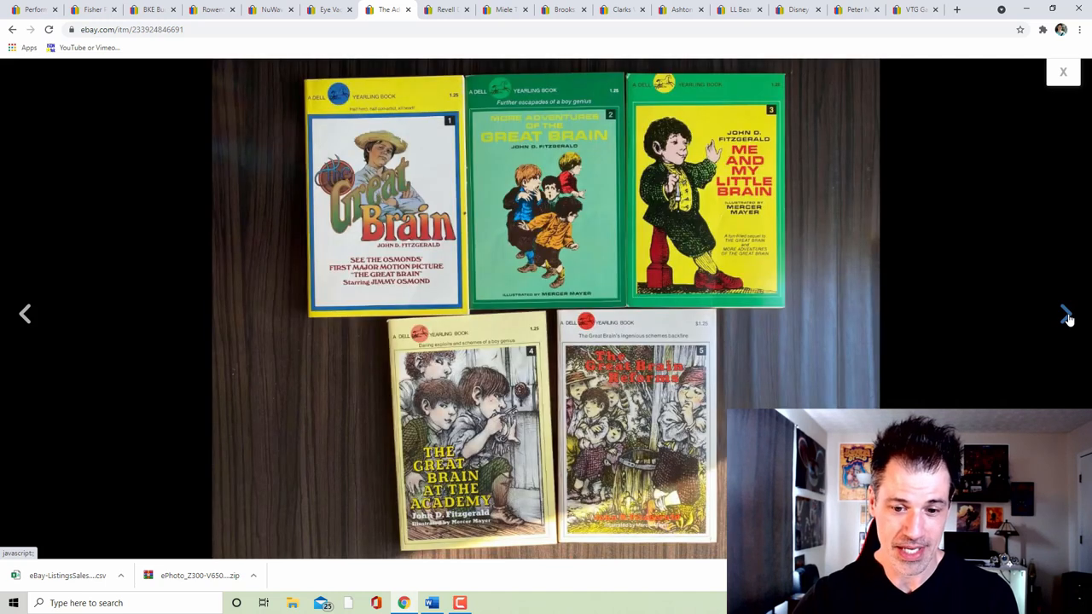
{"action": "left_click", "coordinate": [1065, 314]}
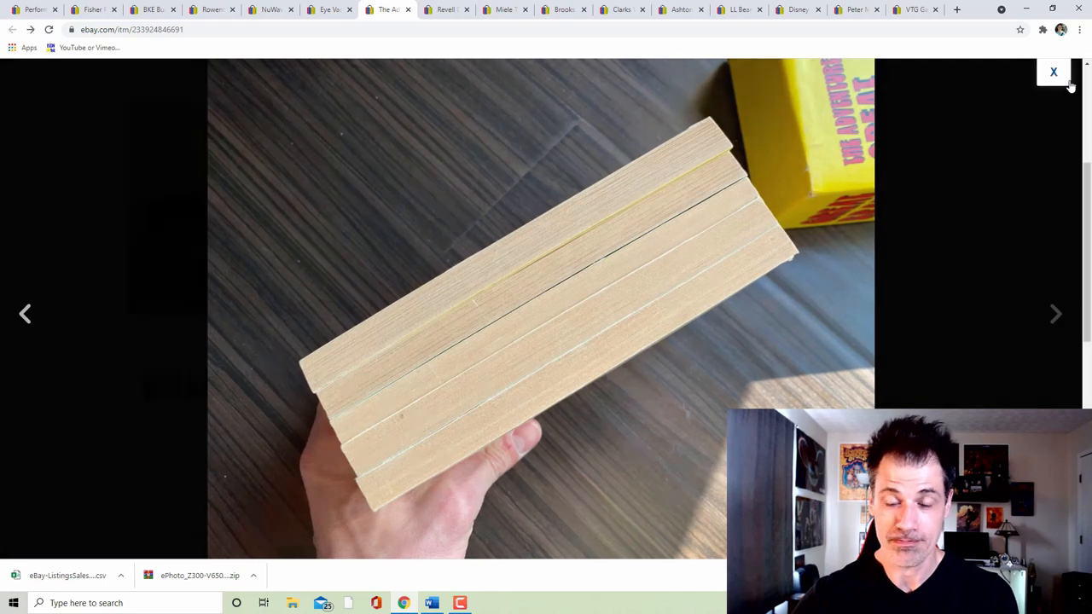
{"action": "left_click", "coordinate": [1053, 72]}
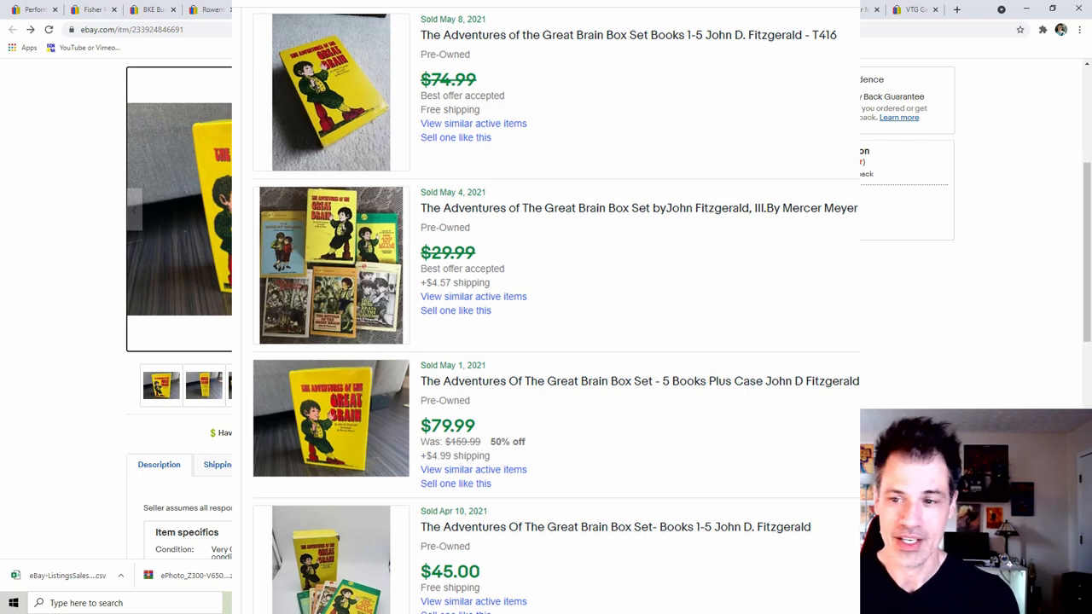
{"action": "left_click", "coordinate": [640, 381]}
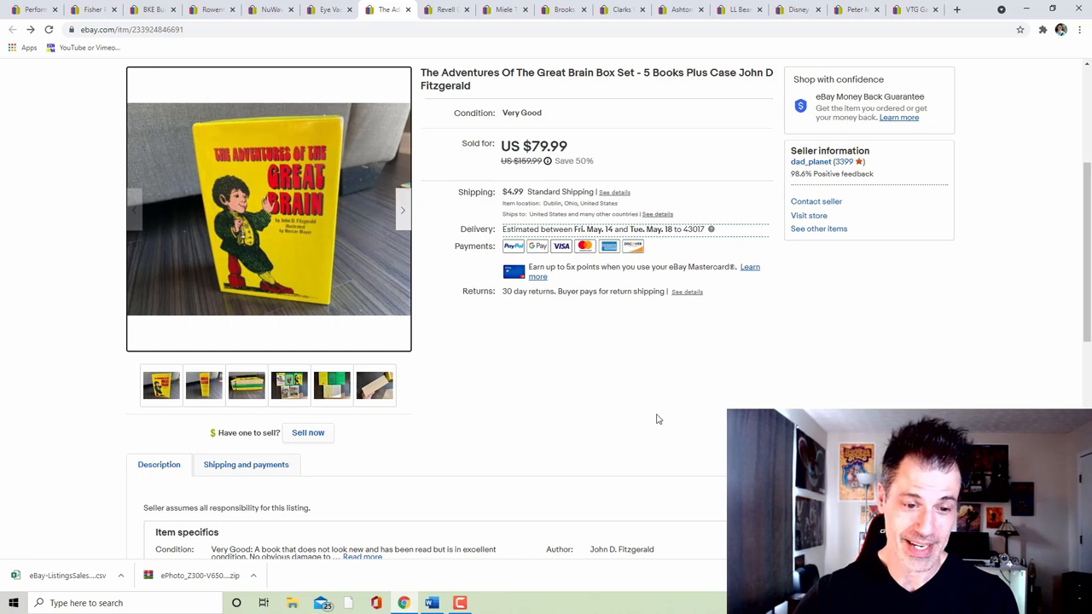
{"action": "mouse_move", "coordinate": [652, 345]}
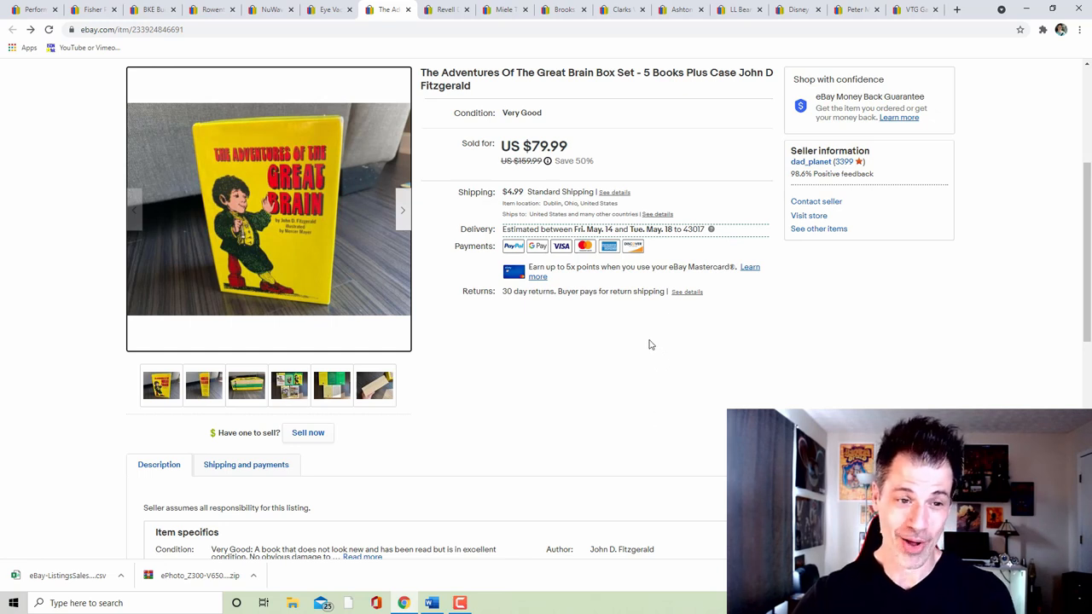
{"action": "mouse_move", "coordinate": [567, 373]}
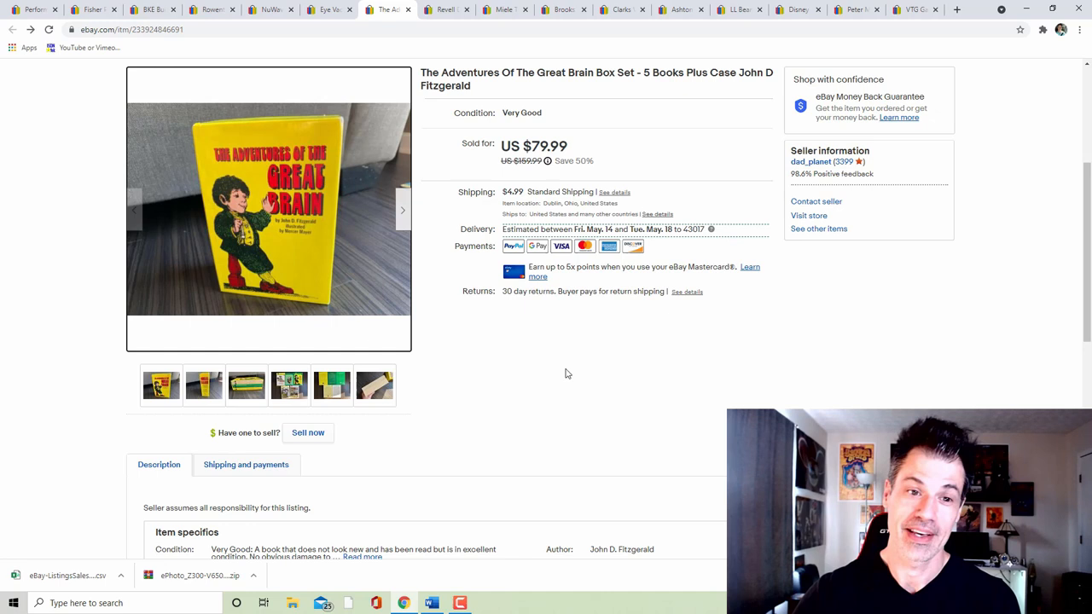
{"action": "mouse_move", "coordinate": [561, 414]}
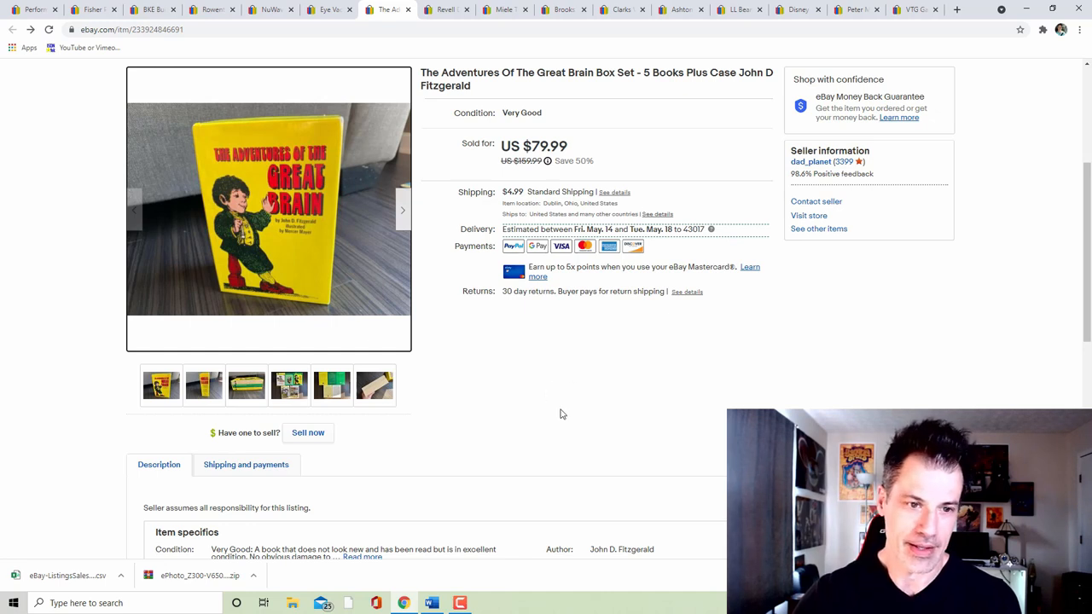
{"action": "mouse_move", "coordinate": [553, 387]}
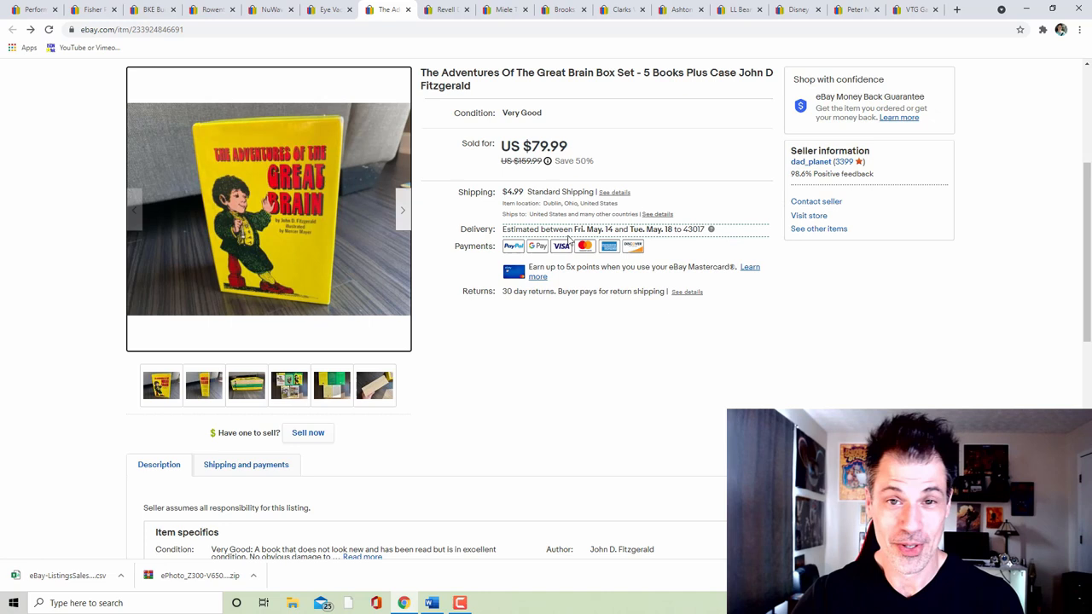
- Bring up the Revell Deal's Wheels model kit parts listing sold for US $29.99
{"action": "left_click", "coordinate": [446, 10]}
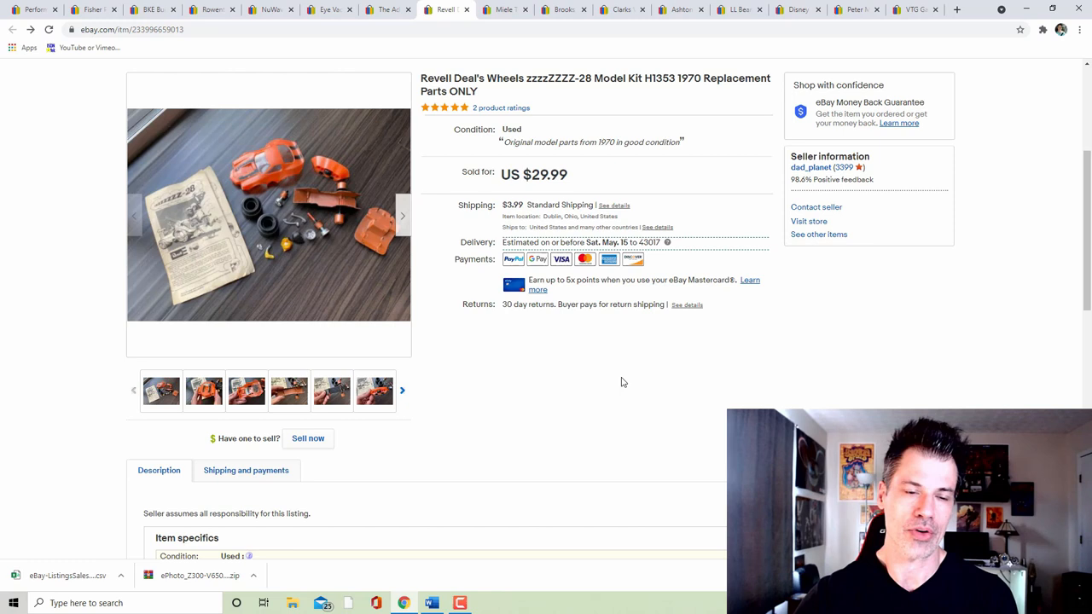
{"action": "mouse_move", "coordinate": [588, 344]}
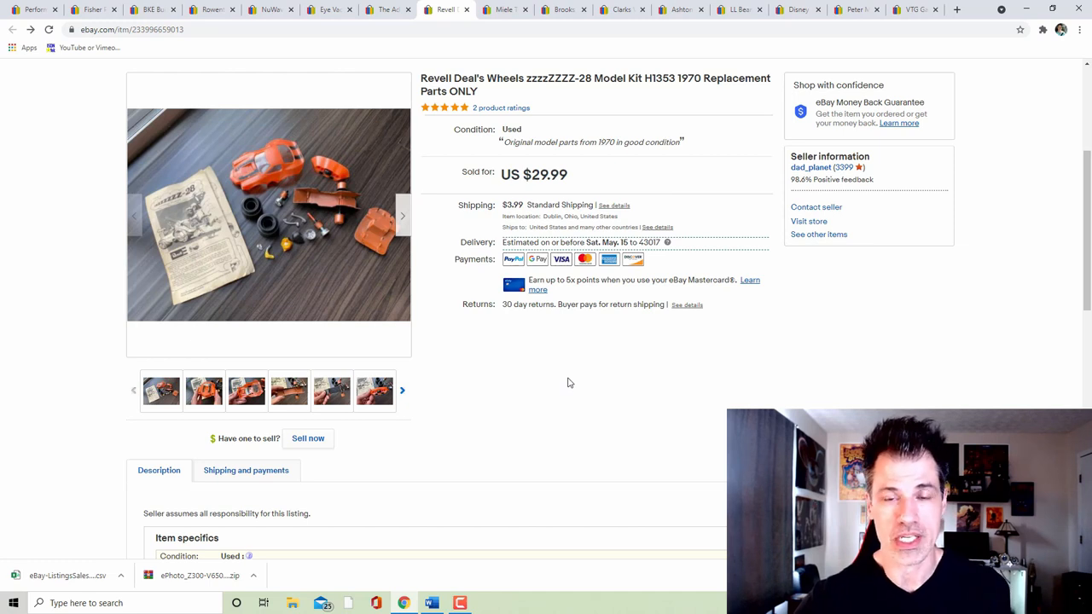
{"action": "mouse_move", "coordinate": [587, 394]}
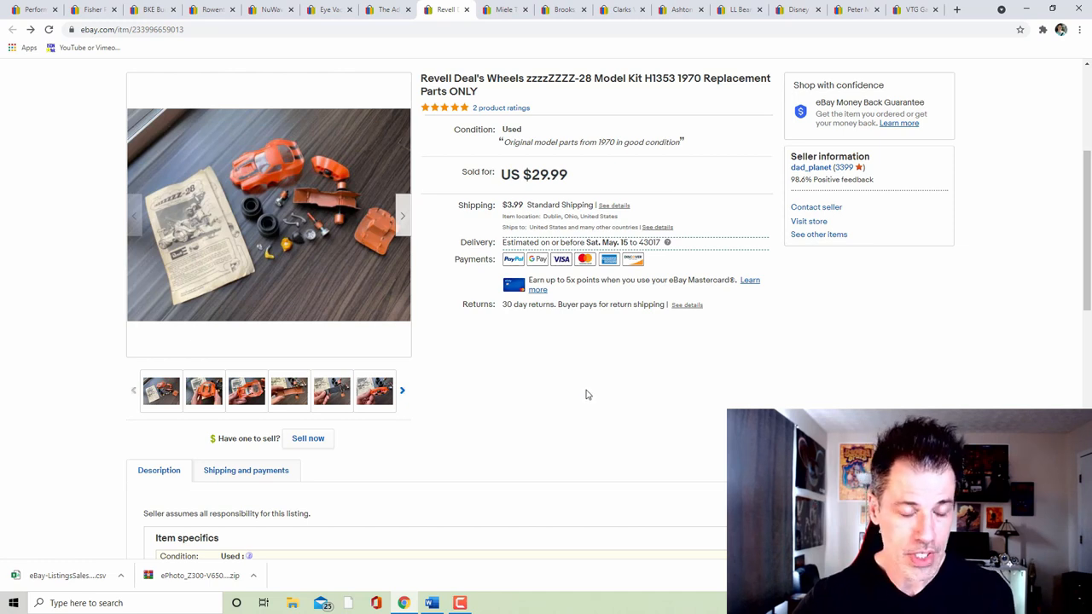
{"action": "mouse_move", "coordinate": [574, 403]}
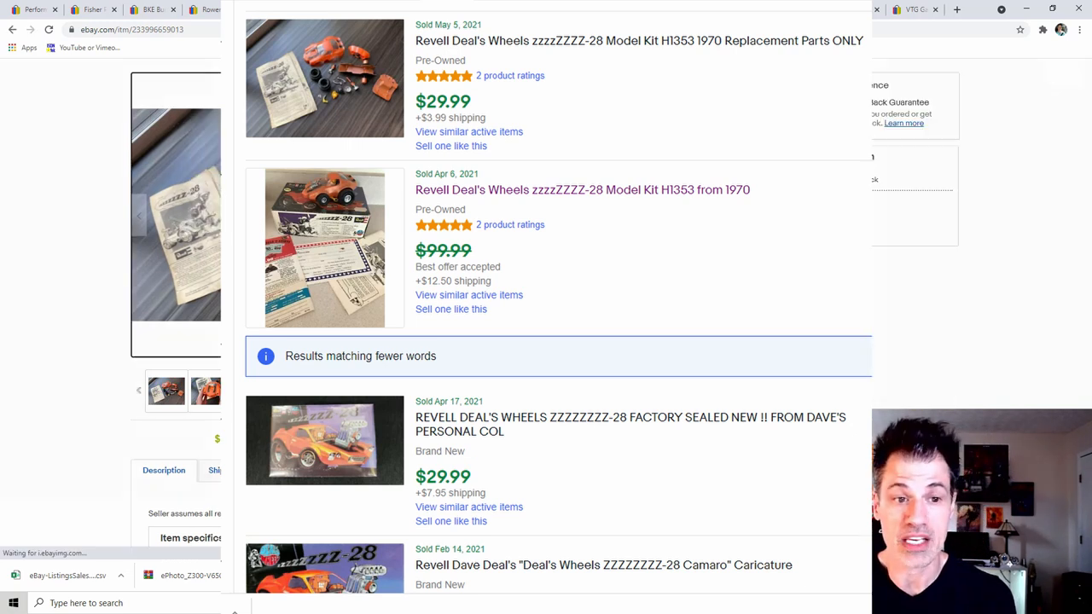
- Page through the Revell model kit's enlarged photos and return to its listing
{"action": "left_click", "coordinate": [324, 79]}
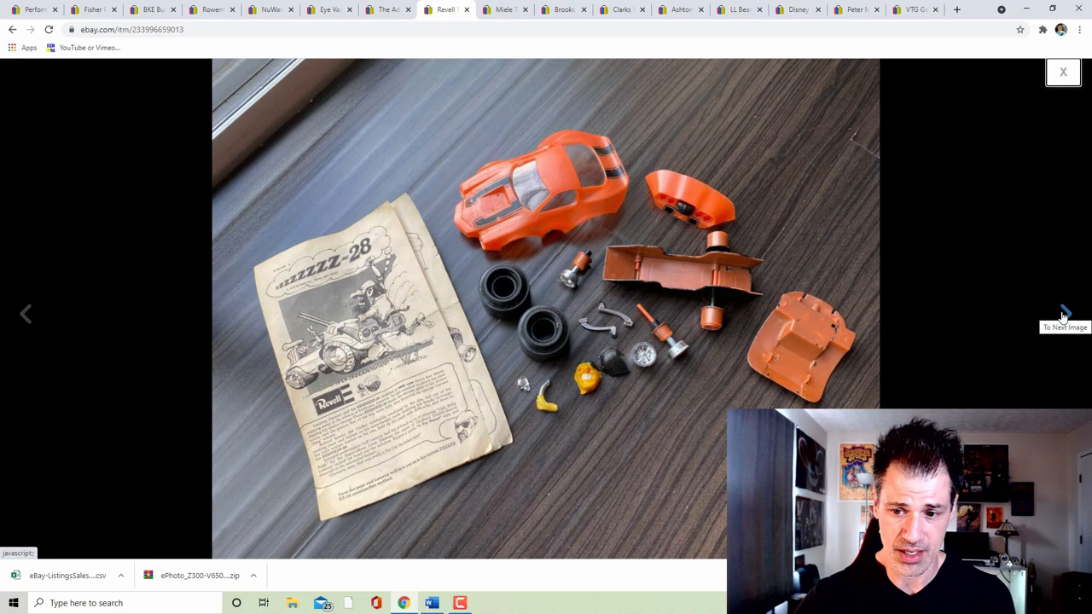
{"action": "left_click", "coordinate": [1065, 314]}
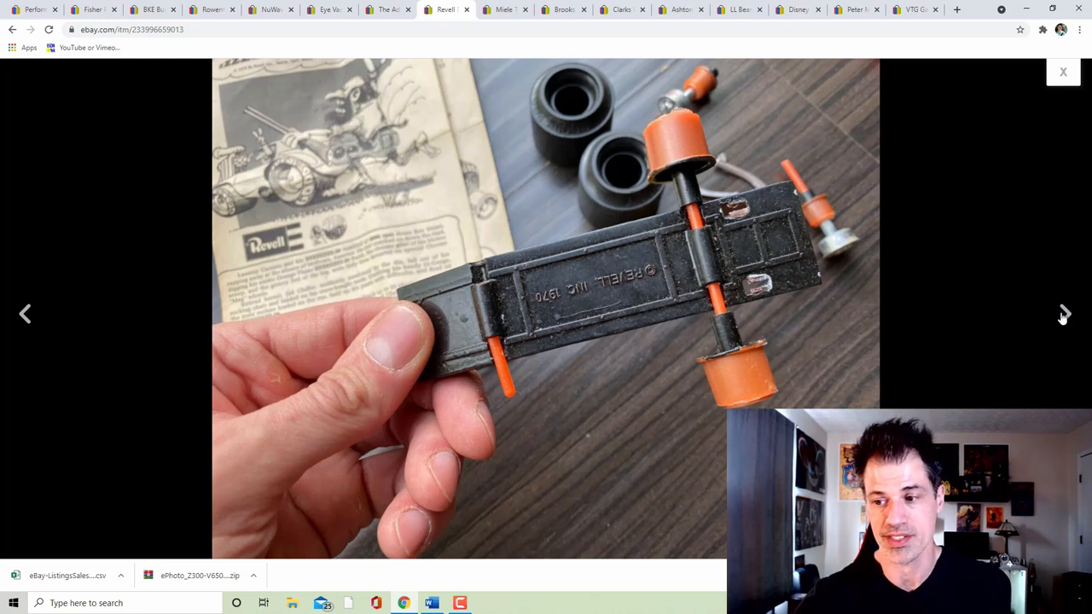
{"action": "left_click", "coordinate": [1065, 314]}
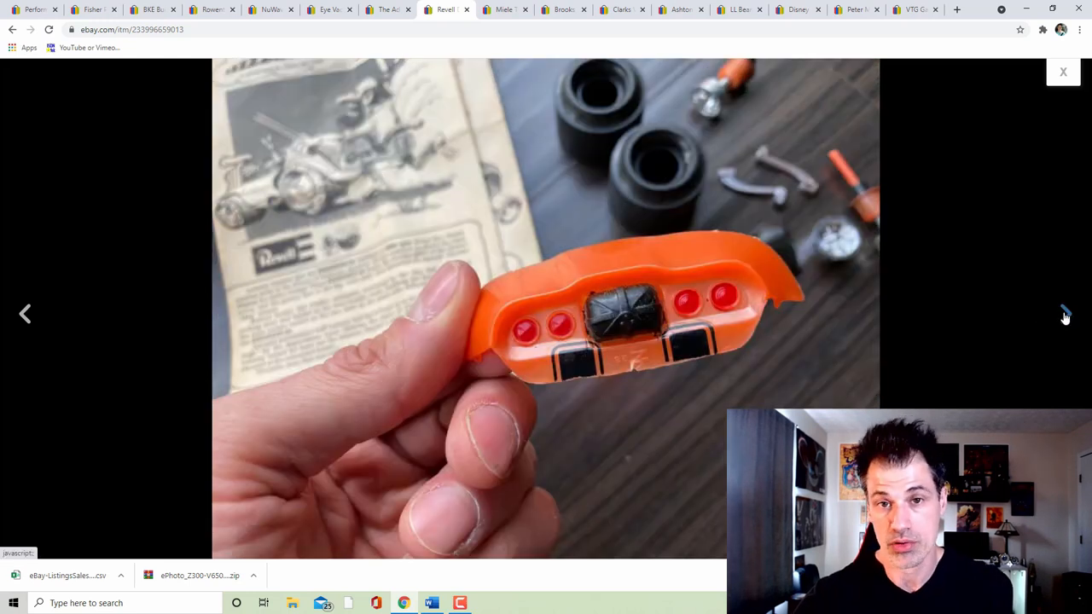
{"action": "left_click", "coordinate": [1065, 314]}
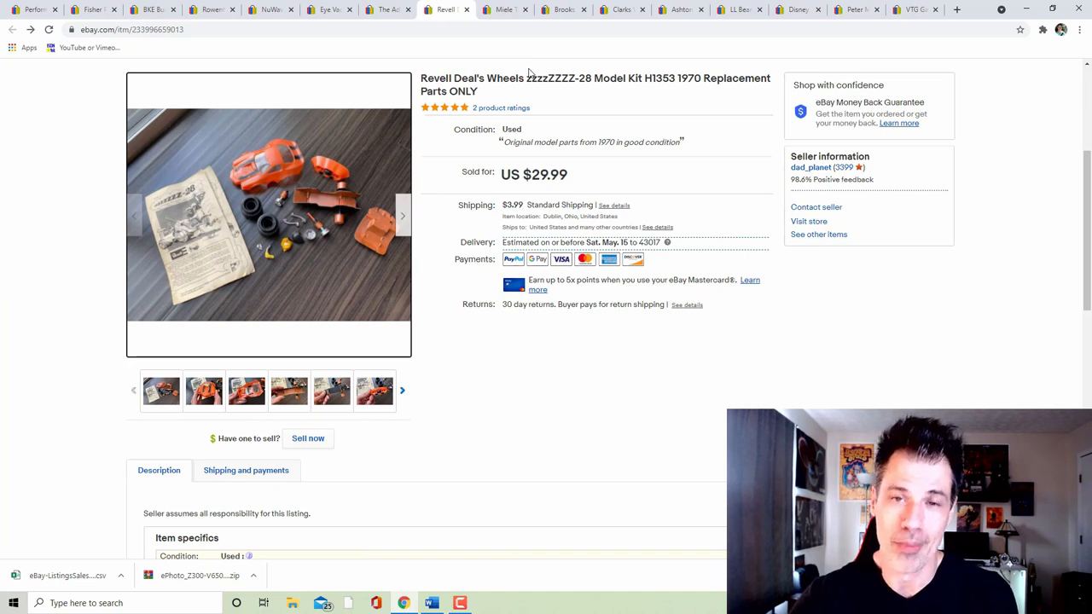
{"action": "mouse_move", "coordinate": [536, 77]}
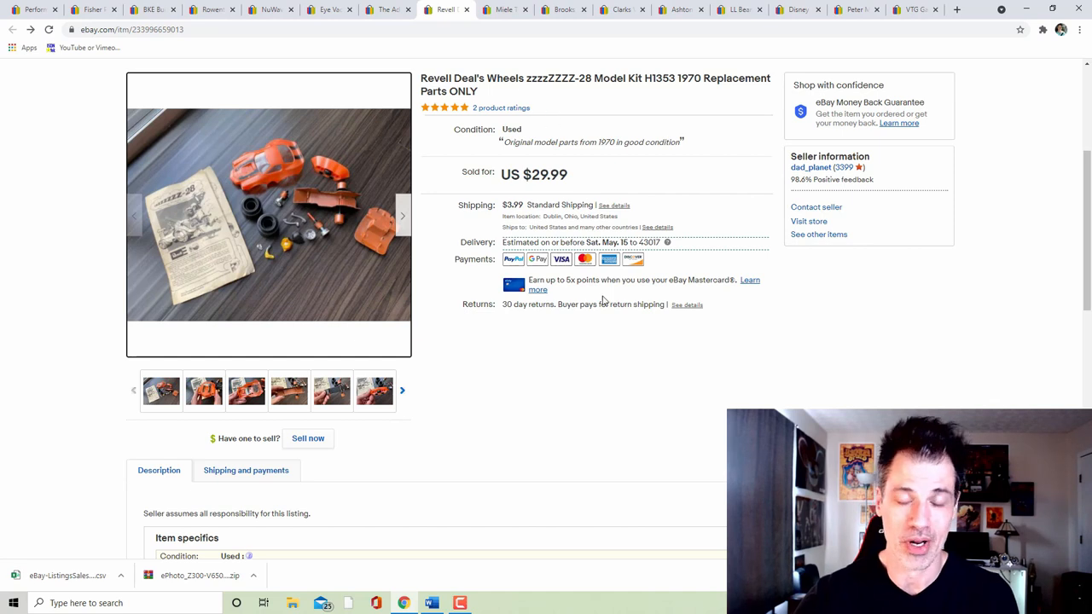
{"action": "mouse_move", "coordinate": [556, 365]}
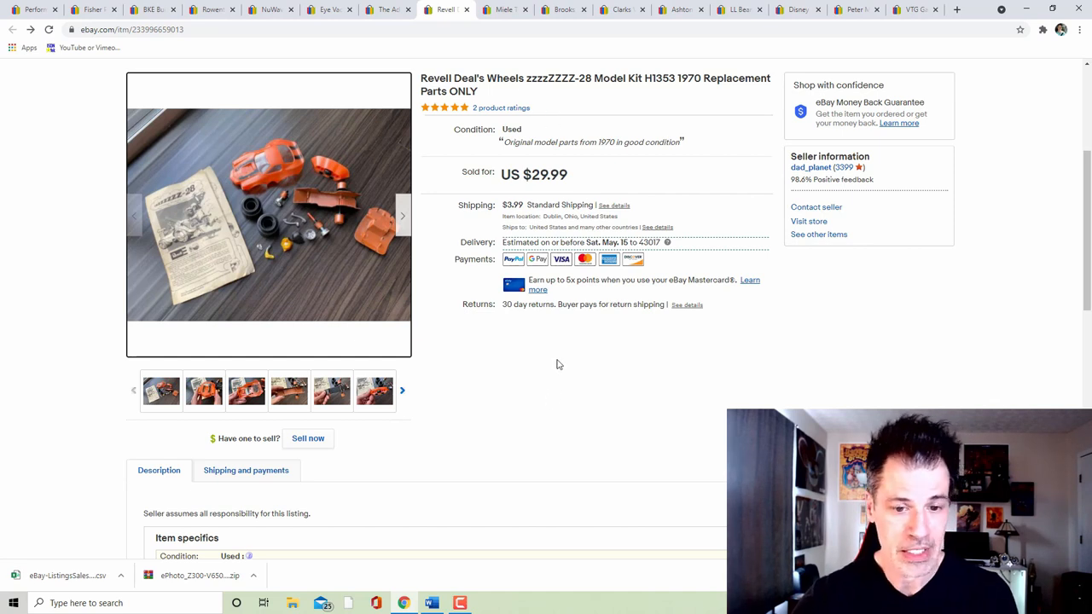
{"action": "mouse_move", "coordinate": [601, 362]}
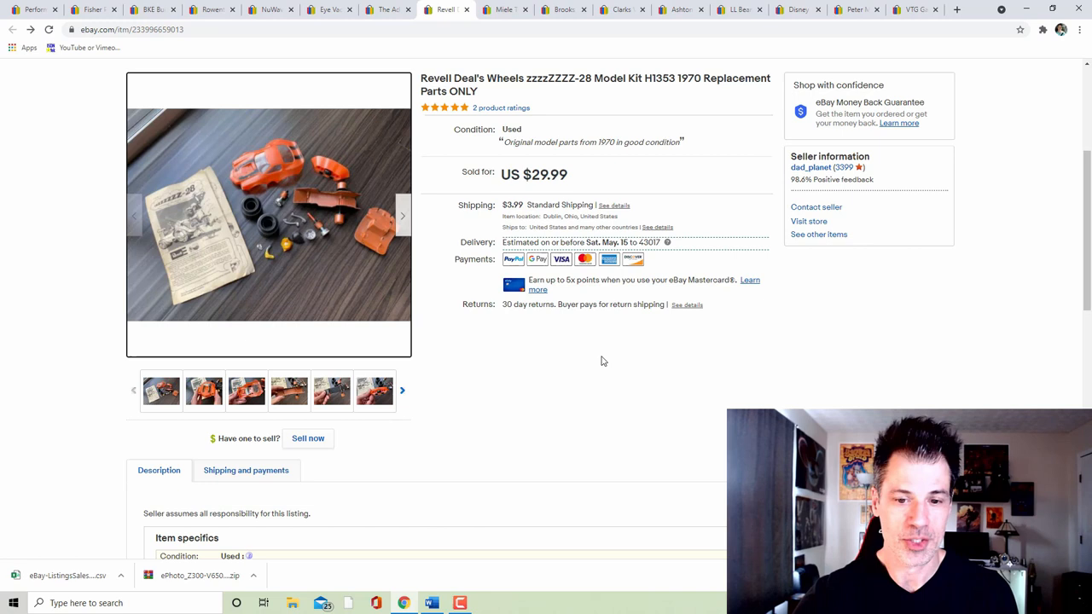
{"action": "mouse_move", "coordinate": [597, 359]}
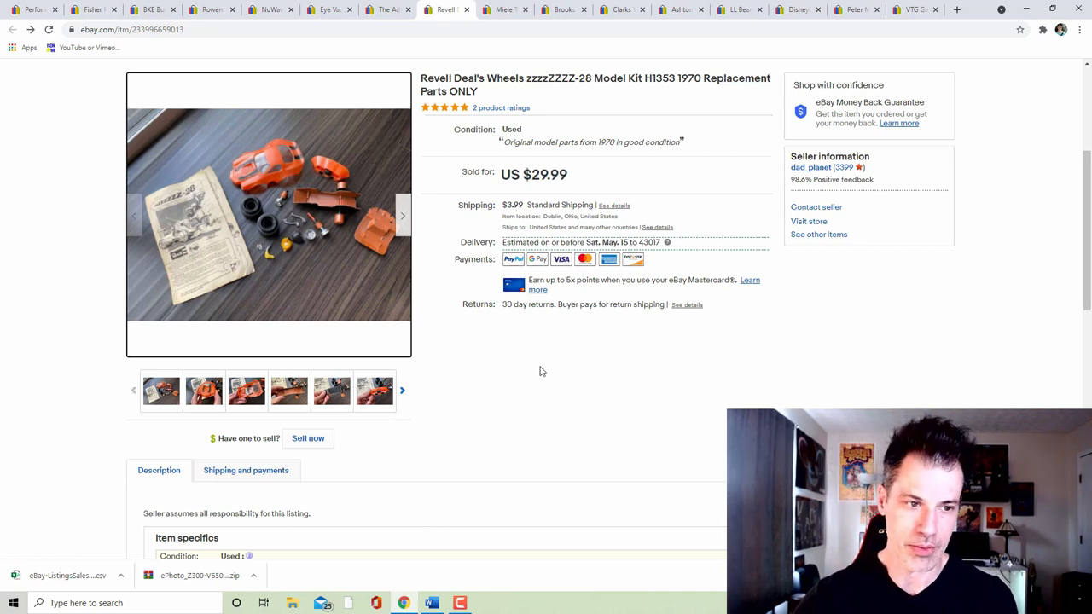
{"action": "mouse_move", "coordinate": [570, 401]}
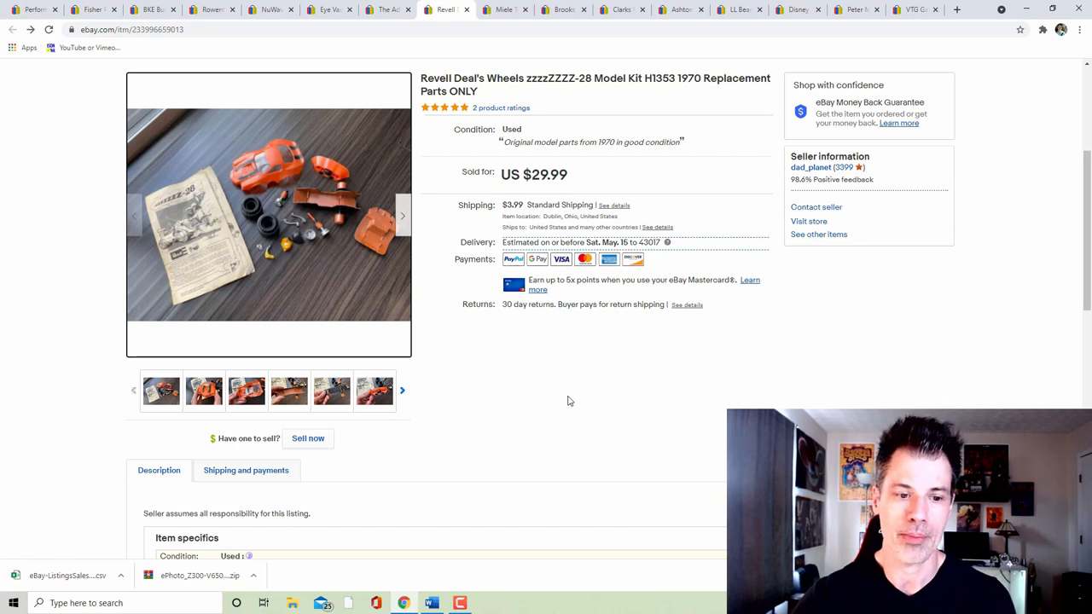
{"action": "mouse_move", "coordinate": [618, 205]}
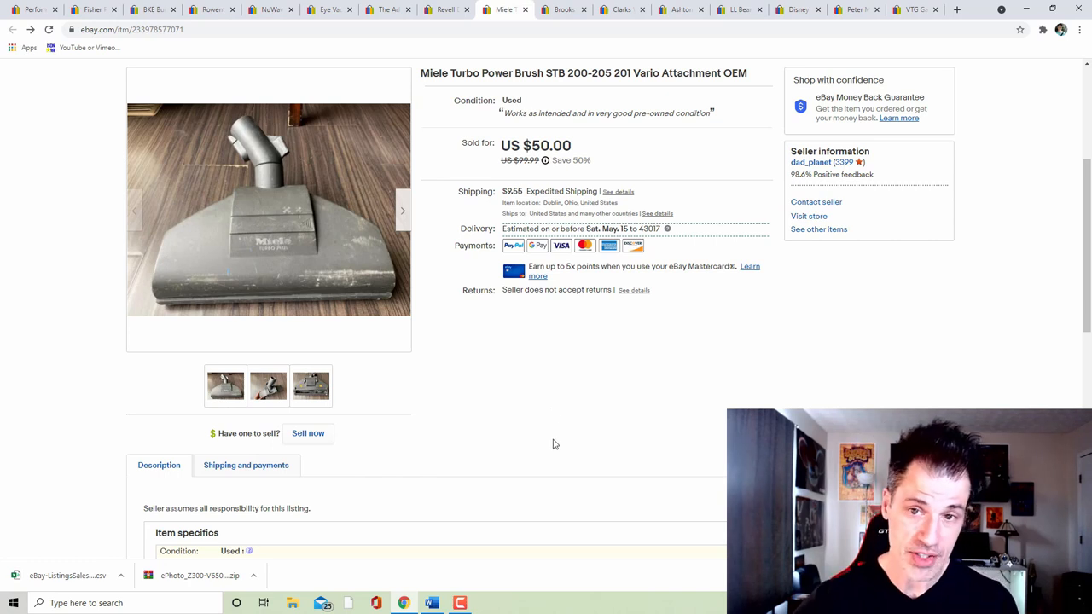
- Page through the Miele turbo brush photos including the underside, then bring up the Brooks shoes listing
{"action": "left_click", "coordinate": [269, 205]}
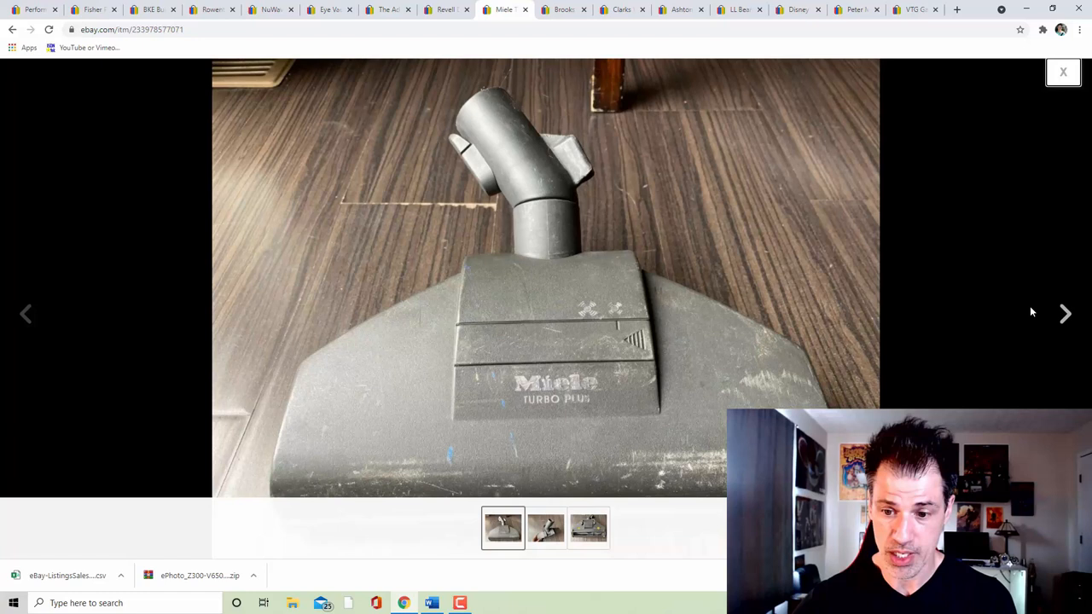
{"action": "left_click", "coordinate": [1065, 314]}
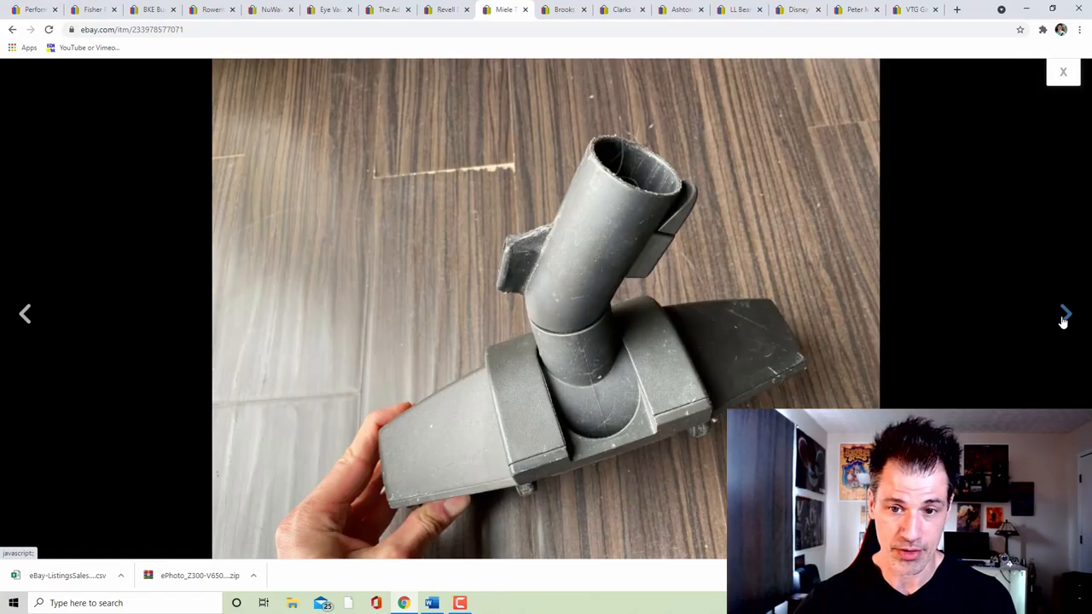
{"action": "left_click", "coordinate": [1064, 314]}
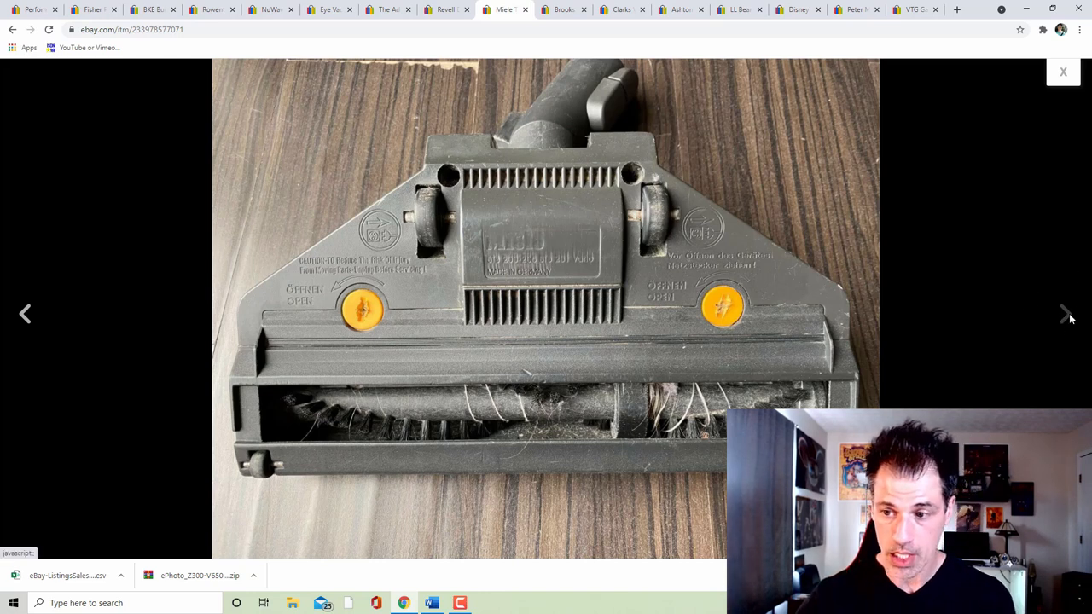
{"action": "left_click", "coordinate": [1063, 72]}
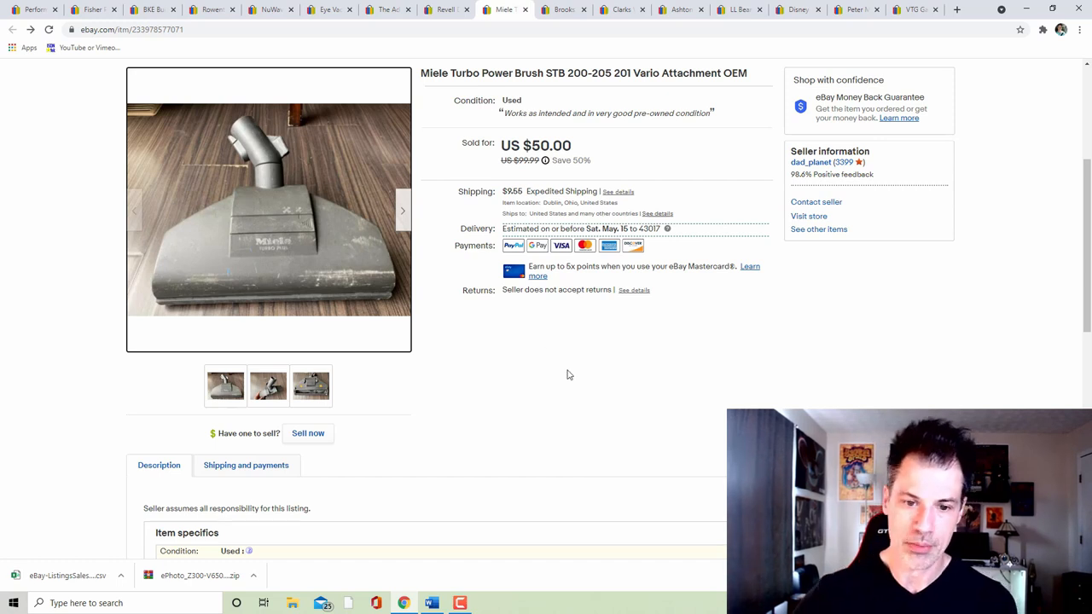
{"action": "mouse_move", "coordinate": [570, 375]}
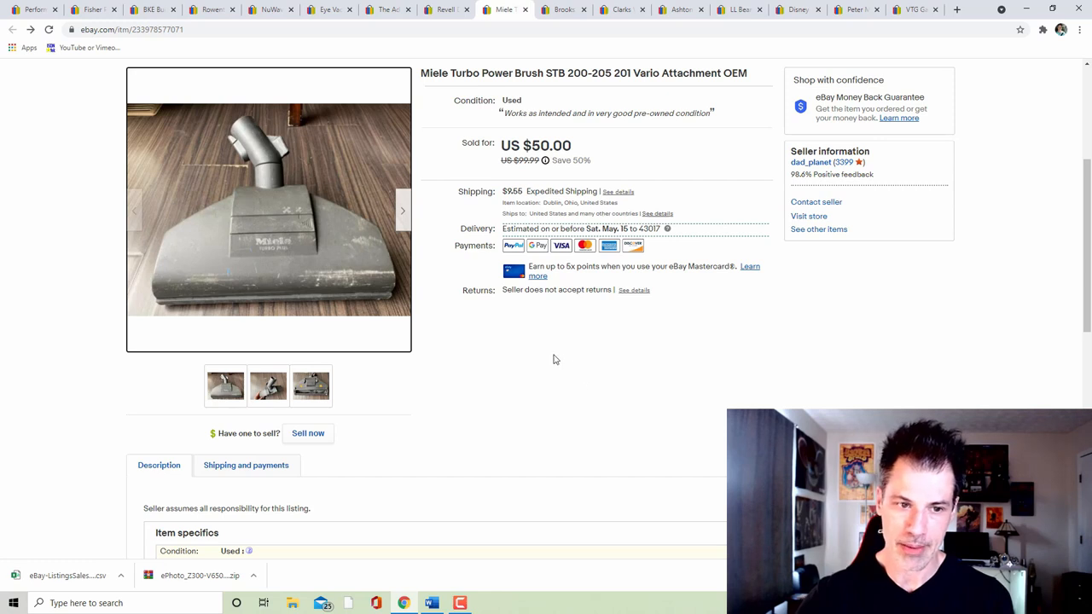
{"action": "mouse_move", "coordinate": [560, 357]}
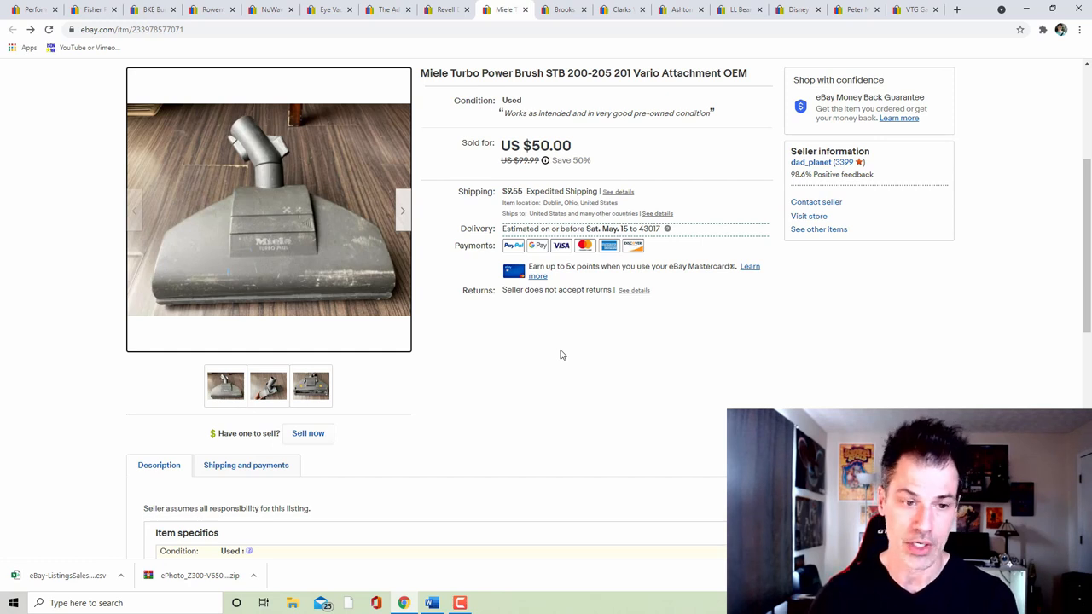
{"action": "mouse_move", "coordinate": [604, 423]}
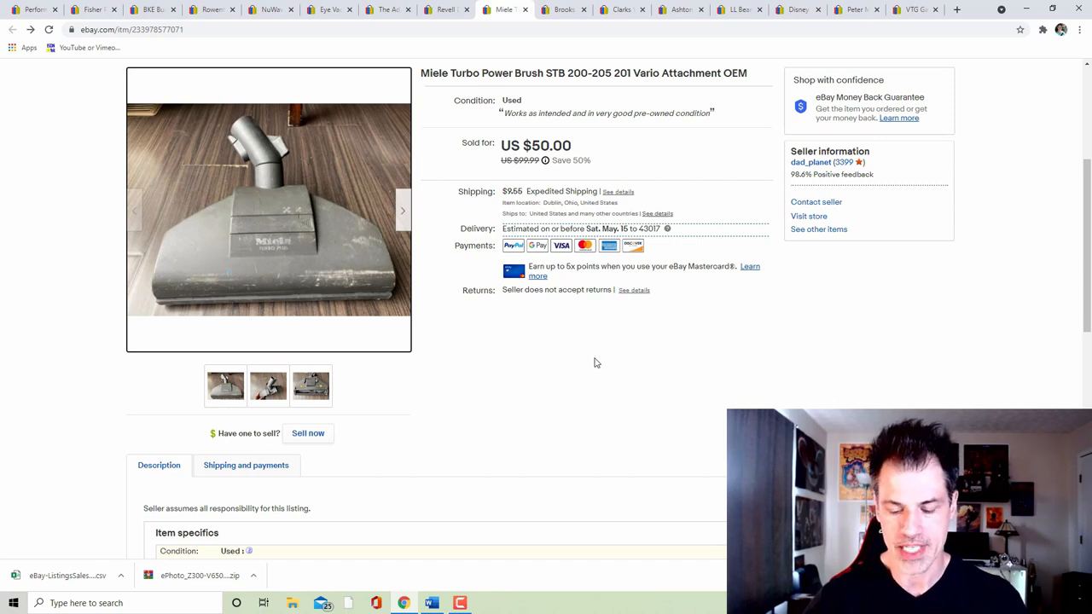
{"action": "mouse_move", "coordinate": [600, 365]}
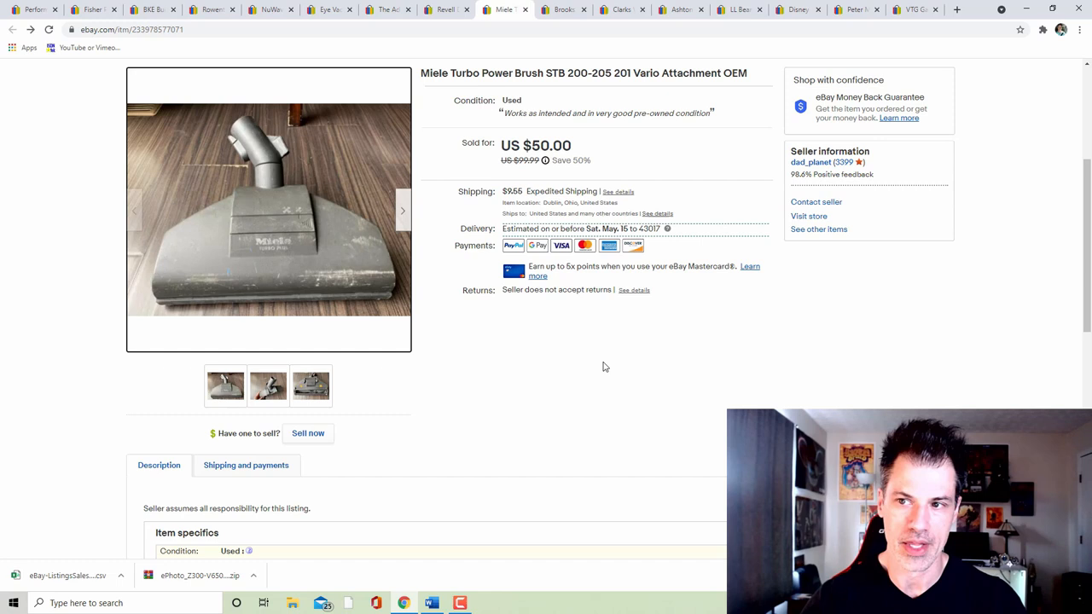
{"action": "mouse_move", "coordinate": [573, 31]}
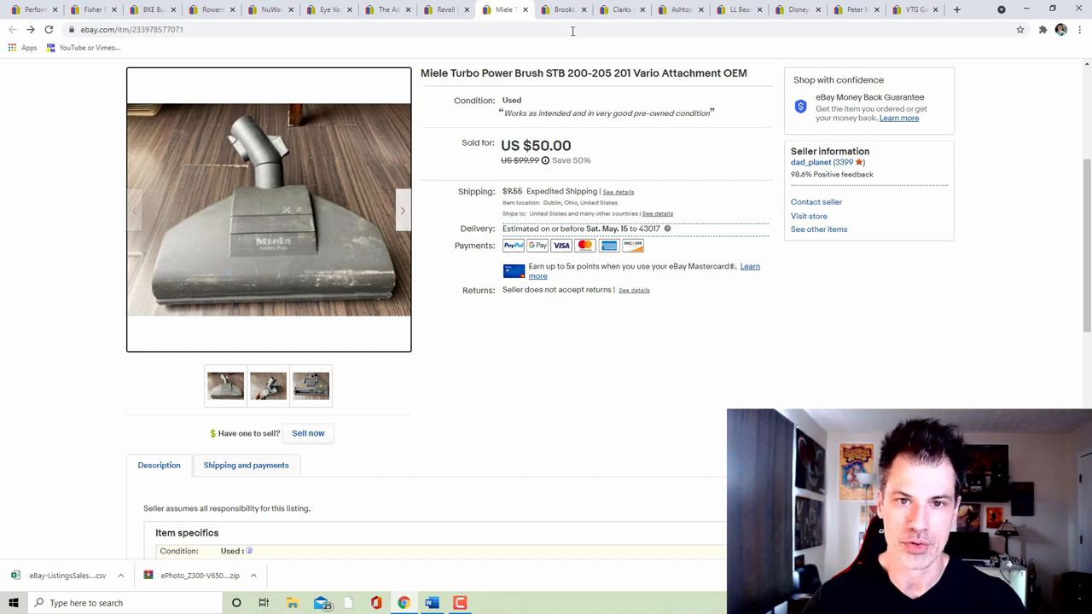
{"action": "left_click", "coordinate": [565, 11]}
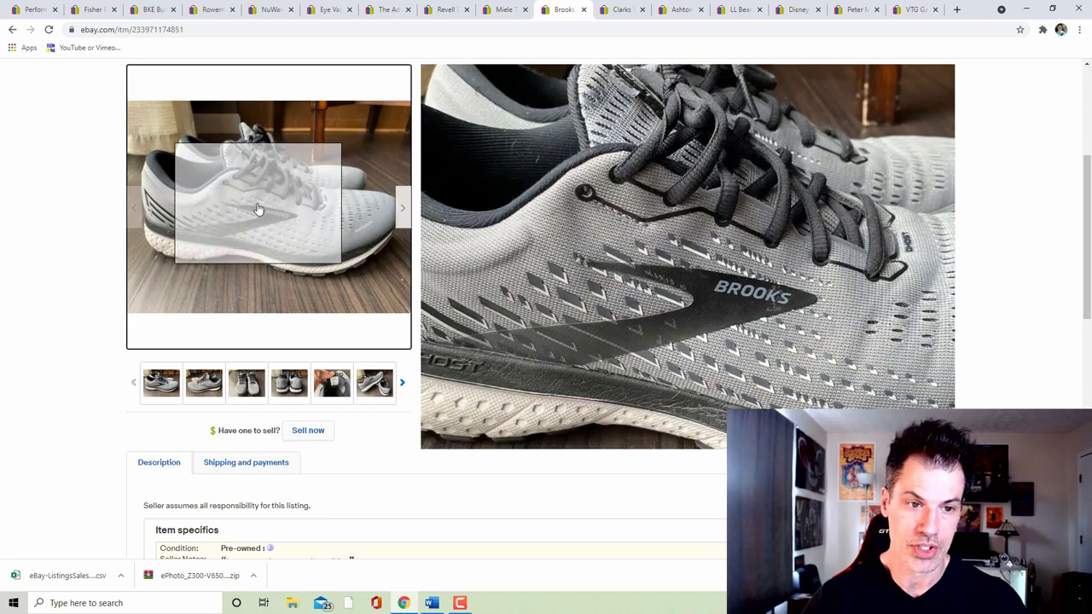
- Page through all the Brooks Ghost 13 shoe photos down to the soles and return to the listing
{"action": "left_click", "coordinate": [268, 208]}
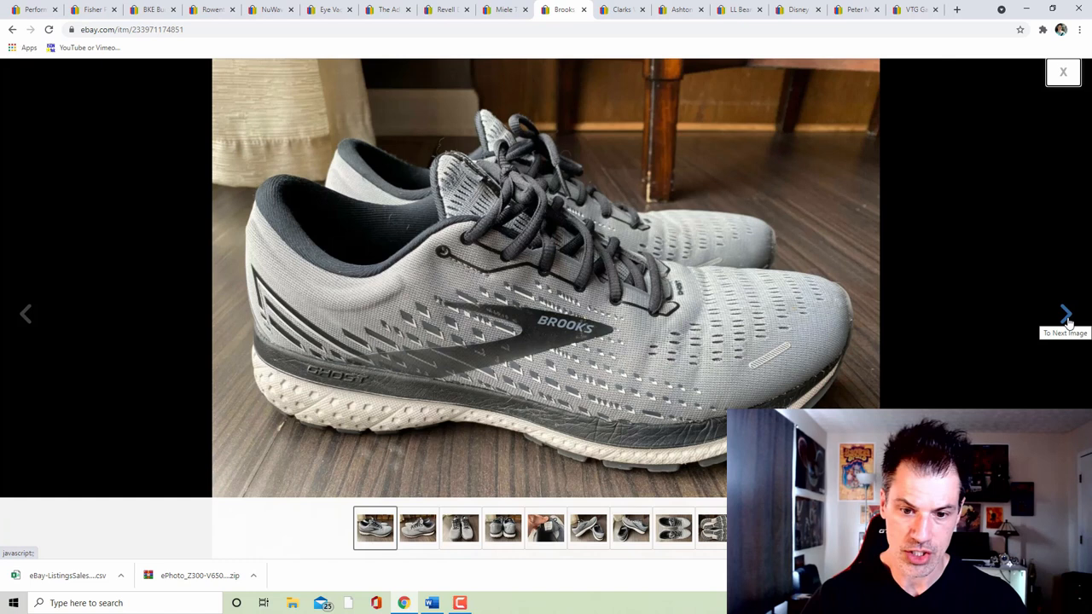
{"action": "left_click", "coordinate": [1064, 314]}
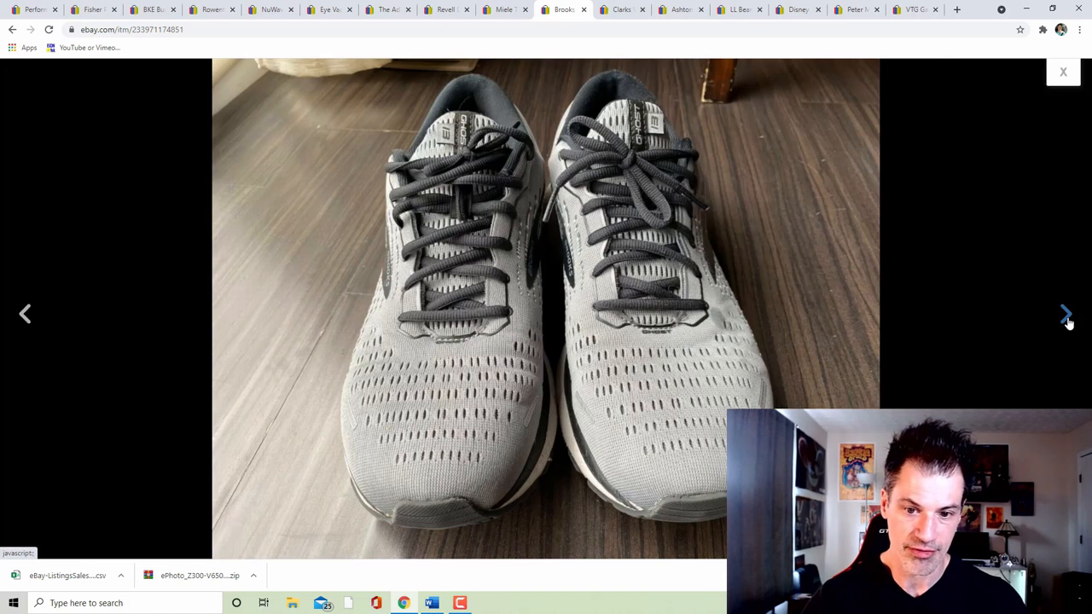
{"action": "left_click", "coordinate": [1065, 314]}
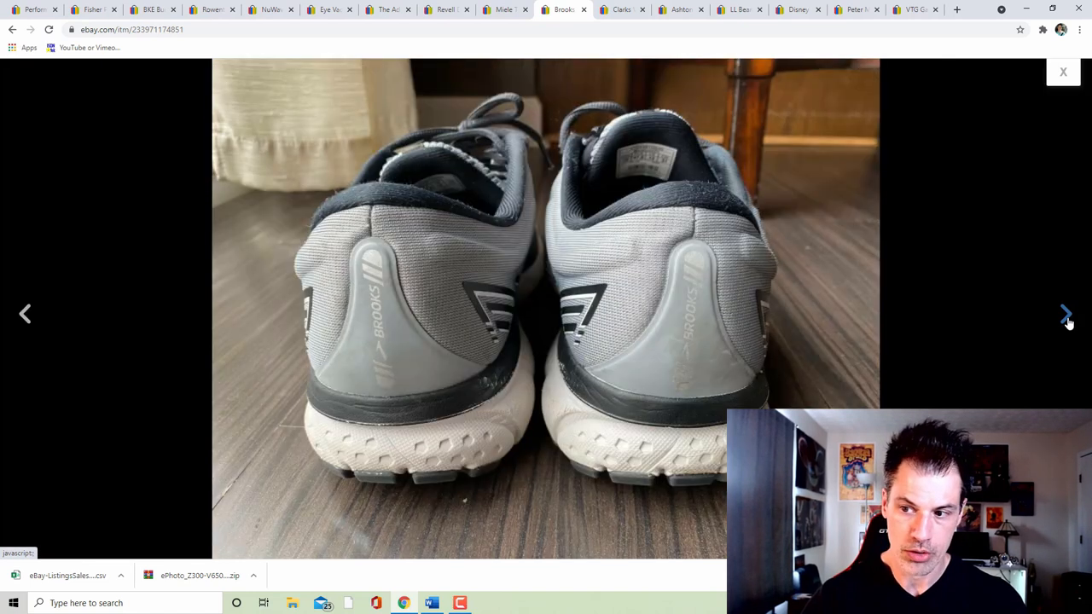
{"action": "left_click", "coordinate": [1065, 314]}
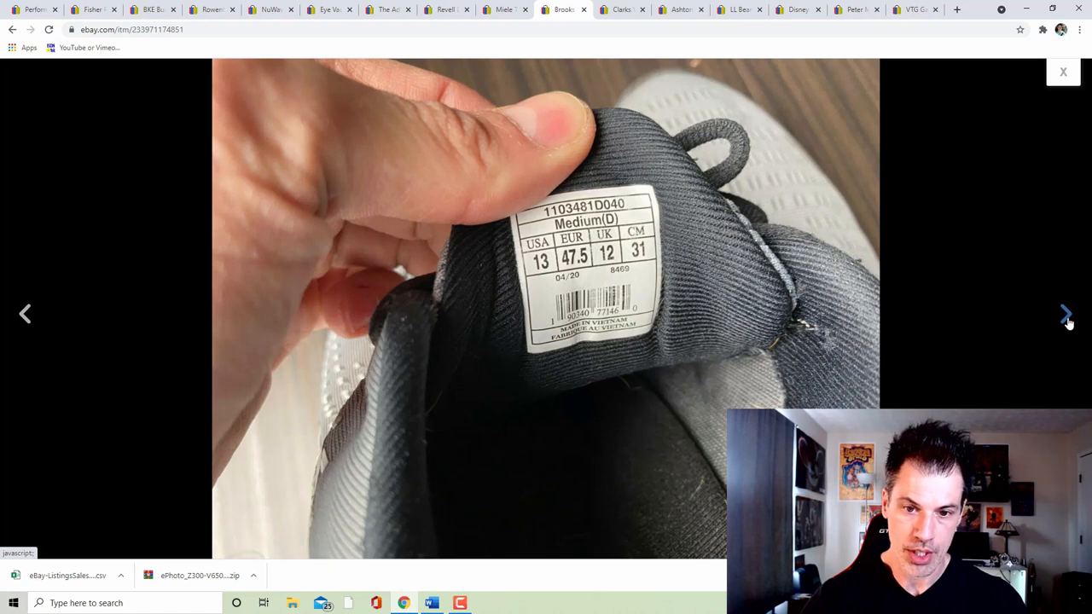
{"action": "left_click", "coordinate": [1065, 314]}
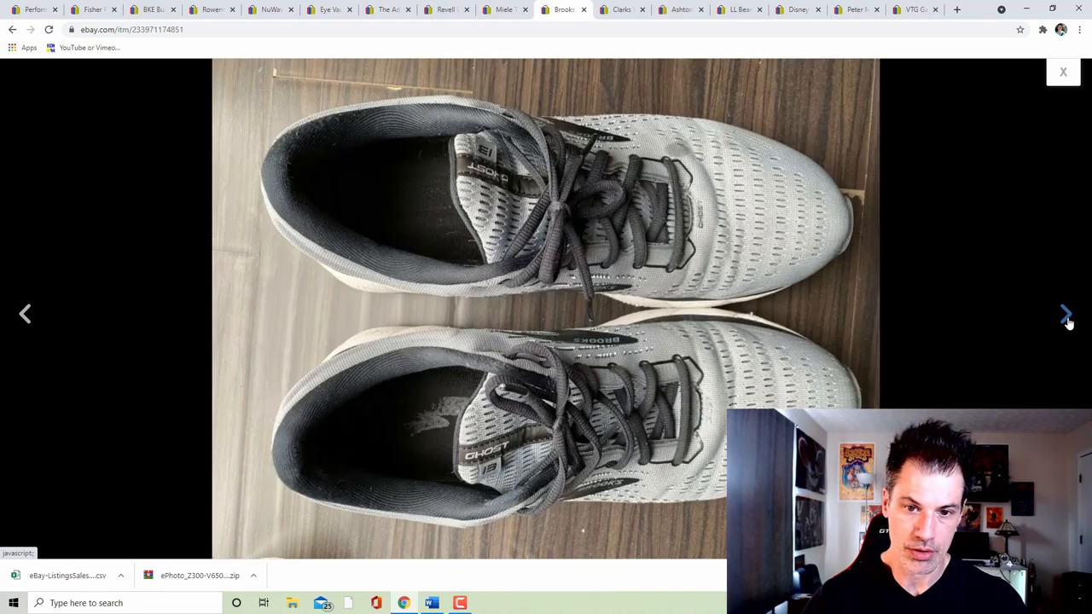
{"action": "left_click", "coordinate": [1065, 314]}
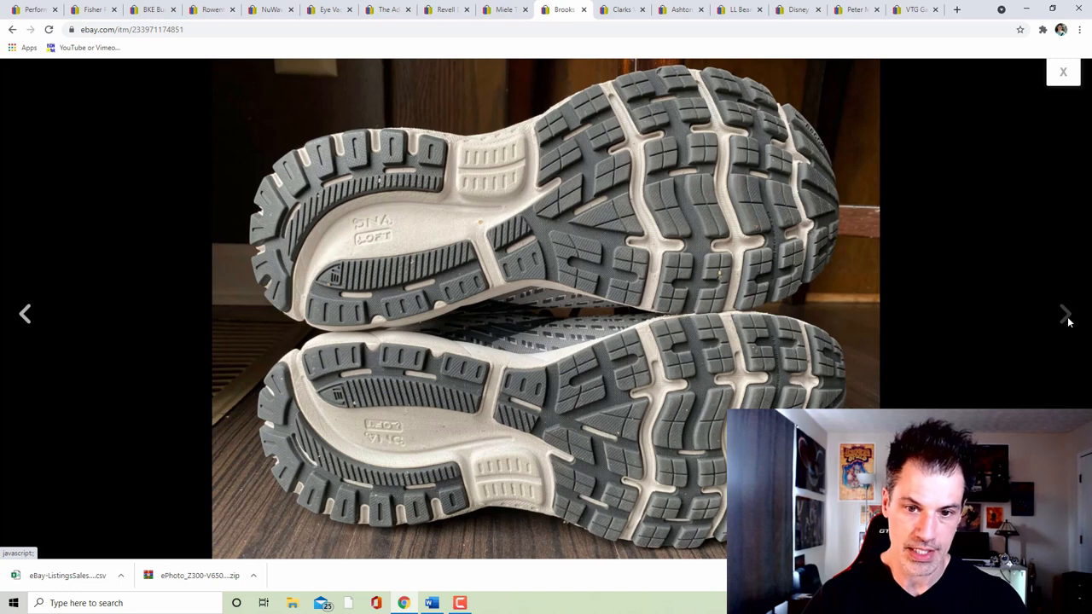
{"action": "left_click", "coordinate": [1063, 71]}
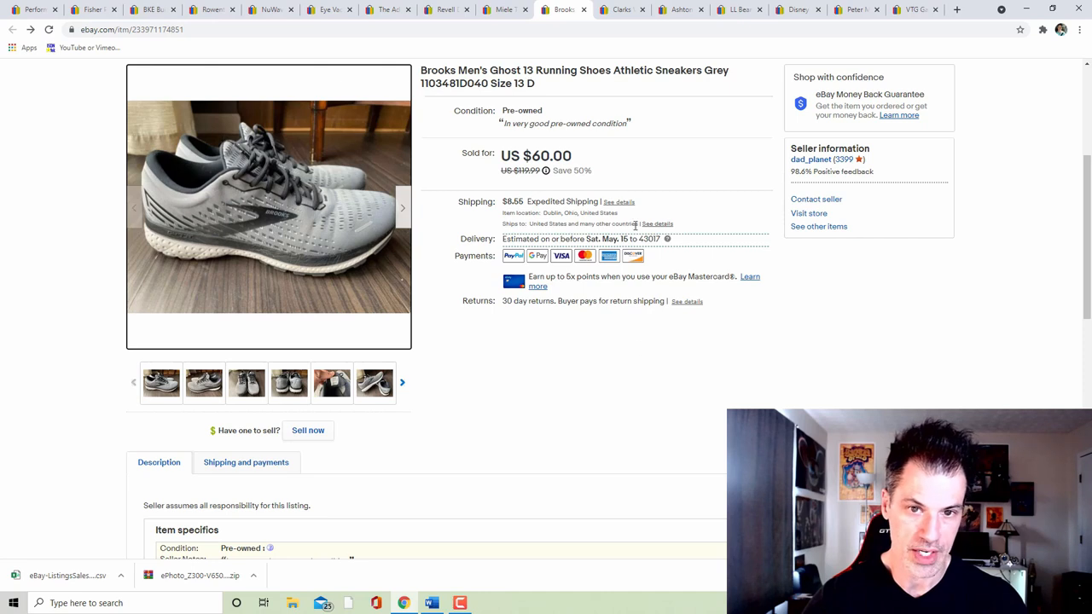
{"action": "mouse_move", "coordinate": [683, 365]}
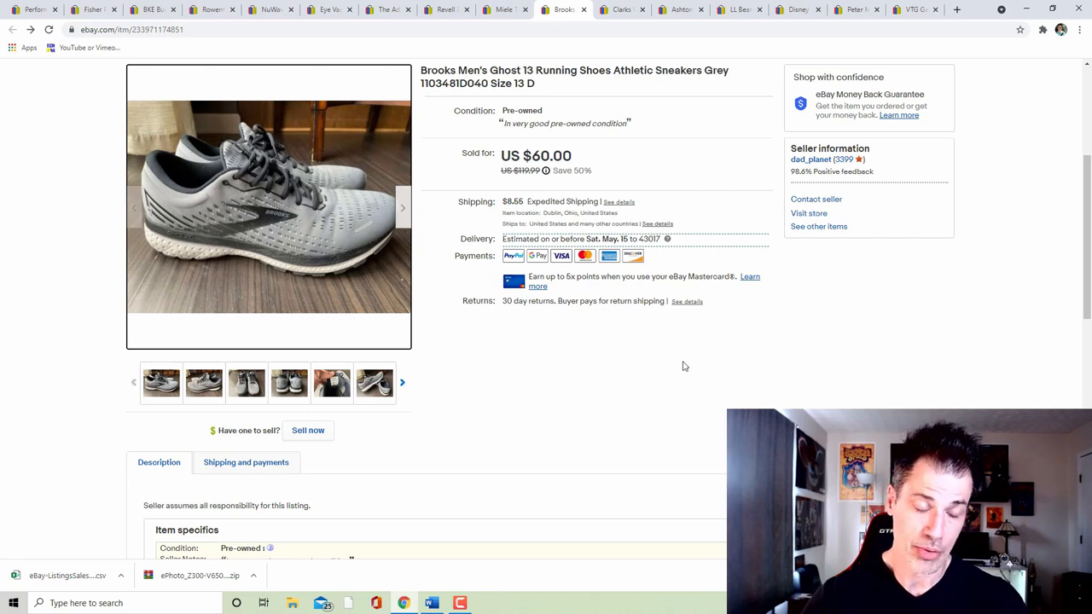
{"action": "mouse_move", "coordinate": [619, 415]}
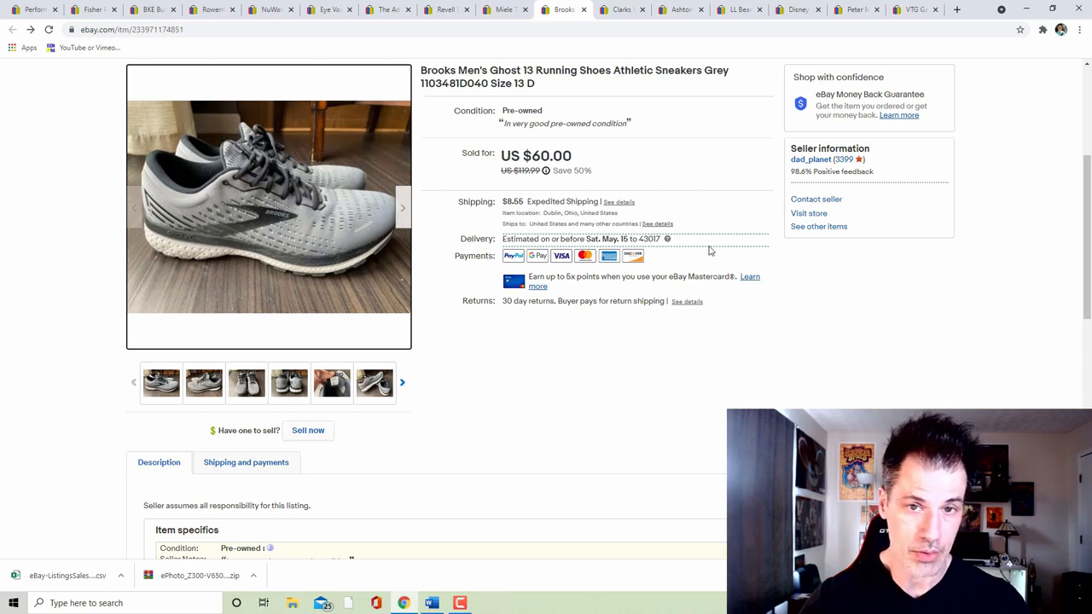
{"action": "mouse_move", "coordinate": [622, 10]}
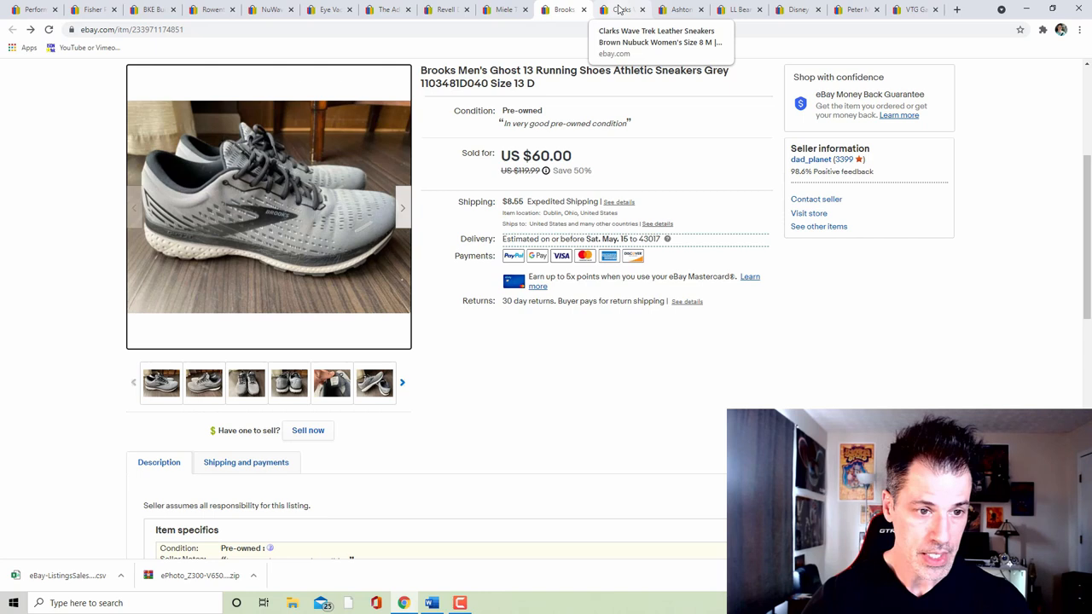
- Bring up the Clarks Wave Trek sneakers listing and view its main photo full size
{"action": "left_click", "coordinate": [621, 10]}
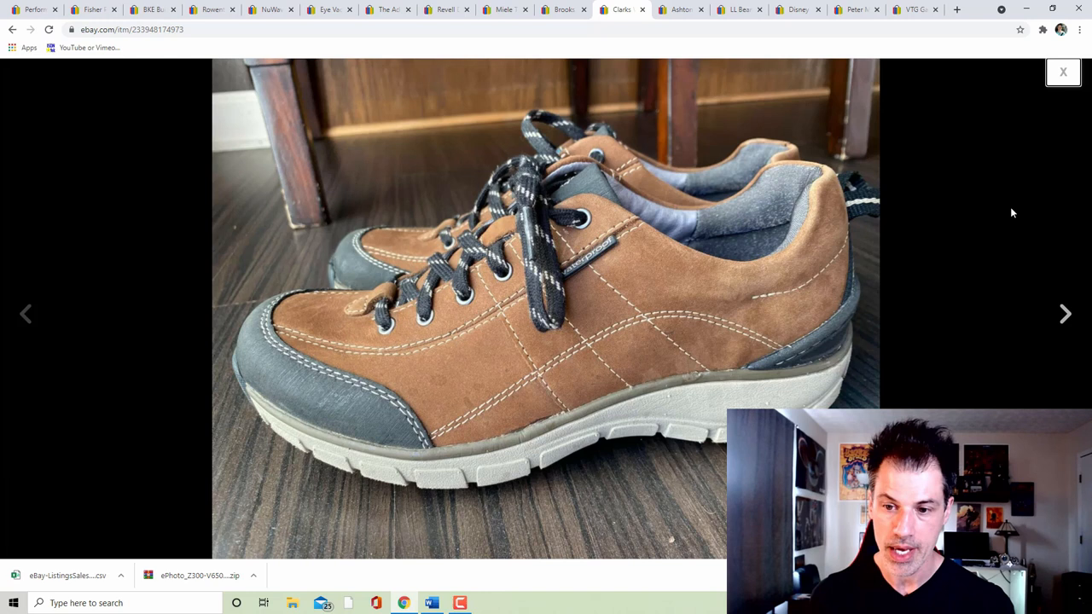
{"action": "mouse_move", "coordinate": [1010, 259]}
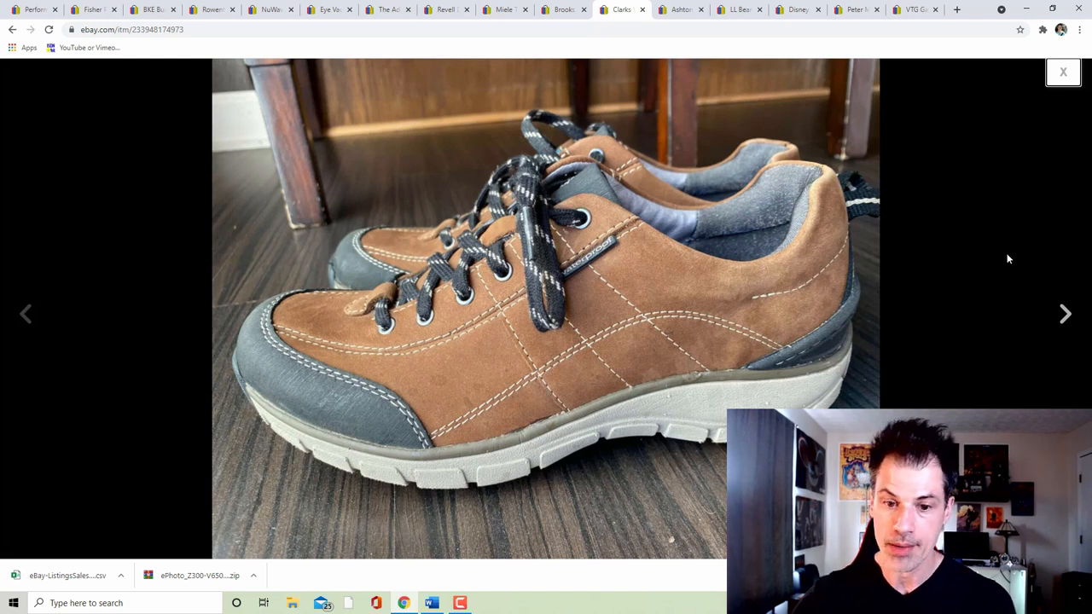
{"action": "mouse_move", "coordinate": [1056, 270]}
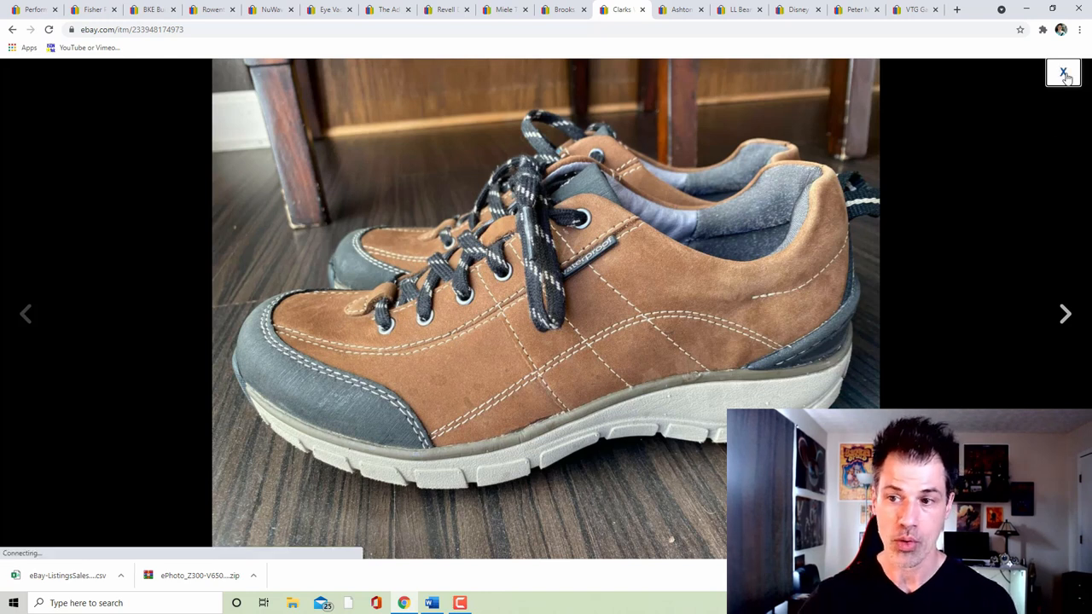
{"action": "left_click", "coordinate": [1063, 72]}
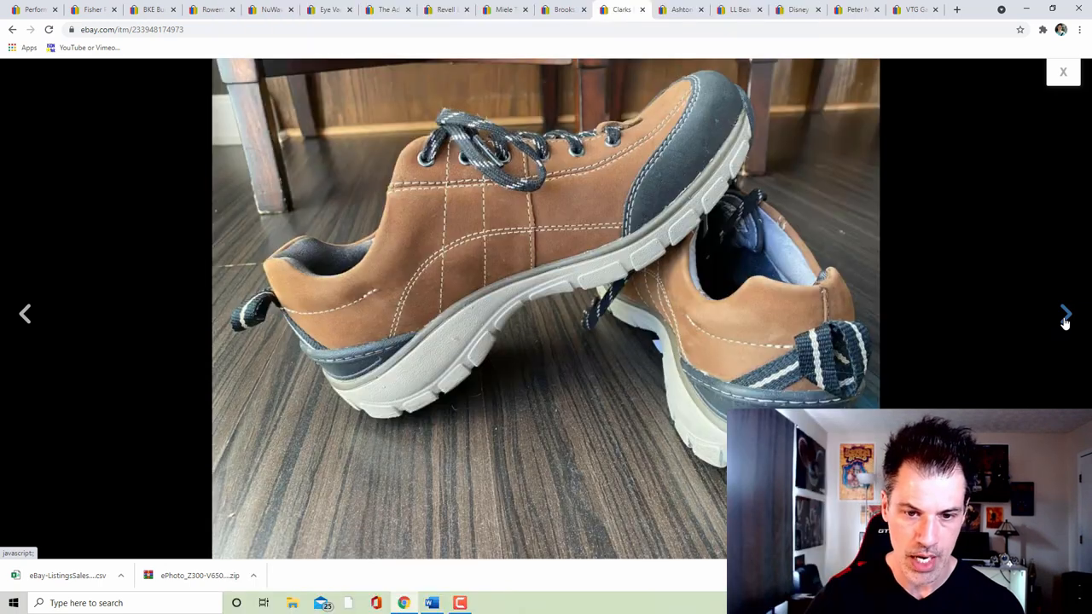
- Step through the last Clarks sneaker photos, close the viewer, and switch to the Ashton Drake doll listing
{"action": "left_click", "coordinate": [1065, 314]}
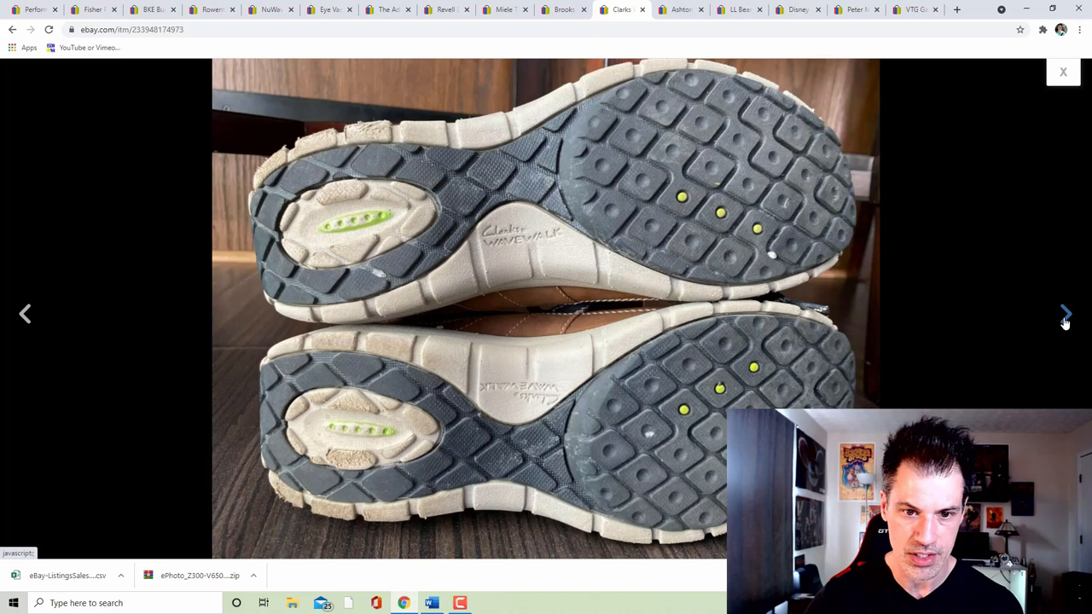
{"action": "left_click", "coordinate": [1064, 314]}
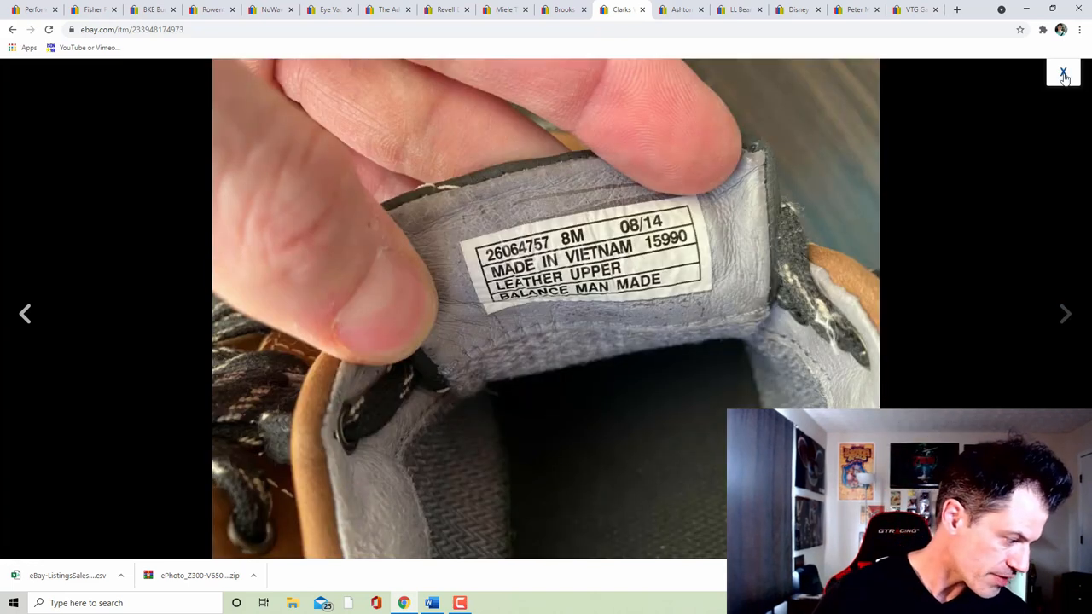
{"action": "left_click", "coordinate": [1063, 72]}
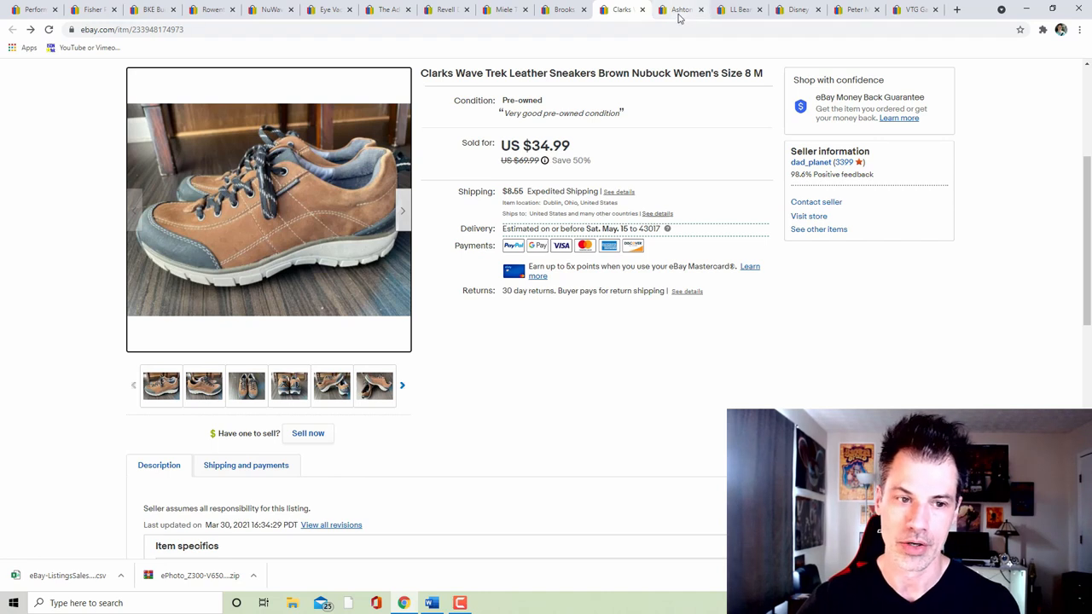
{"action": "left_click", "coordinate": [679, 10]}
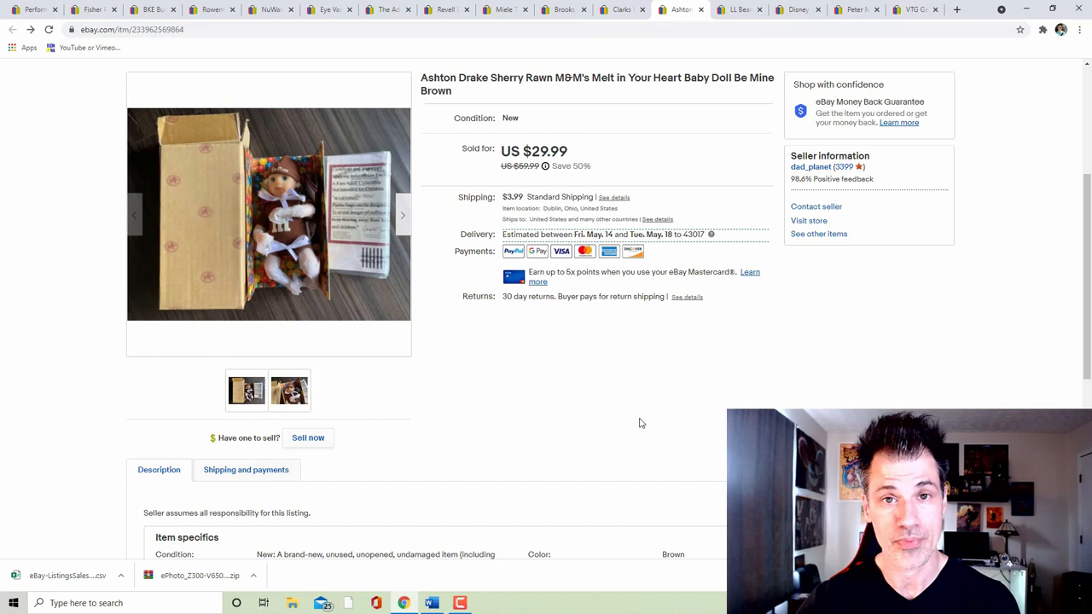
{"action": "mouse_move", "coordinate": [614, 355]}
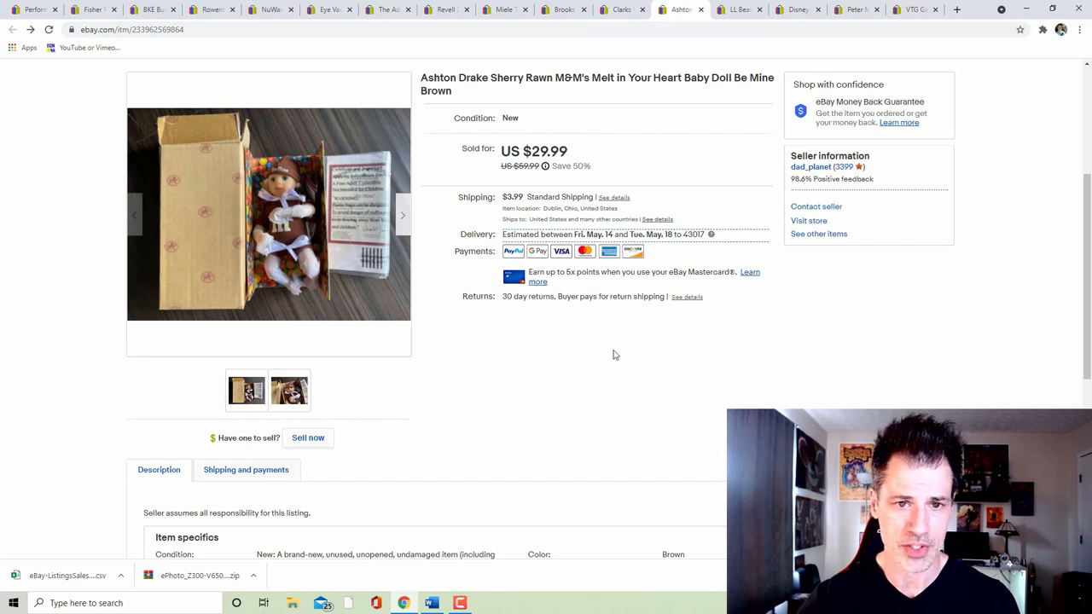
{"action": "mouse_move", "coordinate": [609, 365]}
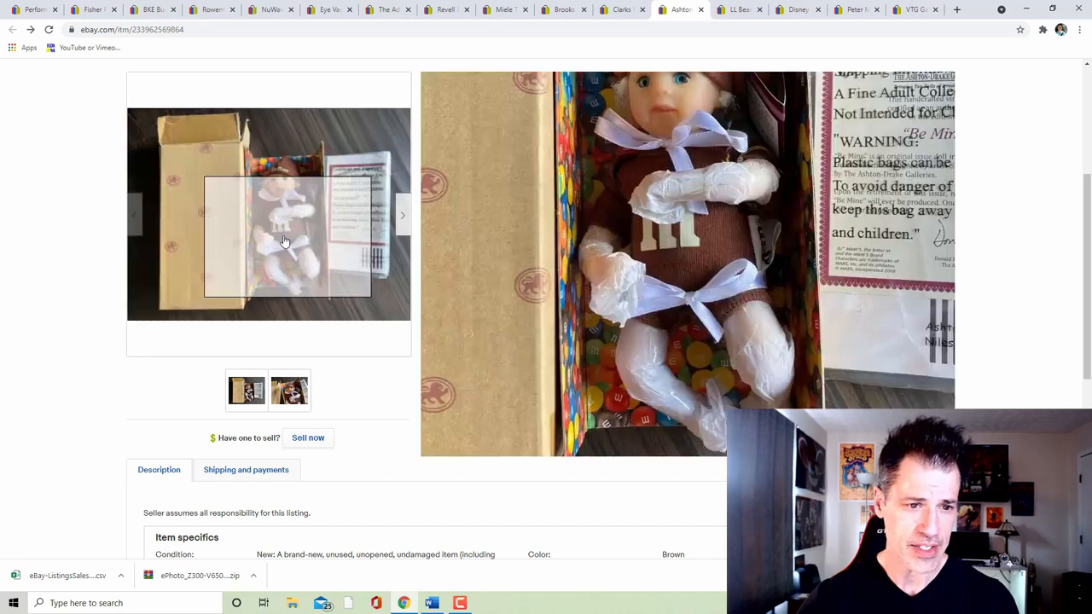
- View the Ashton Drake M&M's doll's main photo at full size, then close the viewer
{"action": "left_click", "coordinate": [287, 239]}
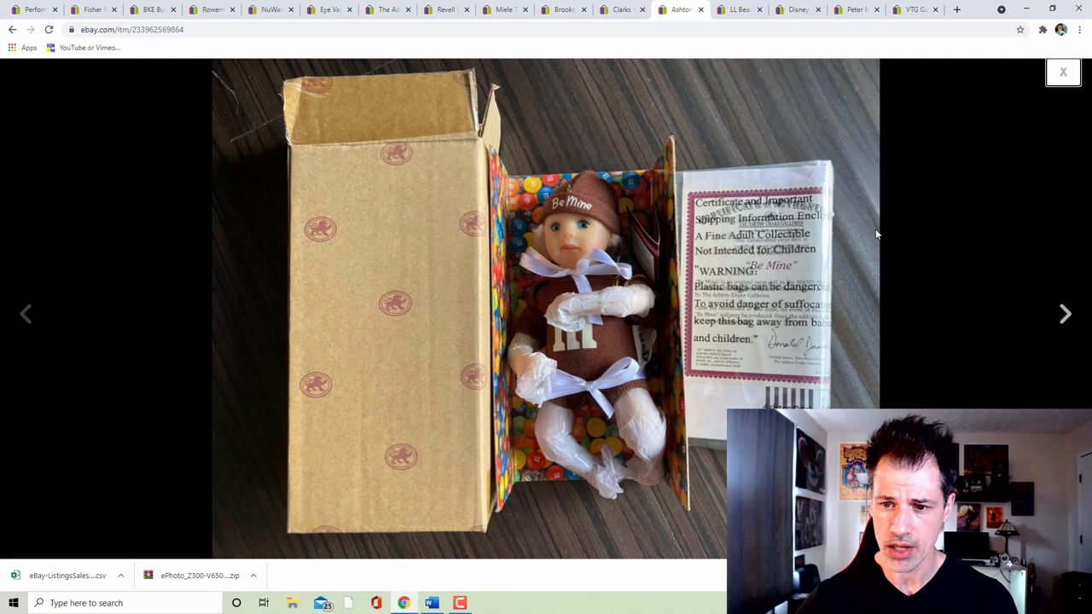
{"action": "mouse_move", "coordinate": [761, 259]}
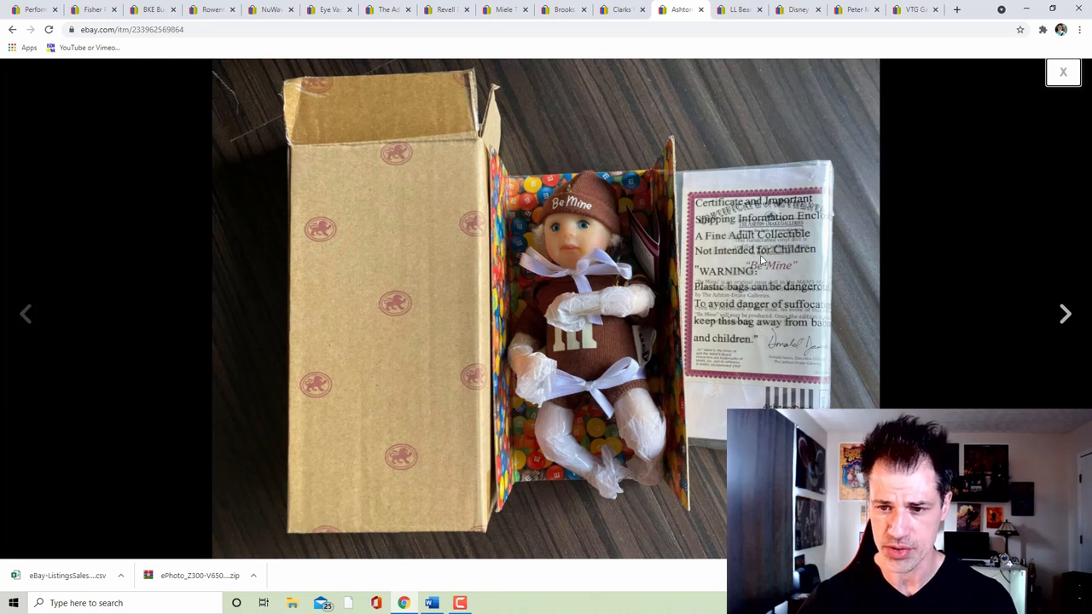
{"action": "mouse_move", "coordinate": [813, 287]}
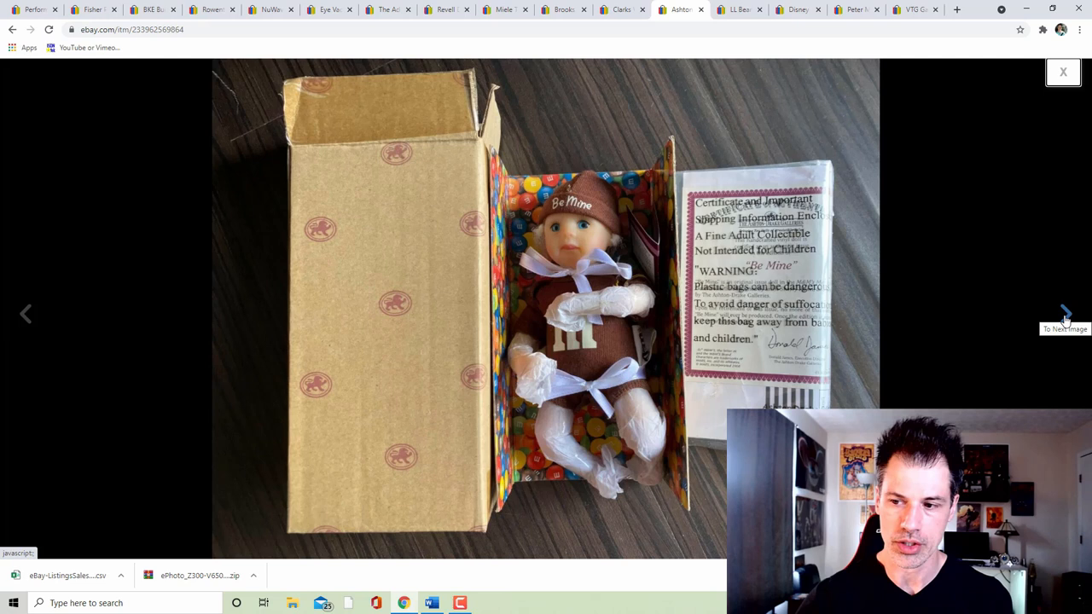
{"action": "left_click", "coordinate": [1063, 71]}
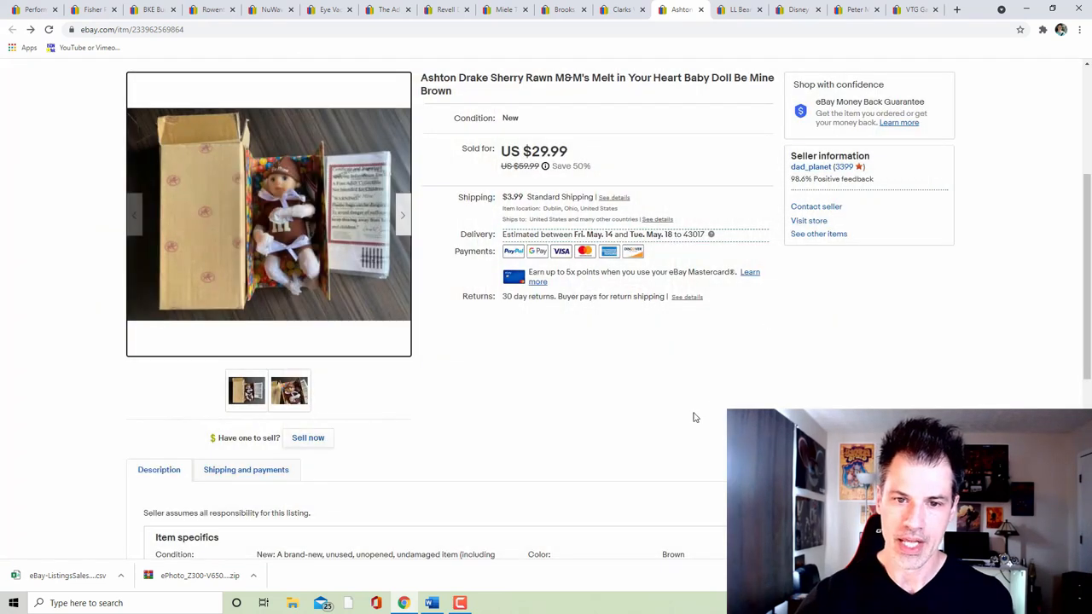
{"action": "mouse_move", "coordinate": [601, 365]}
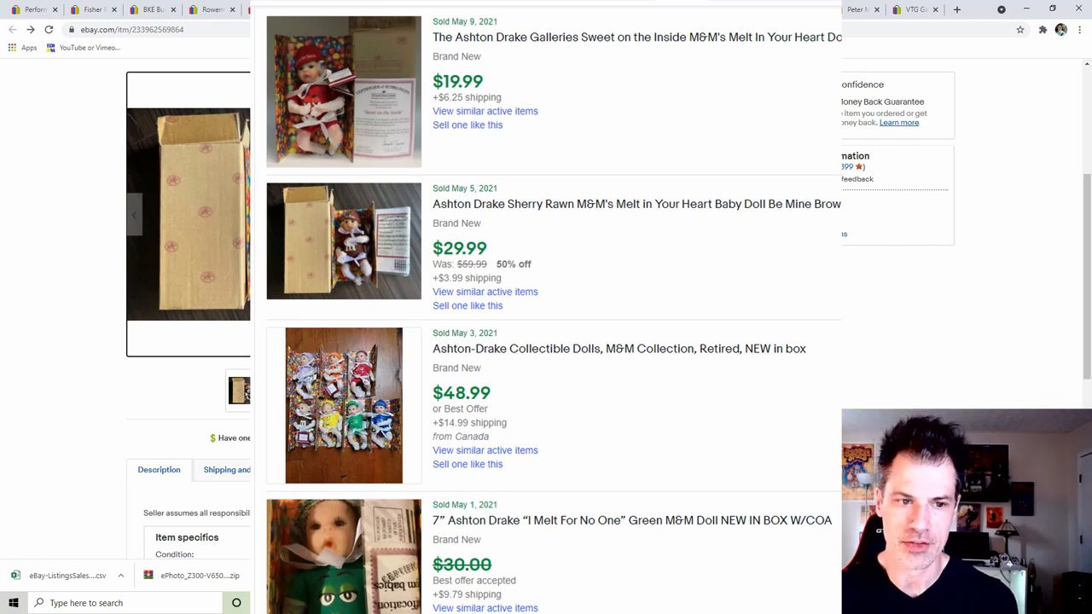
{"action": "left_click", "coordinate": [636, 205]}
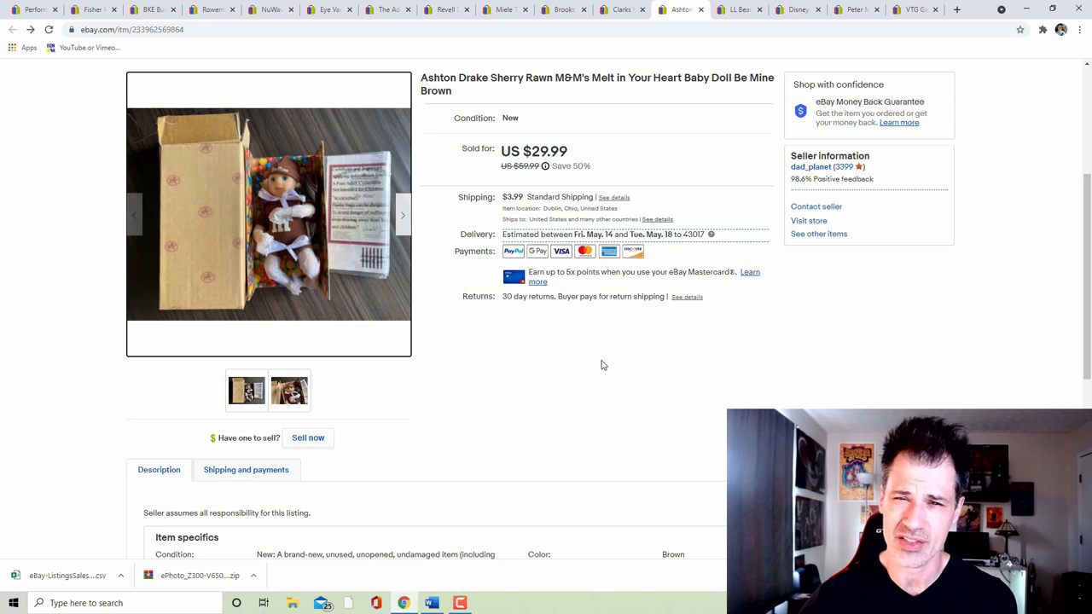
{"action": "mouse_move", "coordinate": [570, 365]}
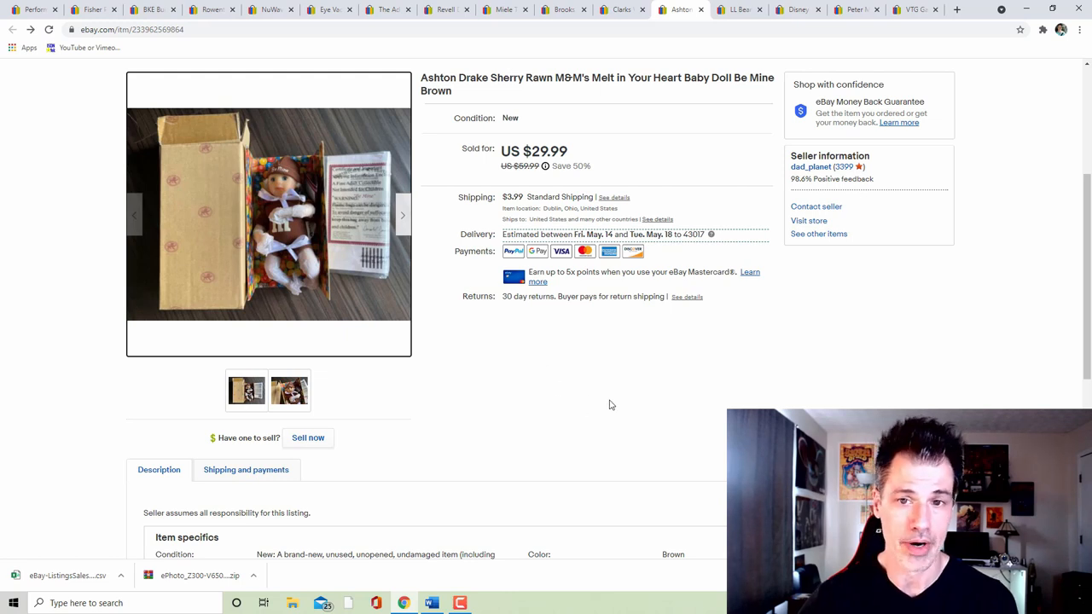
{"action": "mouse_move", "coordinate": [621, 401]}
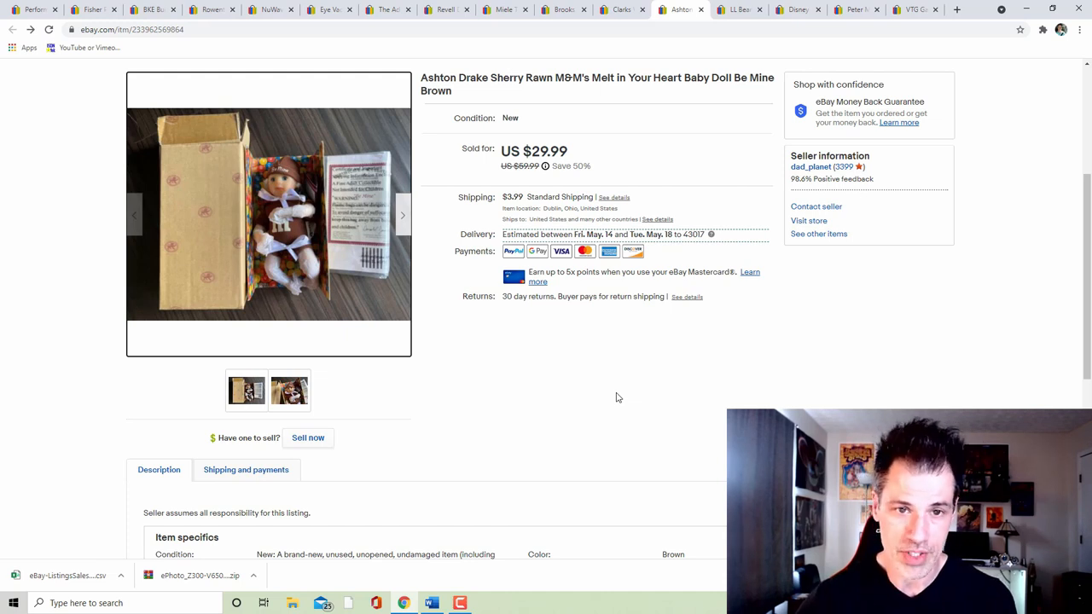
{"action": "mouse_move", "coordinate": [623, 389]}
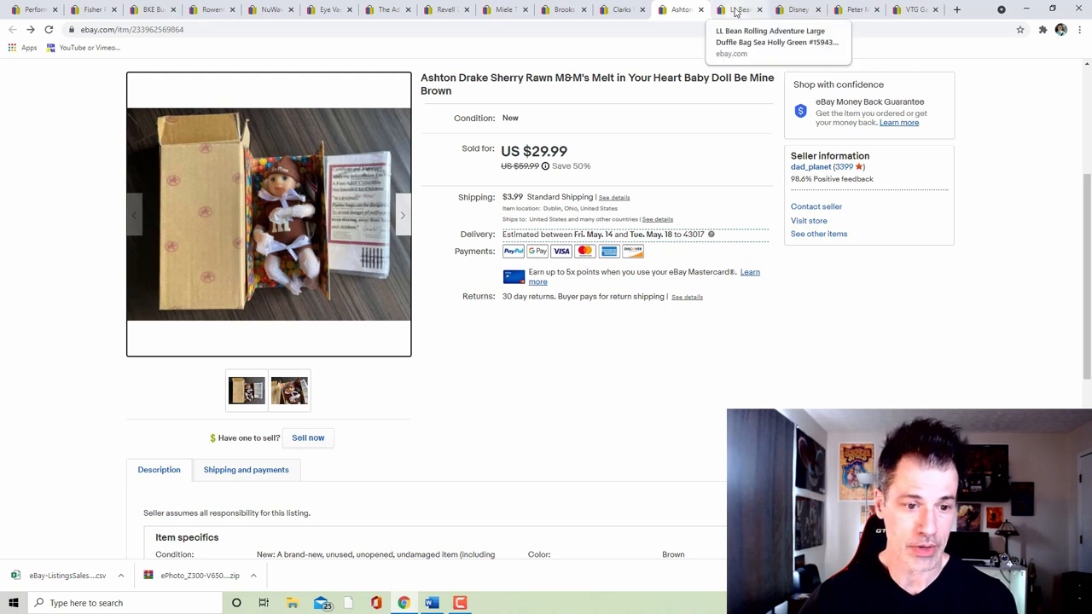
- Switch to the LL Bean duffle bag listing and enlarge its main photo
{"action": "left_click", "coordinate": [737, 10]}
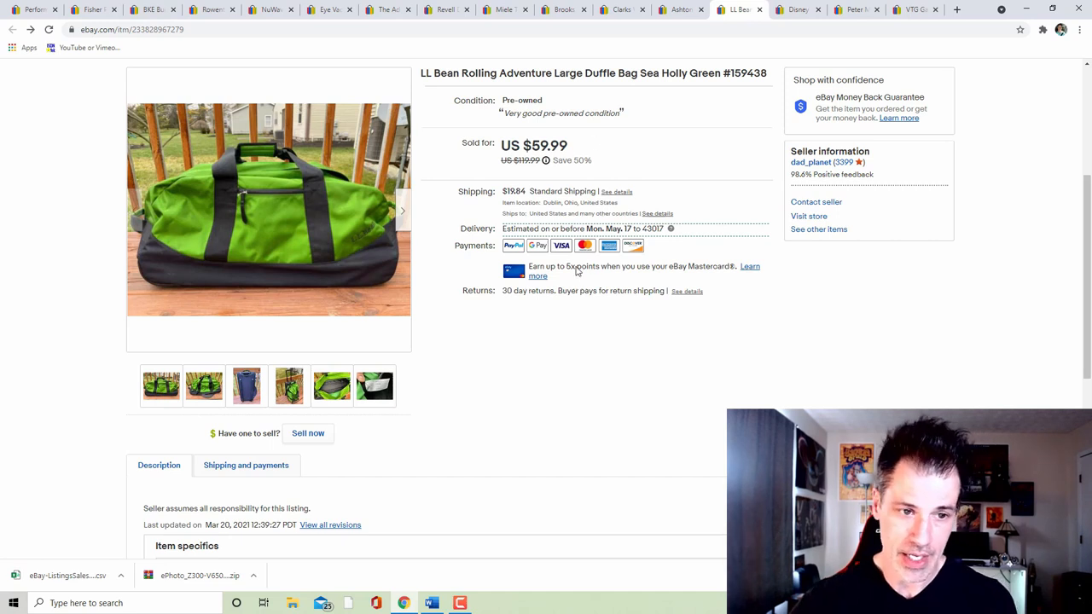
{"action": "mouse_move", "coordinate": [587, 386]}
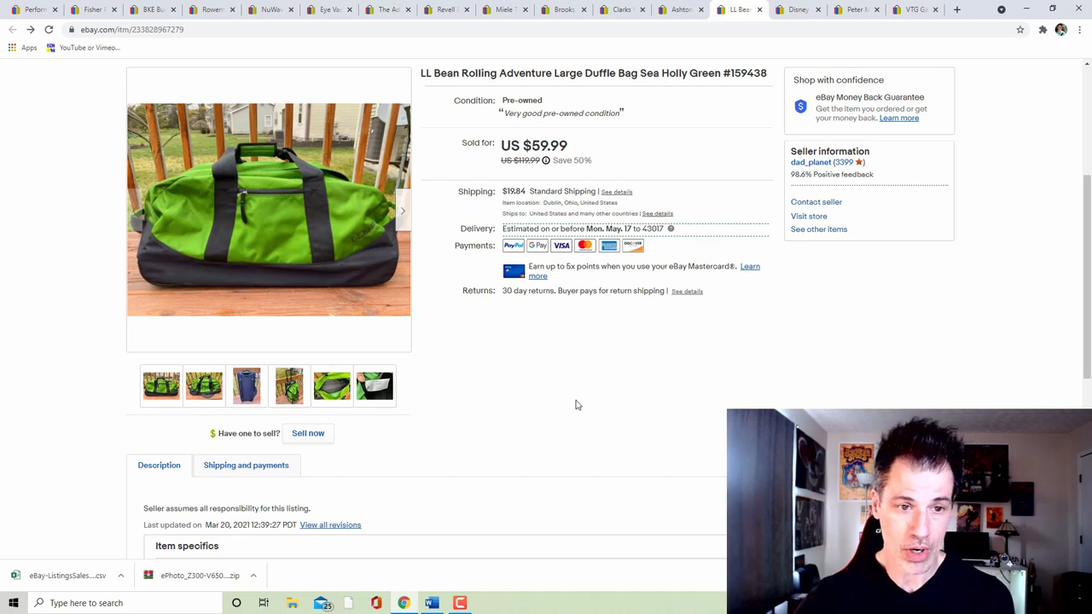
{"action": "left_click", "coordinate": [270, 208]}
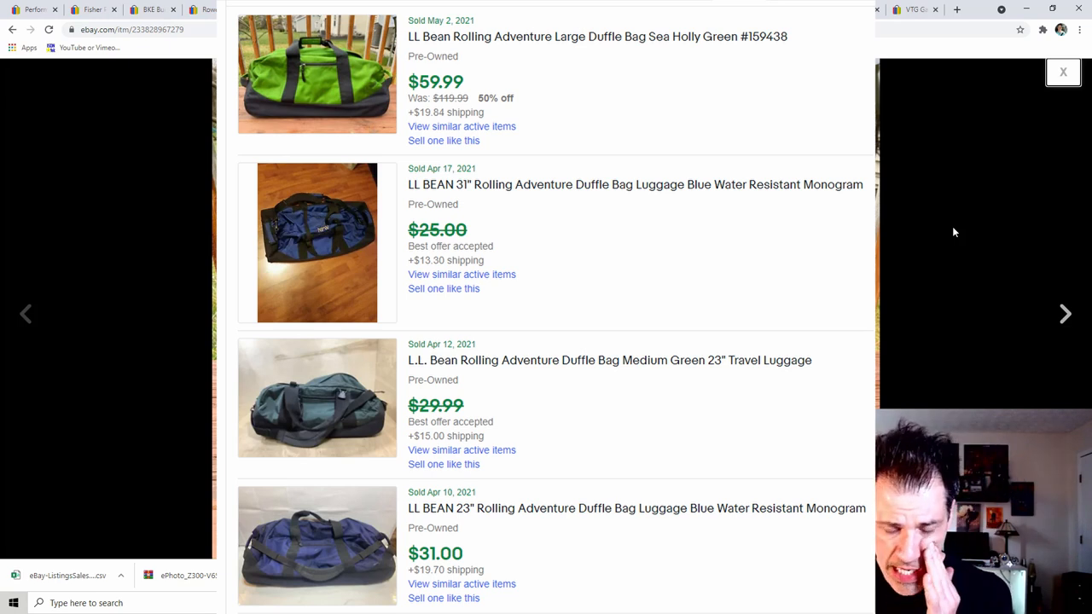
{"action": "left_click", "coordinate": [317, 74]}
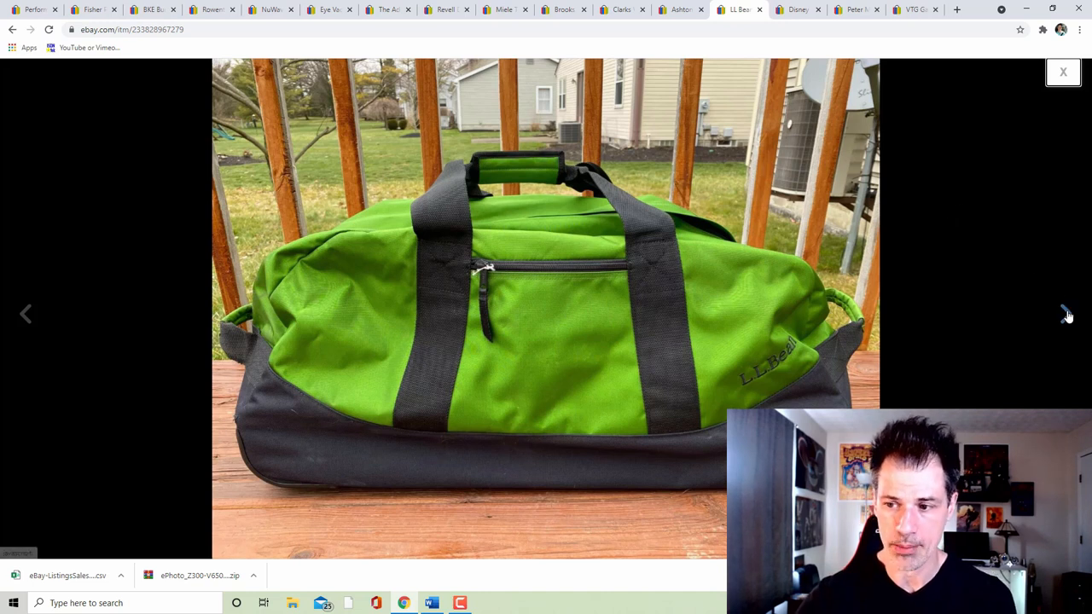
- Step through the remaining duffle bag photos, then close the viewer back to the US $59.99 listing
{"action": "left_click", "coordinate": [1066, 314]}
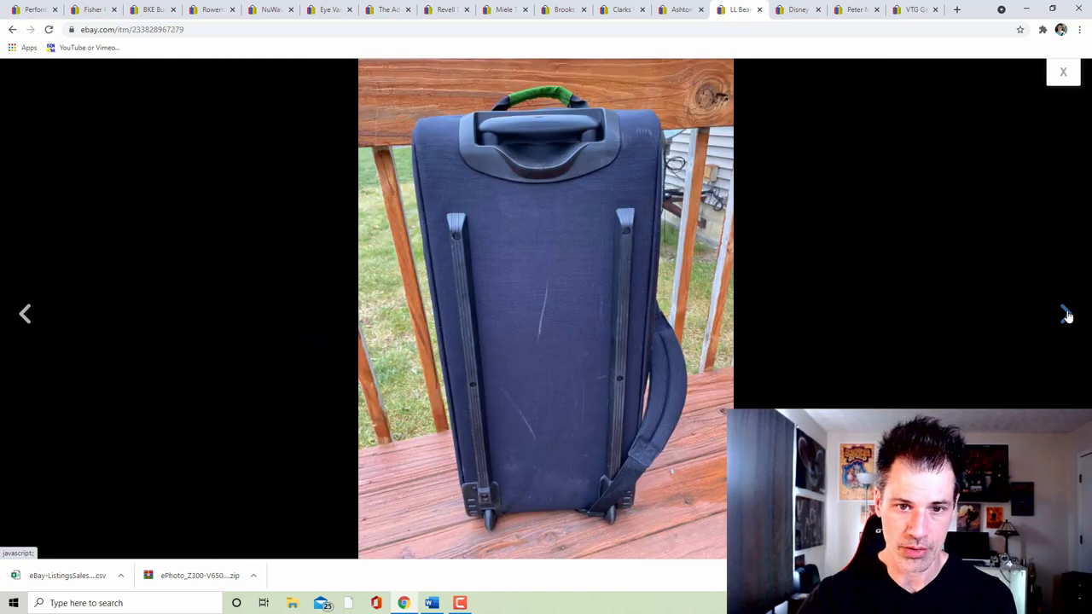
{"action": "left_click", "coordinate": [1065, 314]}
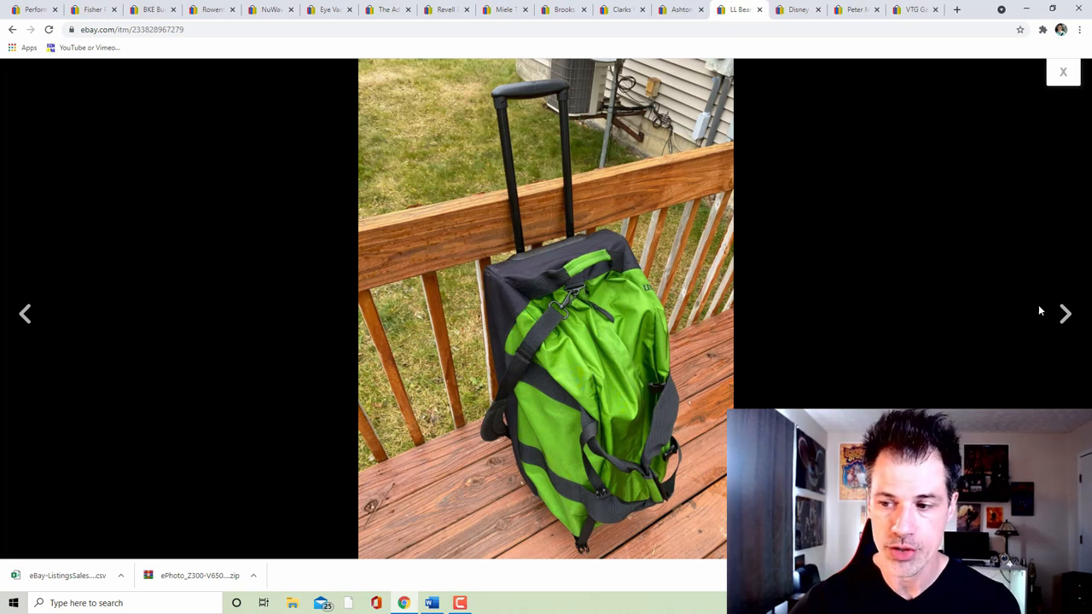
{"action": "left_click", "coordinate": [1065, 314]}
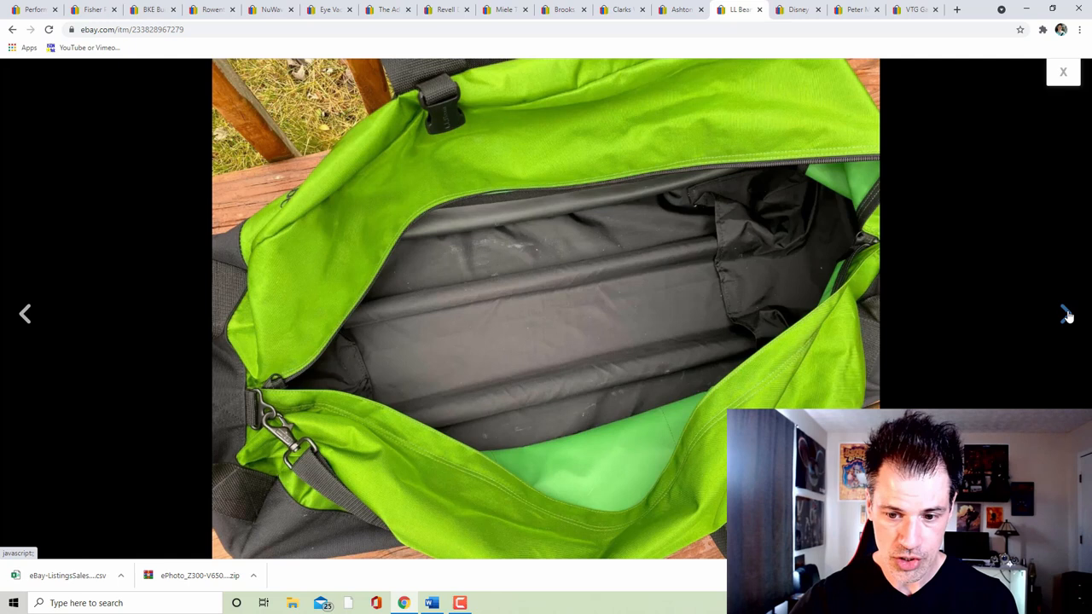
{"action": "left_click", "coordinate": [1065, 314]}
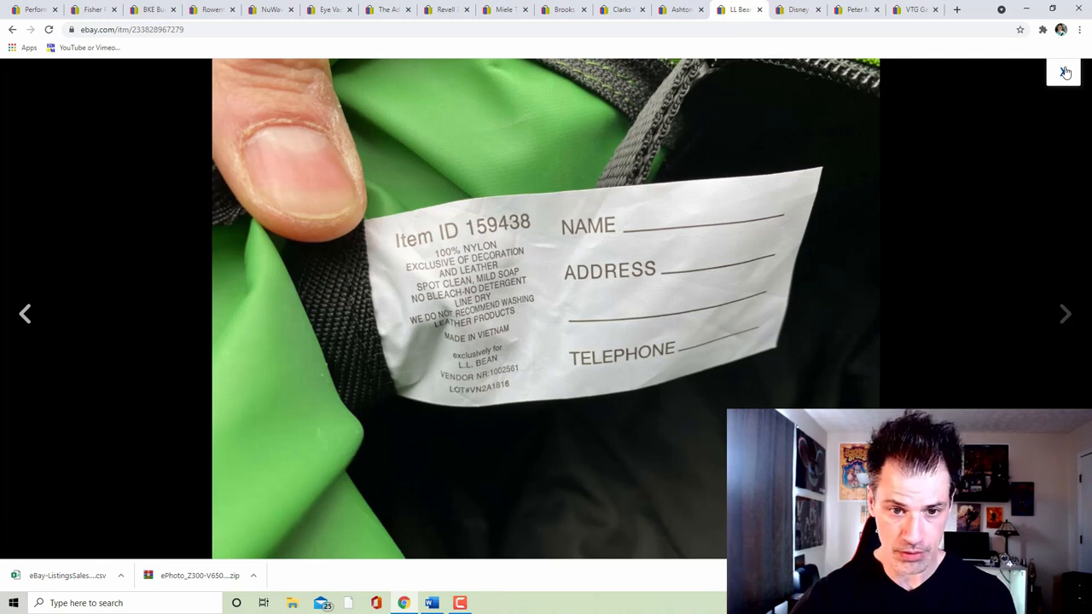
{"action": "left_click", "coordinate": [1065, 72]}
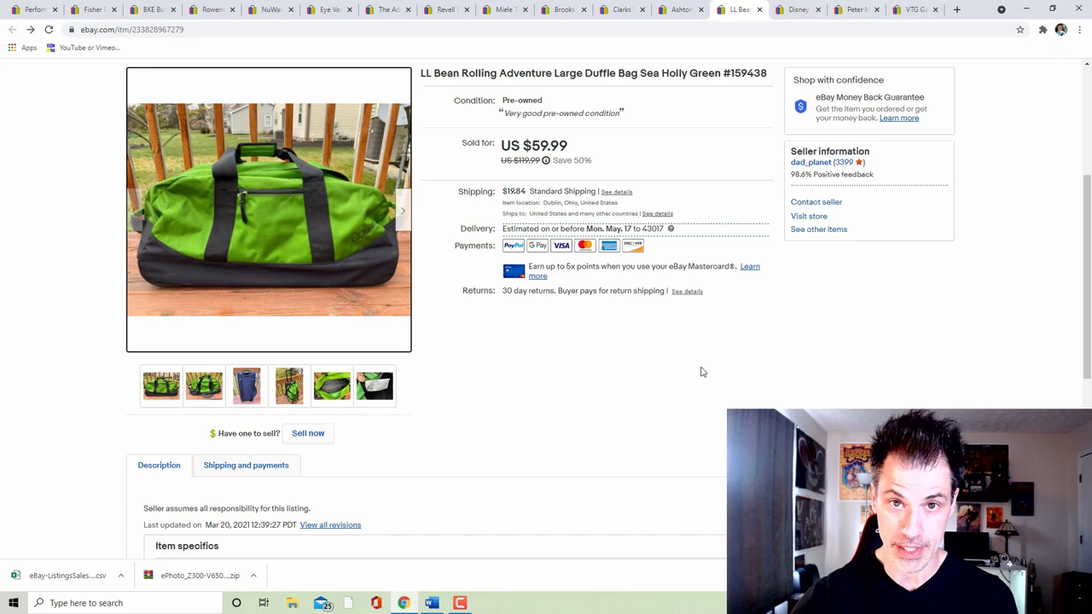
{"action": "mouse_move", "coordinate": [658, 351]}
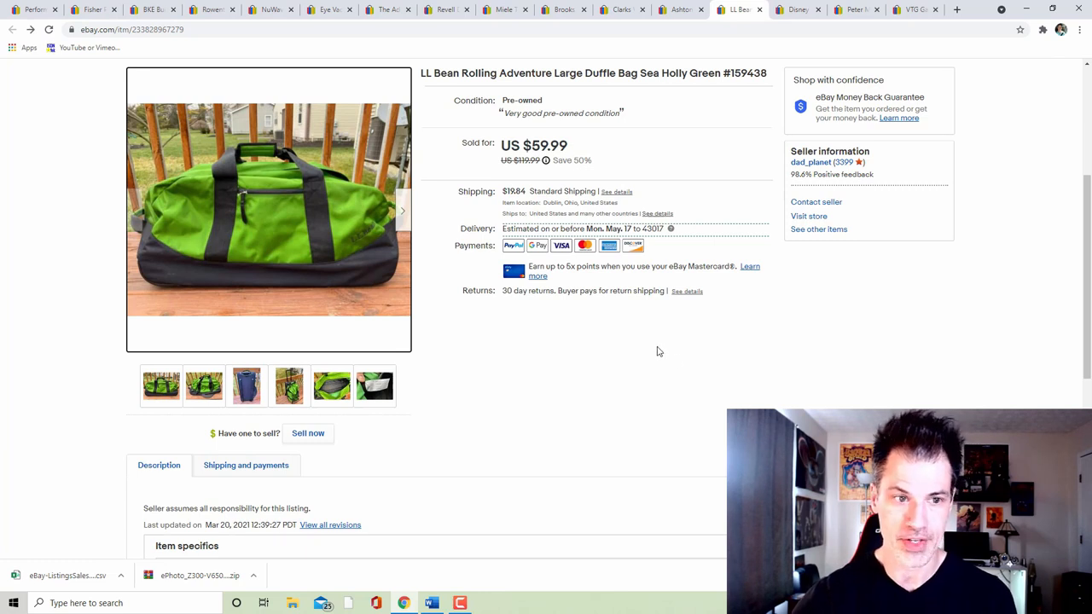
{"action": "mouse_move", "coordinate": [730, 360]}
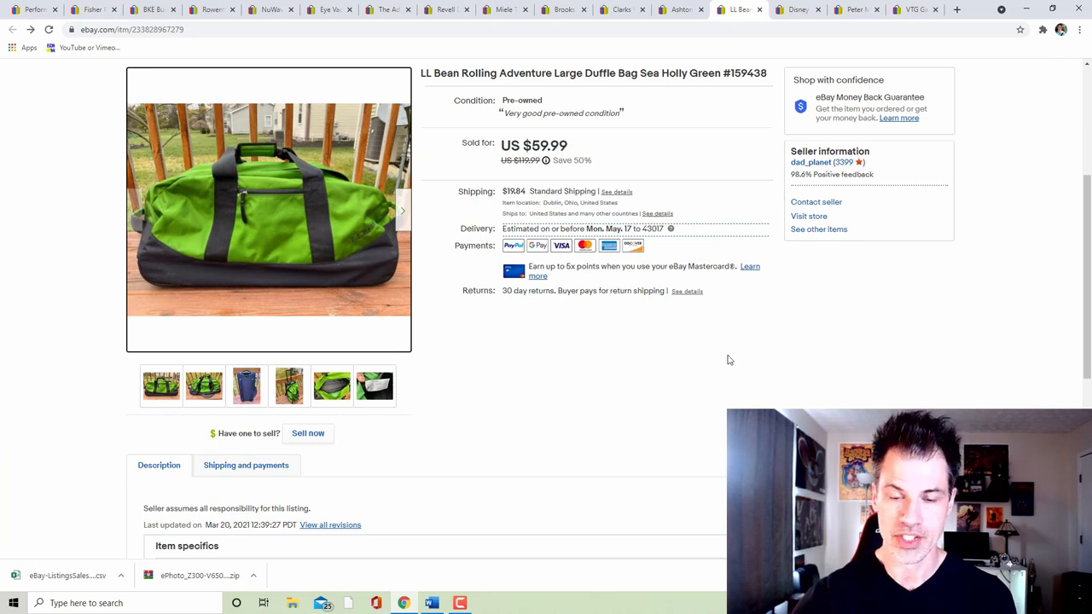
{"action": "mouse_move", "coordinate": [689, 369]}
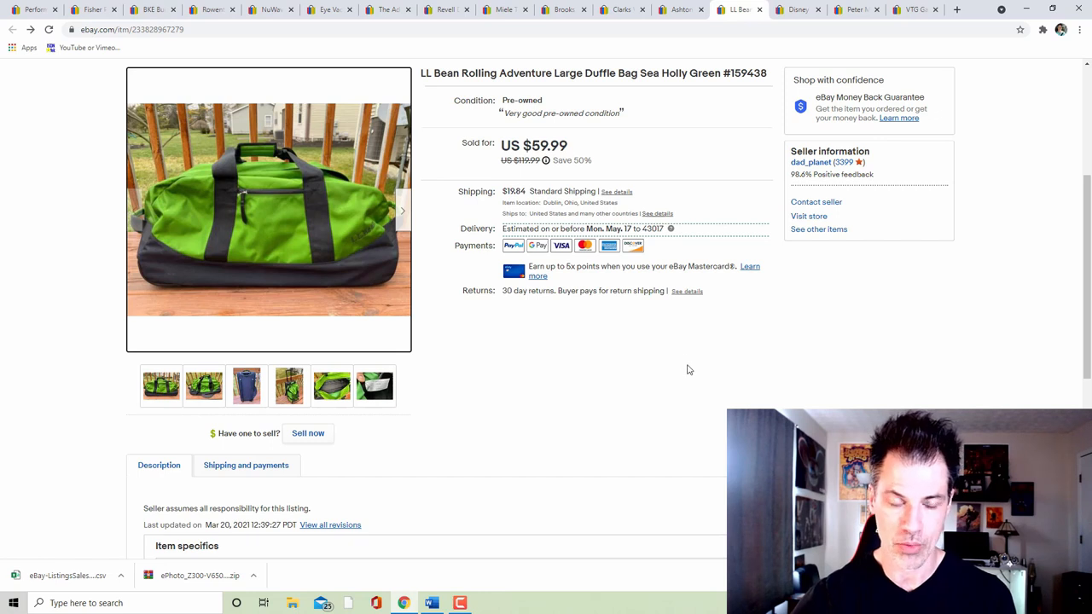
{"action": "mouse_move", "coordinate": [761, 89]}
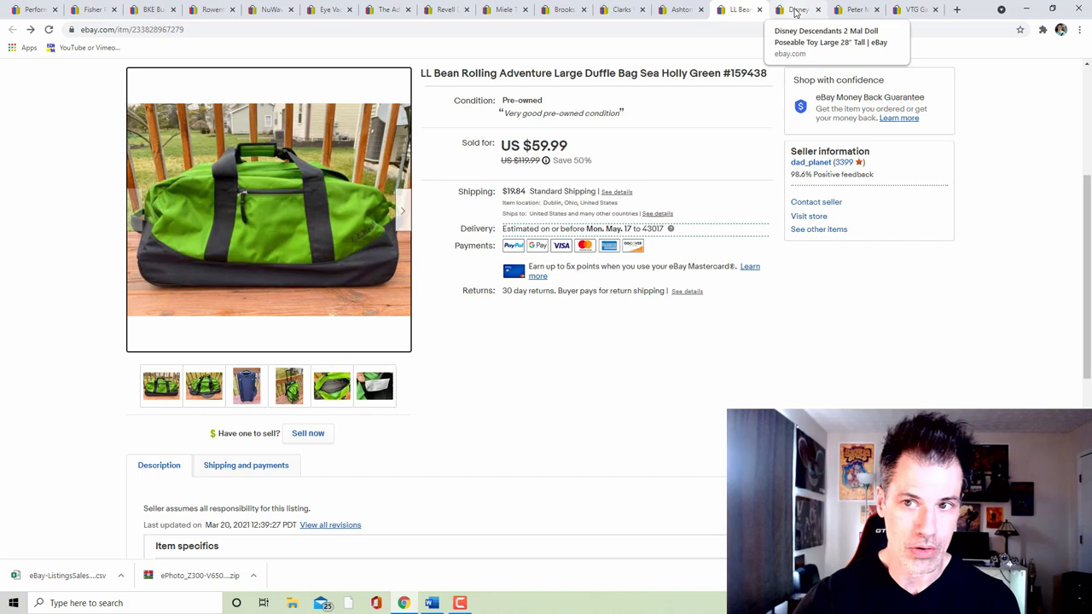
- Switch to the sold Disney Descendants 2 Mal doll listing
{"action": "left_click", "coordinate": [799, 10]}
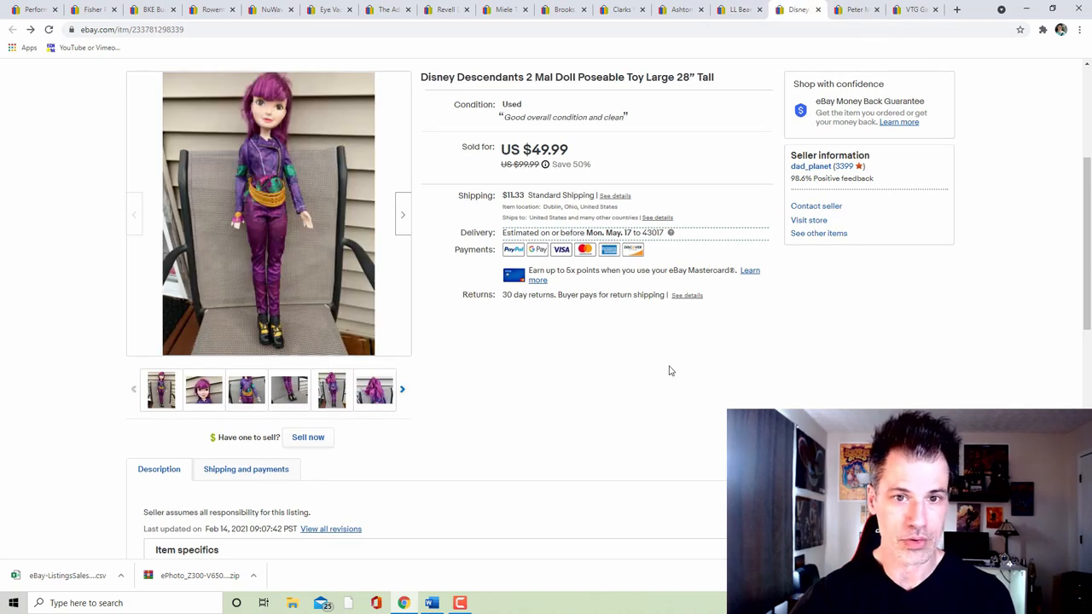
{"action": "mouse_move", "coordinate": [645, 370]}
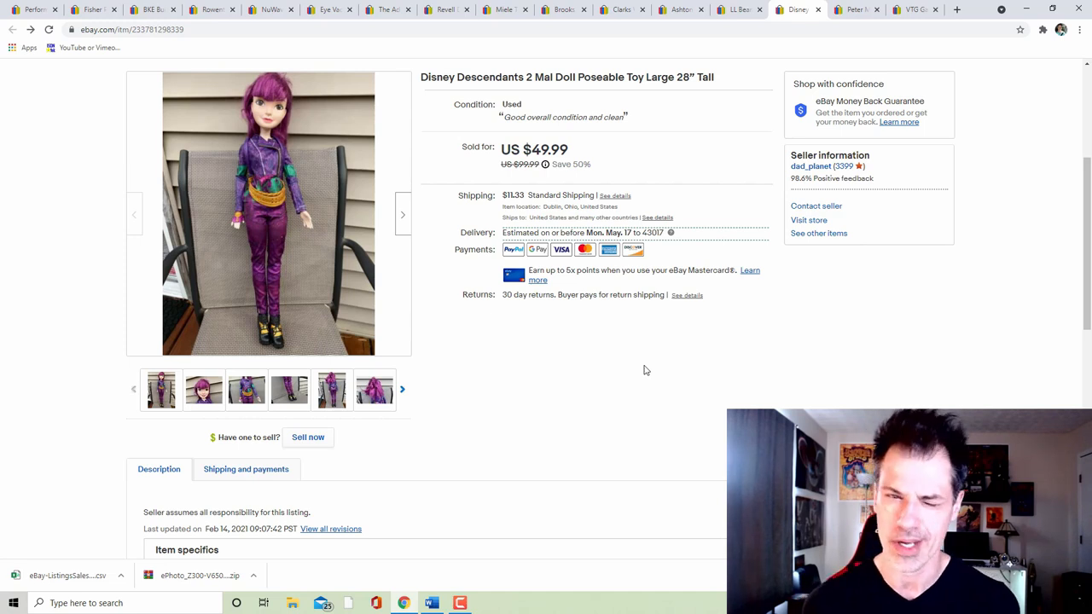
{"action": "mouse_move", "coordinate": [618, 359]}
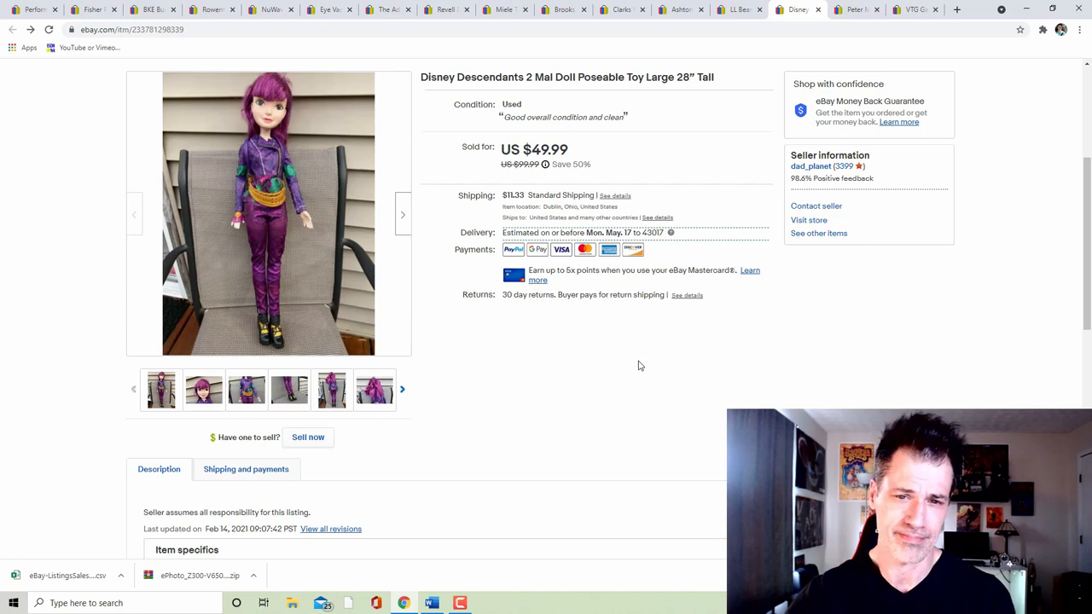
{"action": "mouse_move", "coordinate": [614, 338]}
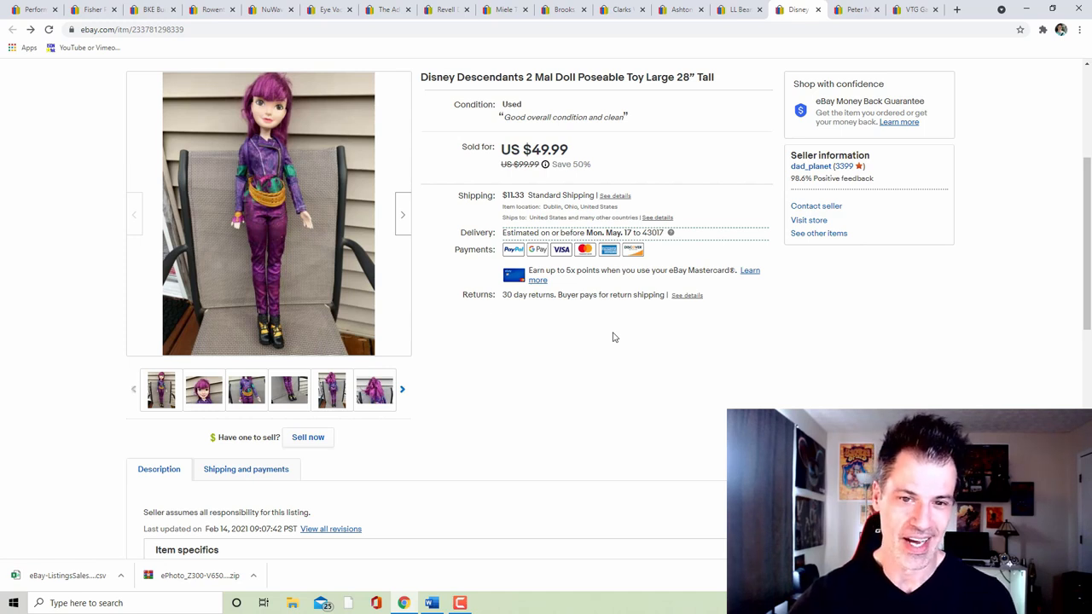
{"action": "mouse_move", "coordinate": [628, 357]}
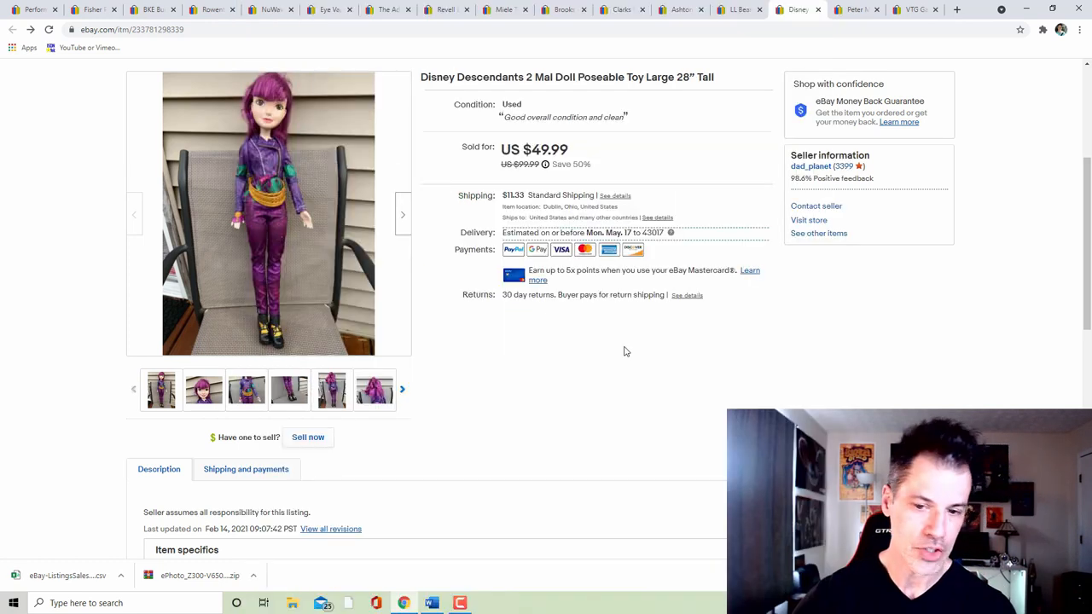
{"action": "mouse_move", "coordinate": [594, 359]}
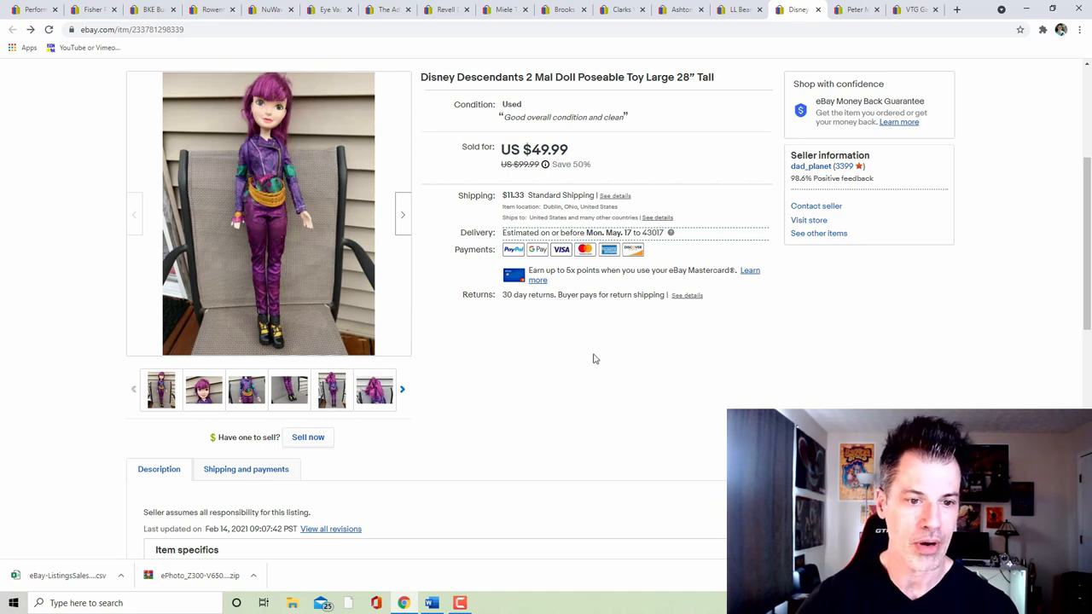
- Browse the Mal doll's photos at full size one by one, then close the viewer
{"action": "left_click", "coordinate": [268, 213]}
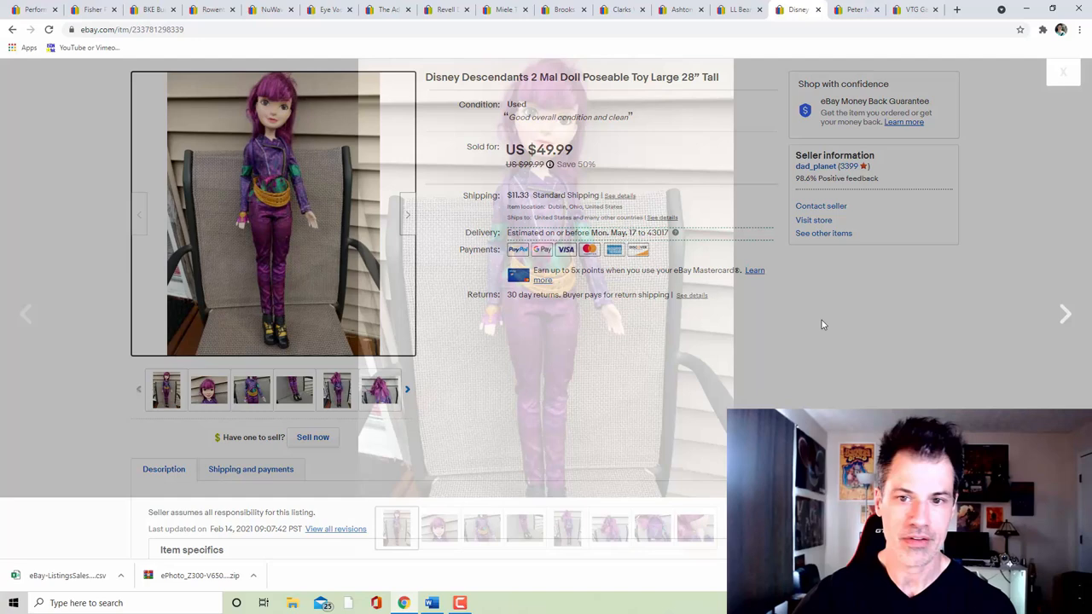
{"action": "left_click", "coordinate": [273, 213]}
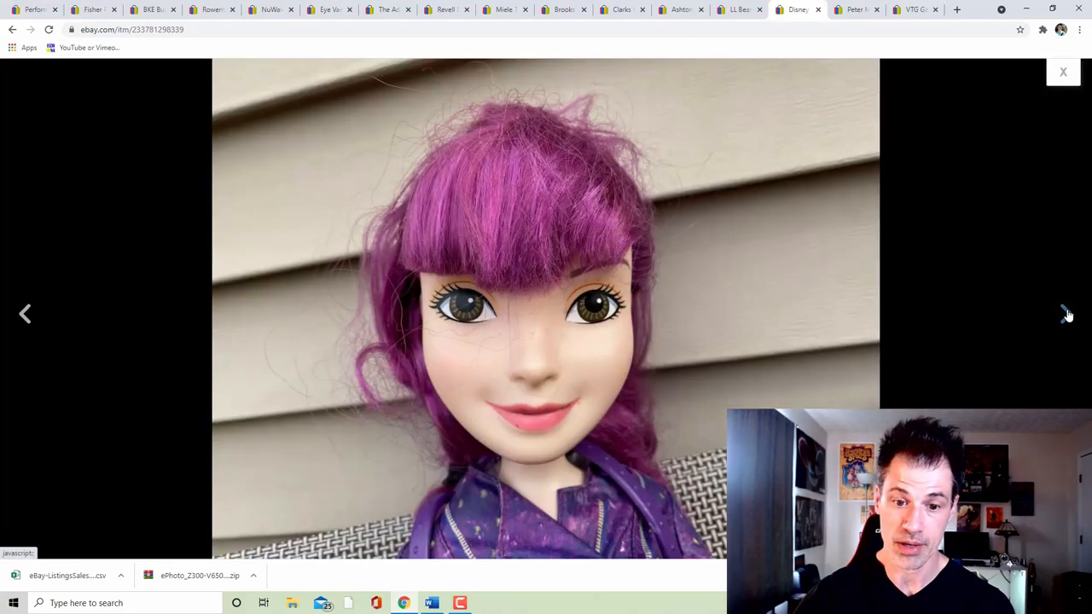
{"action": "left_click", "coordinate": [1065, 314]}
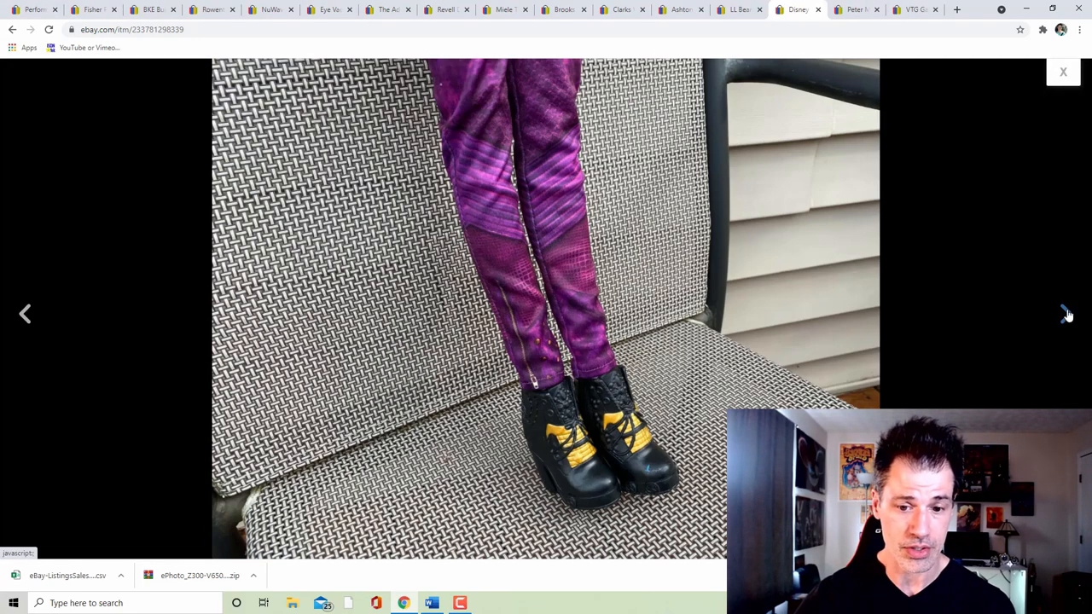
{"action": "left_click", "coordinate": [1064, 314]}
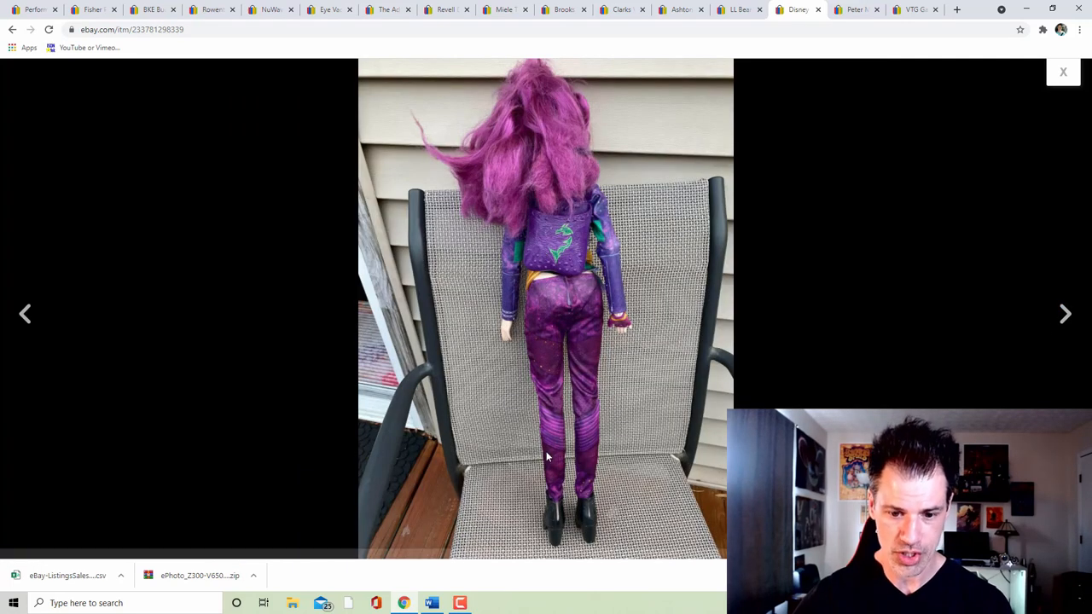
{"action": "mouse_move", "coordinate": [1010, 348]}
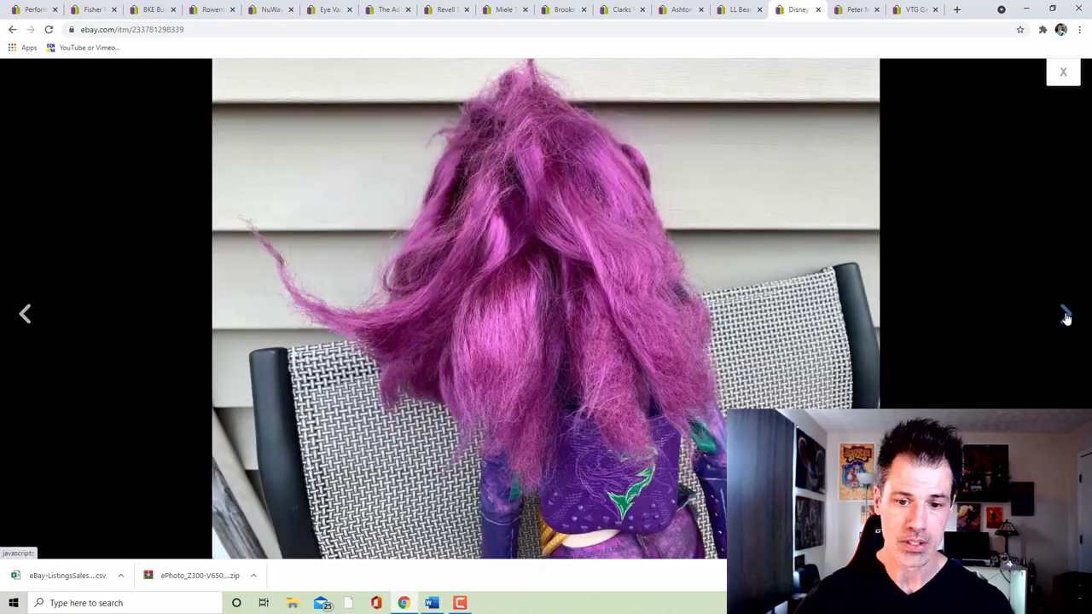
{"action": "left_click", "coordinate": [1065, 314]}
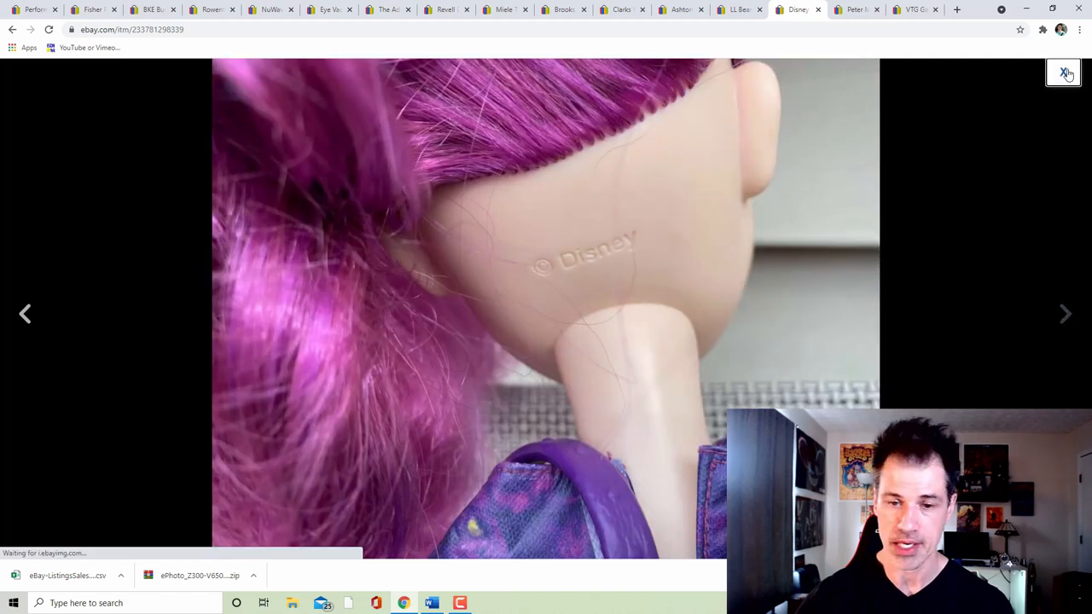
{"action": "left_click", "coordinate": [1065, 71]}
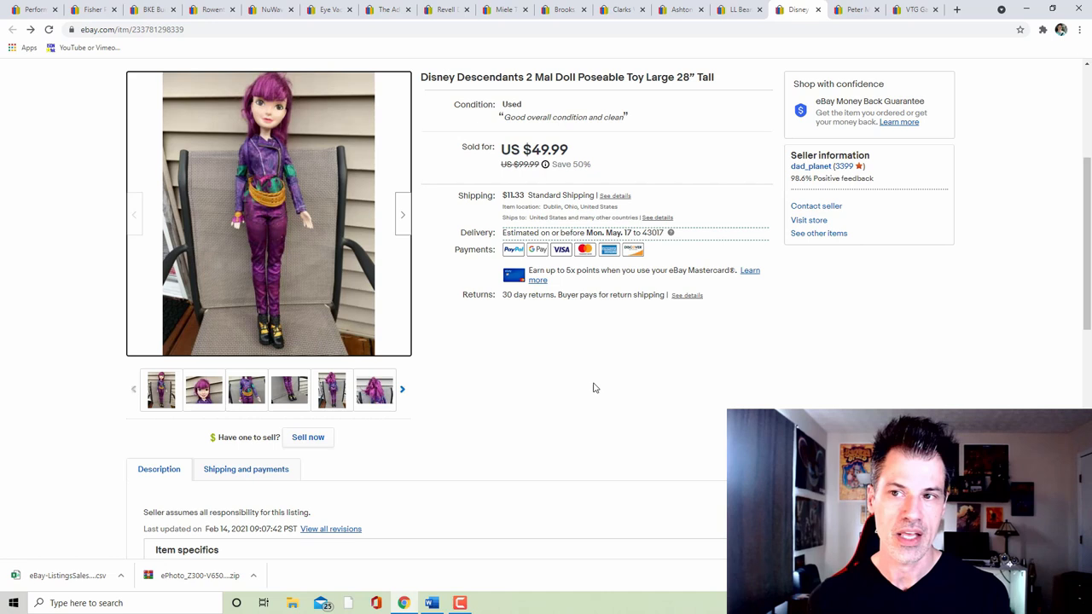
{"action": "mouse_move", "coordinate": [601, 379]}
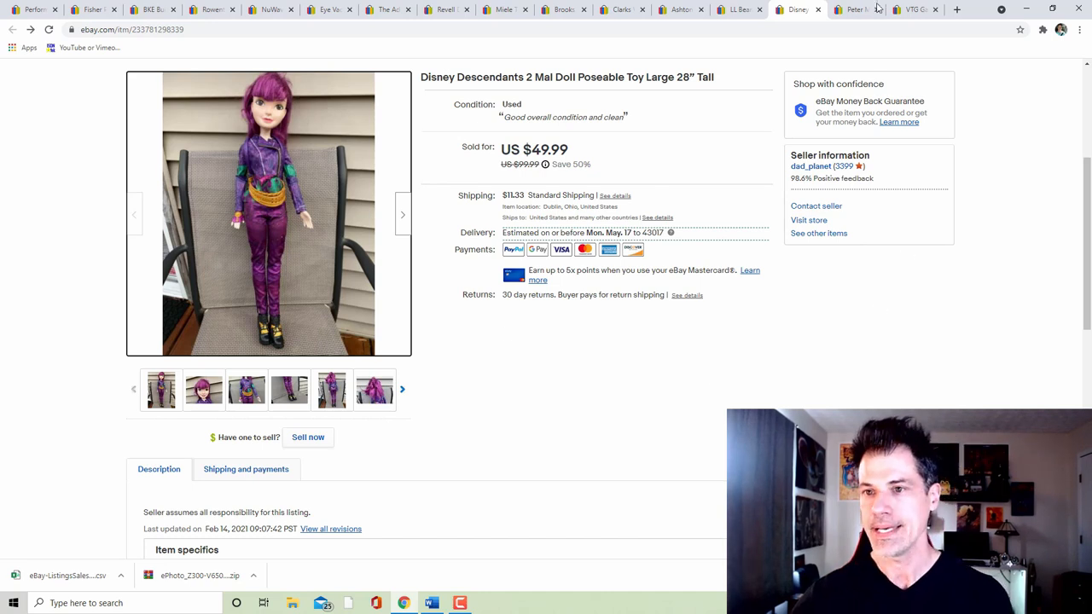
- Switch to the sold Peter Millar striped polo shirt listing
{"action": "left_click", "coordinate": [854, 10]}
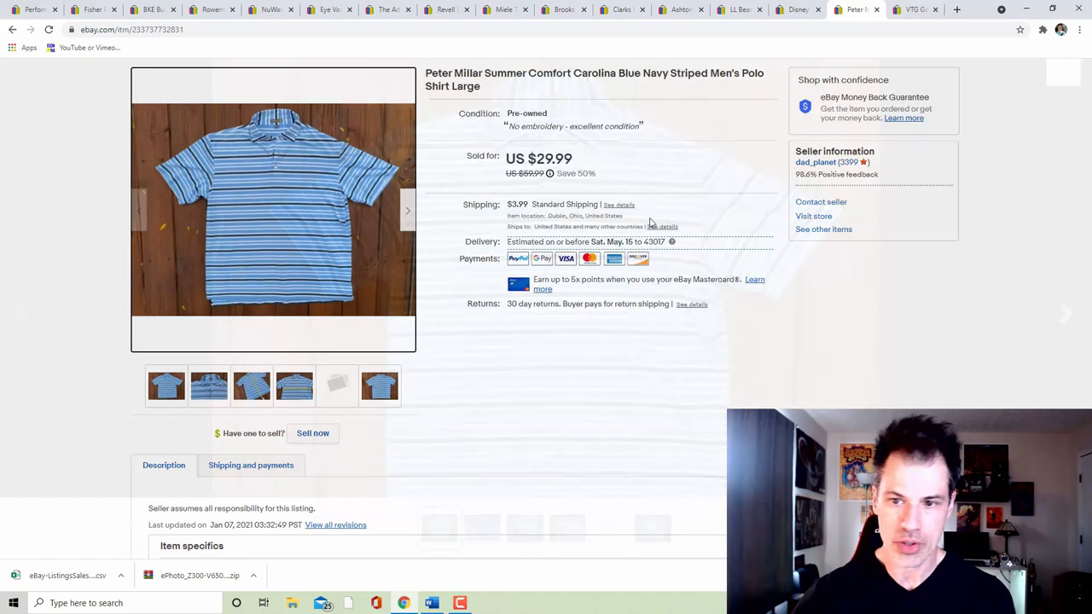
{"action": "left_click", "coordinate": [273, 208]}
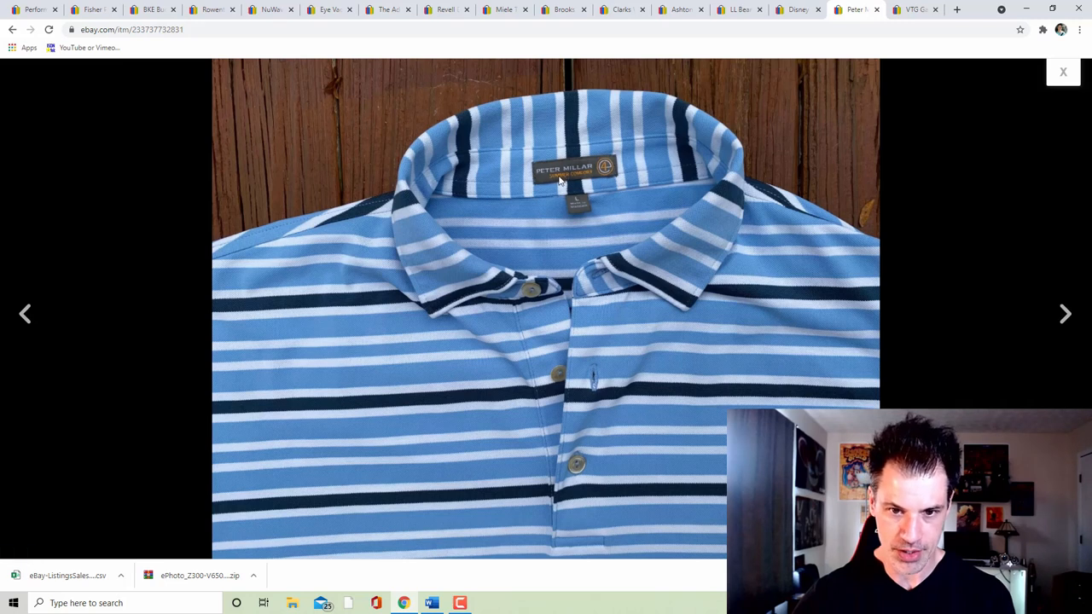
{"action": "mouse_move", "coordinate": [959, 300]}
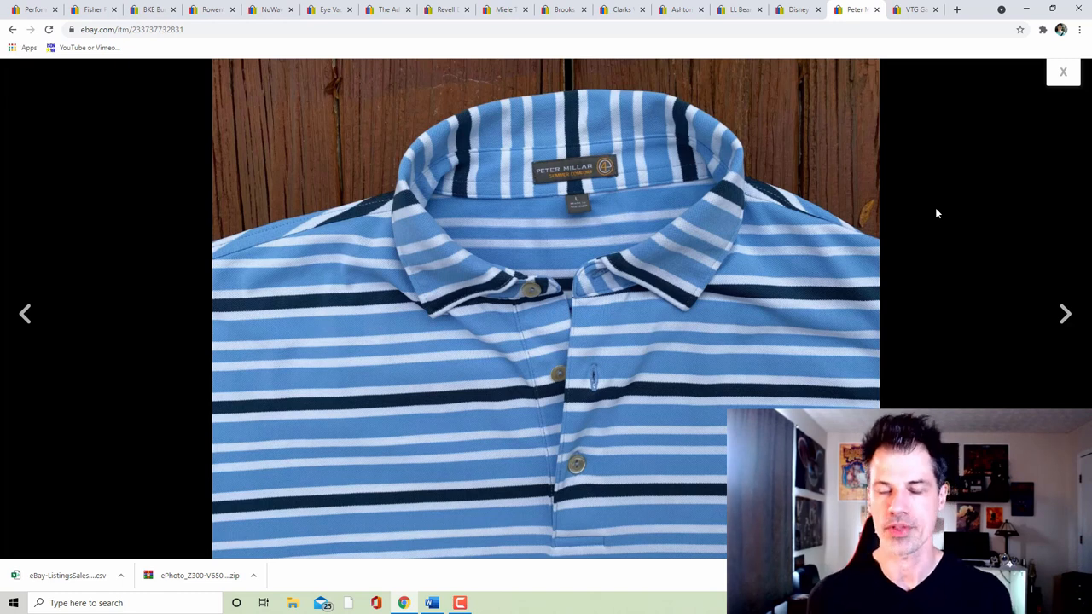
{"action": "mouse_move", "coordinate": [945, 159]}
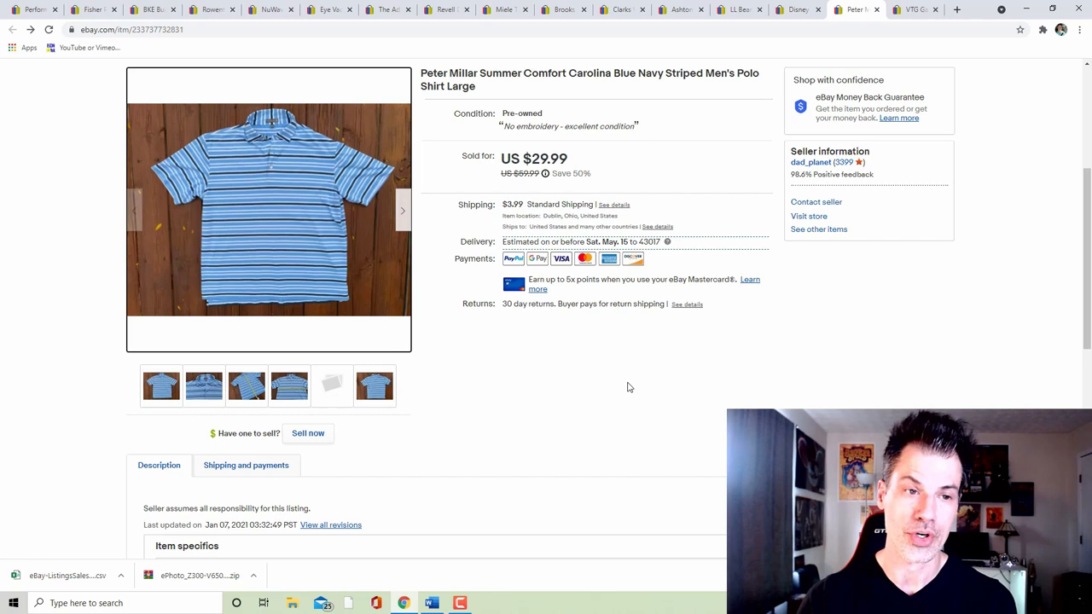
{"action": "mouse_move", "coordinate": [679, 384]}
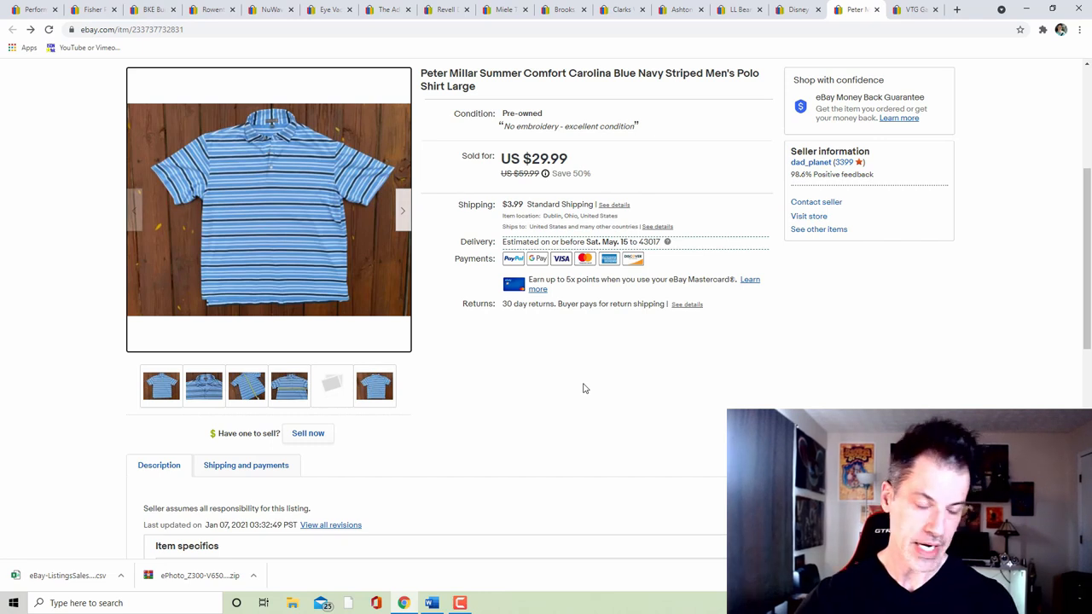
{"action": "mouse_move", "coordinate": [667, 375]}
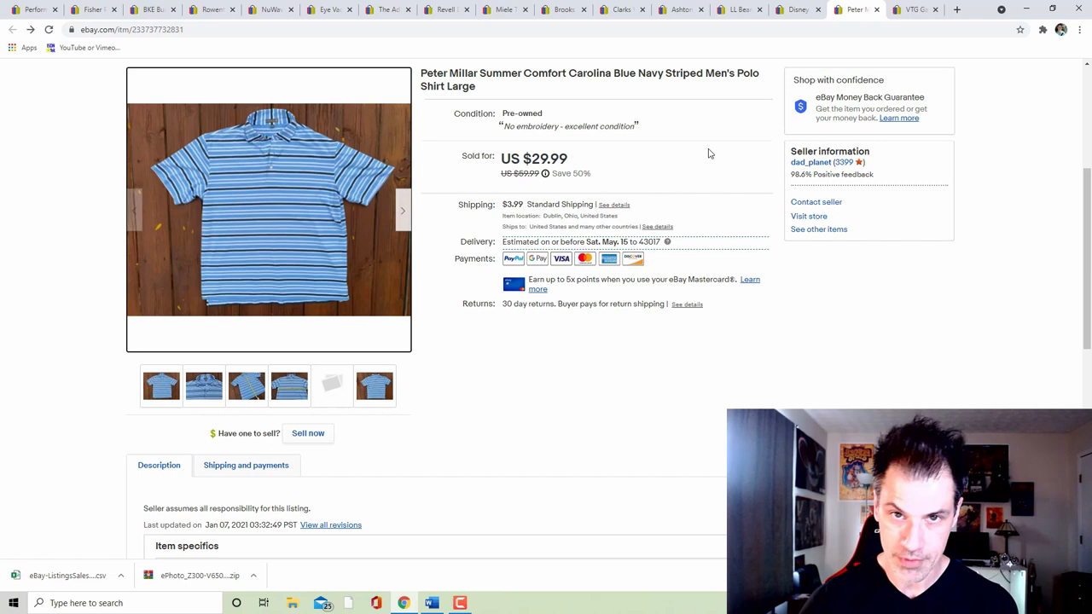
{"action": "mouse_move", "coordinate": [691, 196]}
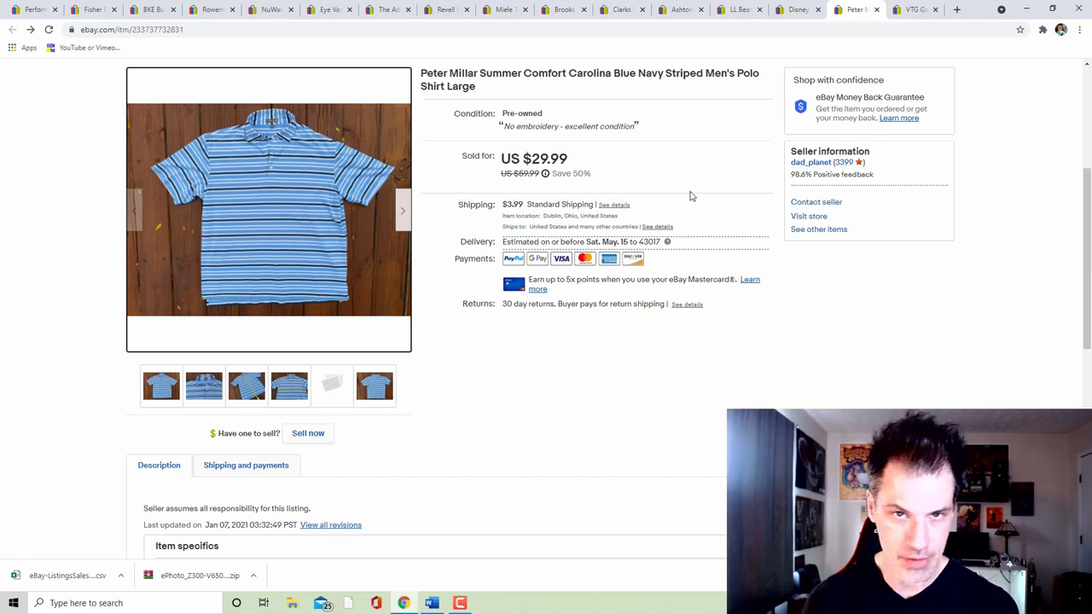
{"action": "mouse_move", "coordinate": [714, 198]}
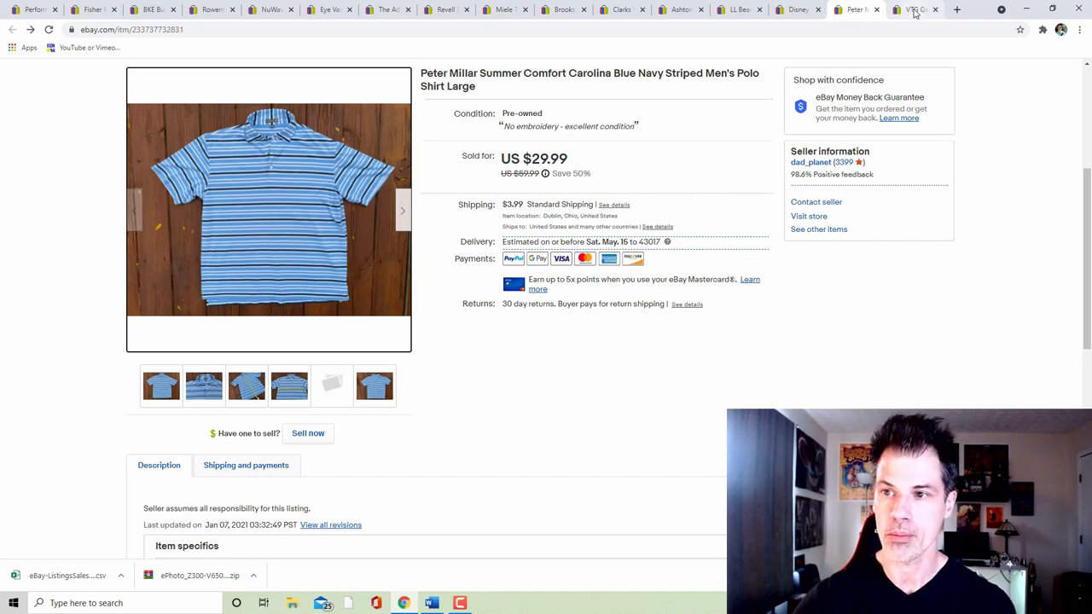
- Switch to the sold vintage Gambler Musk by Jovan aftershave listing
{"action": "left_click", "coordinate": [913, 10]}
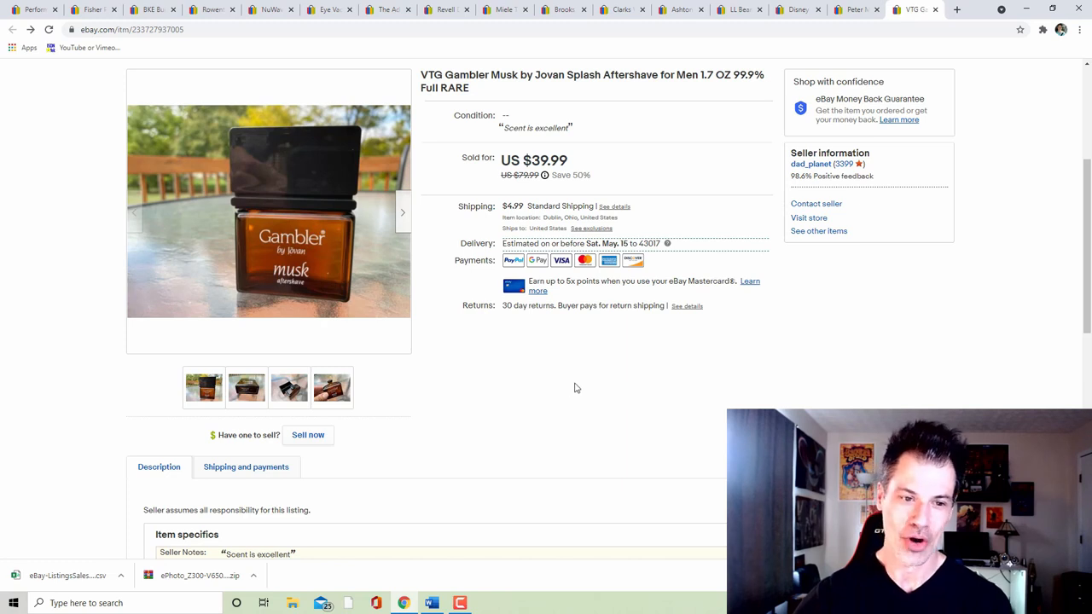
{"action": "mouse_move", "coordinate": [608, 389]}
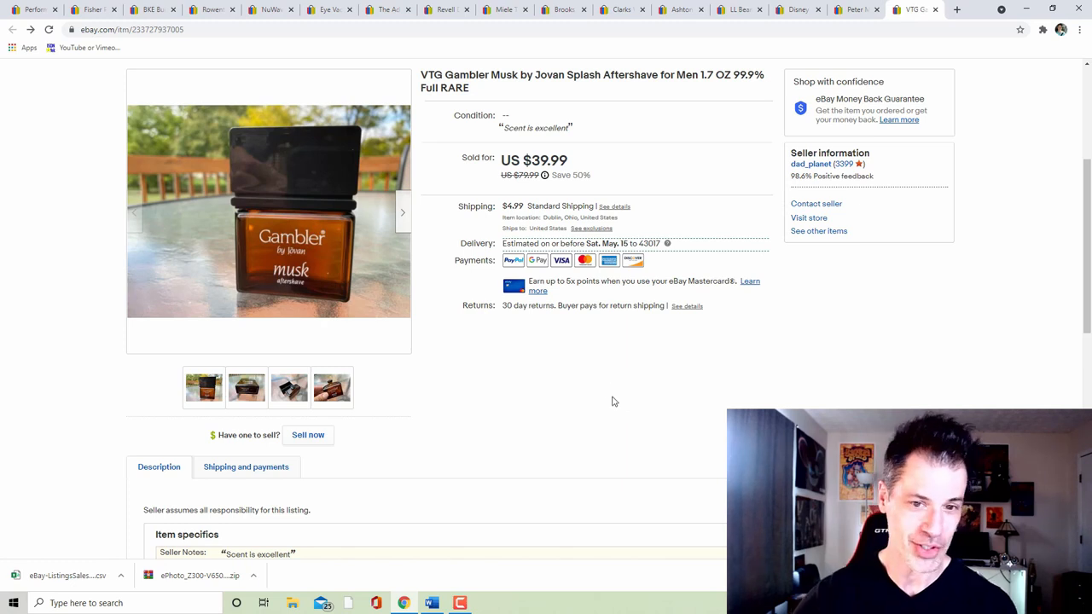
{"action": "mouse_move", "coordinate": [598, 409]}
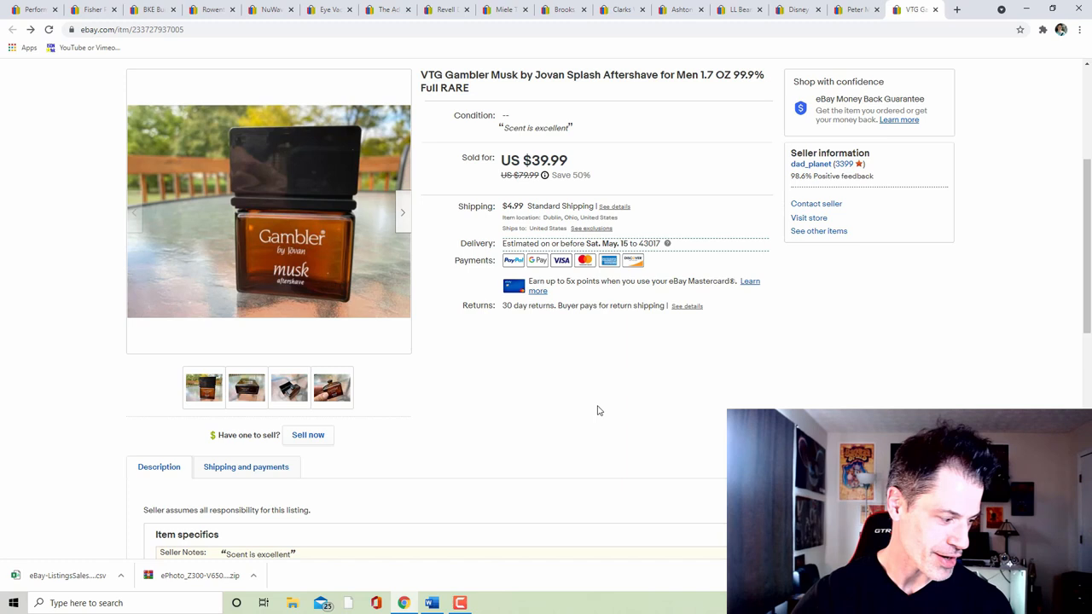